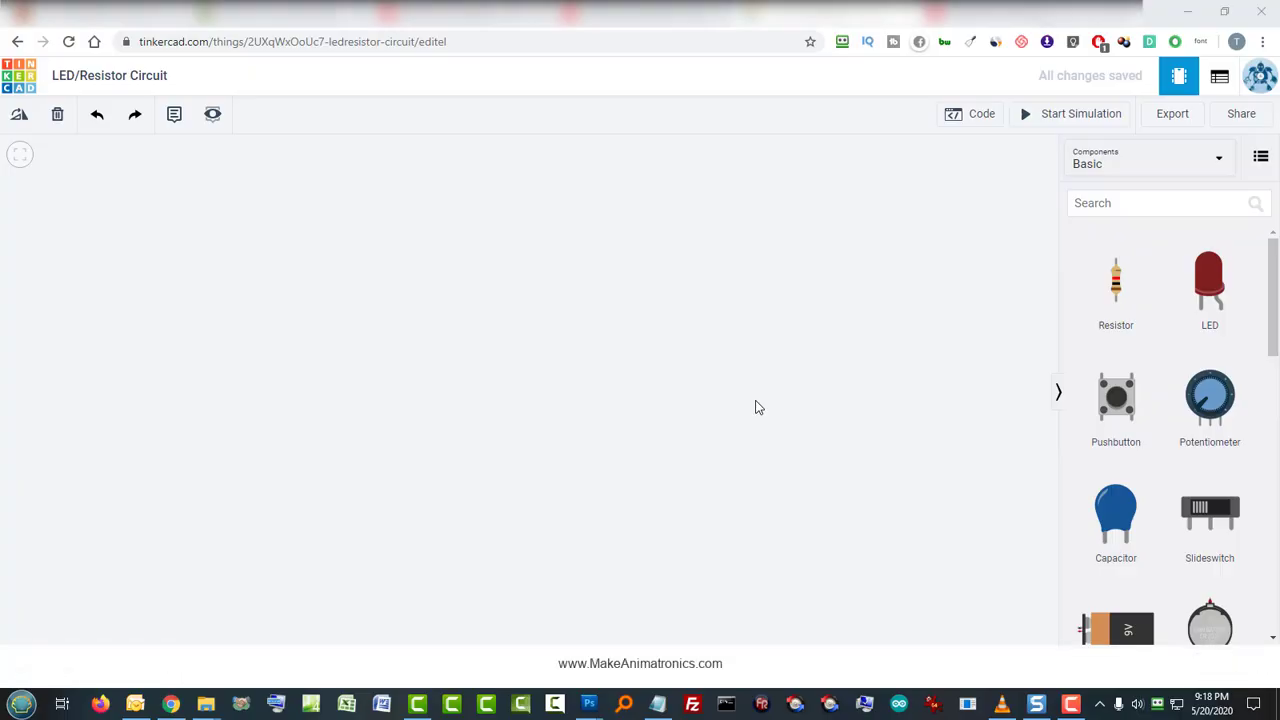
mouse_move(1040, 356)
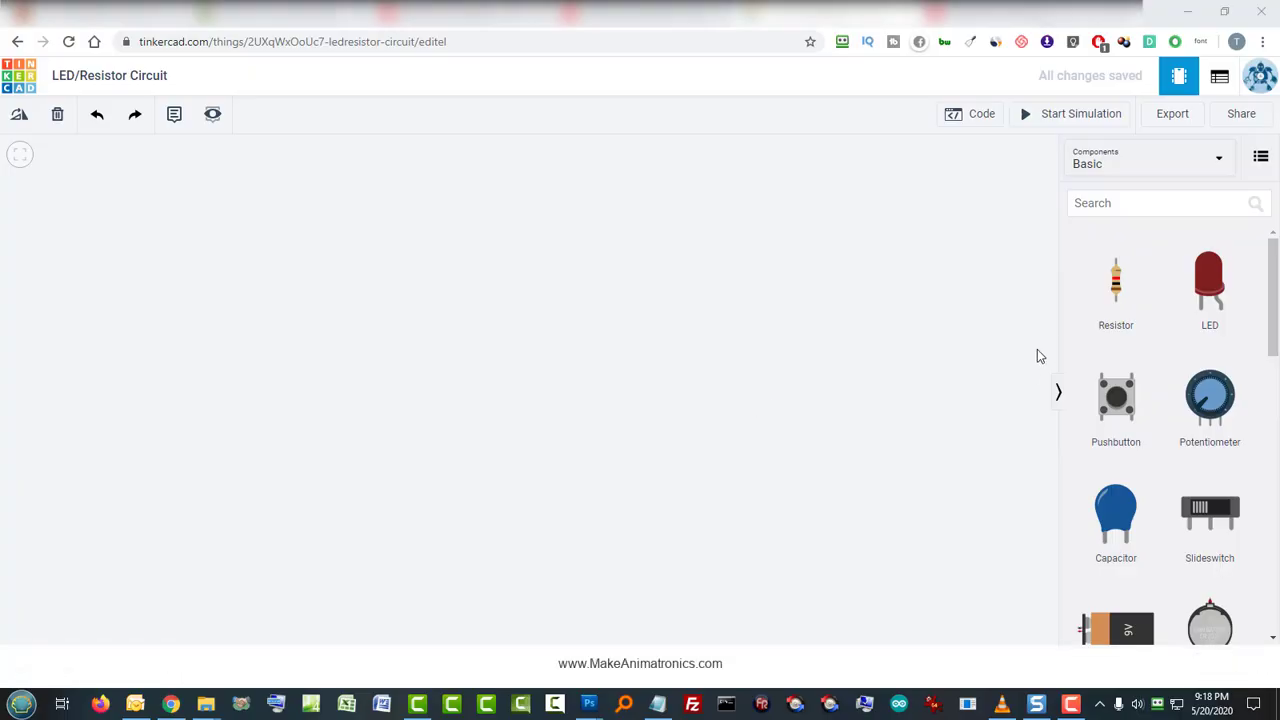
Step: Place a component on the workplane and slide the 9V battery under the resistor and LED
drag(1116, 280, 848, 304)
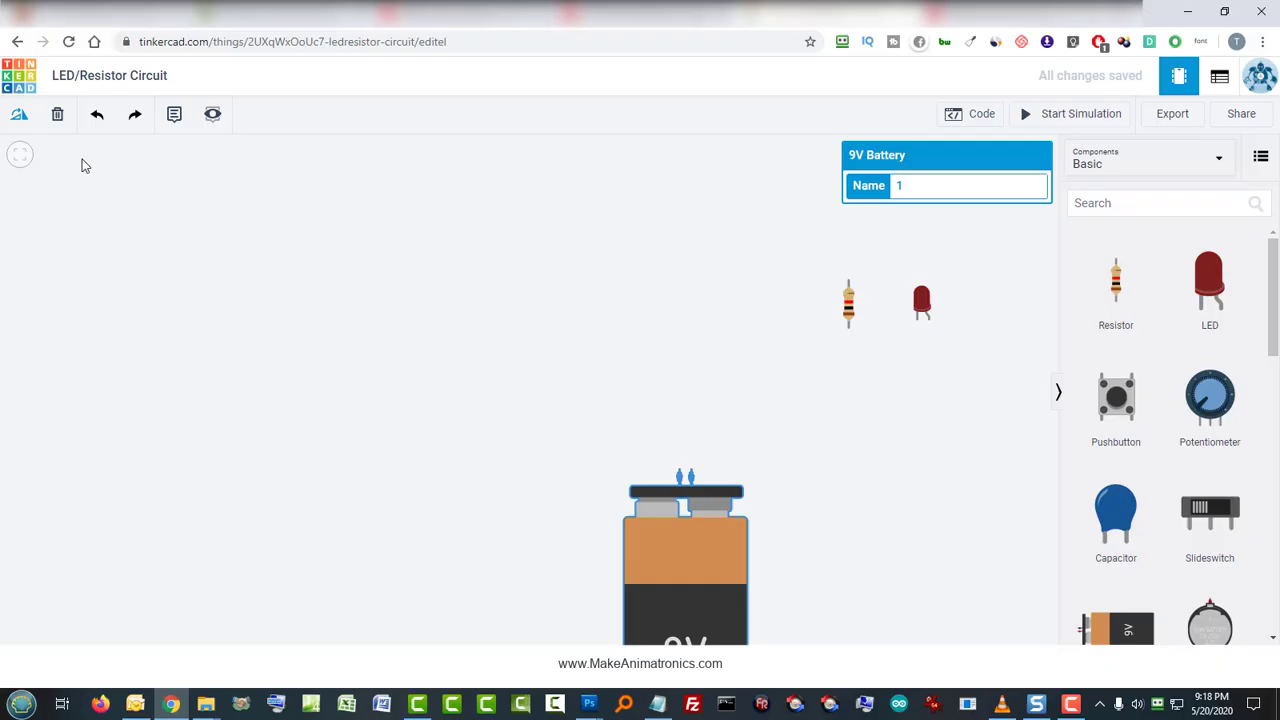
drag(684, 556, 894, 520)
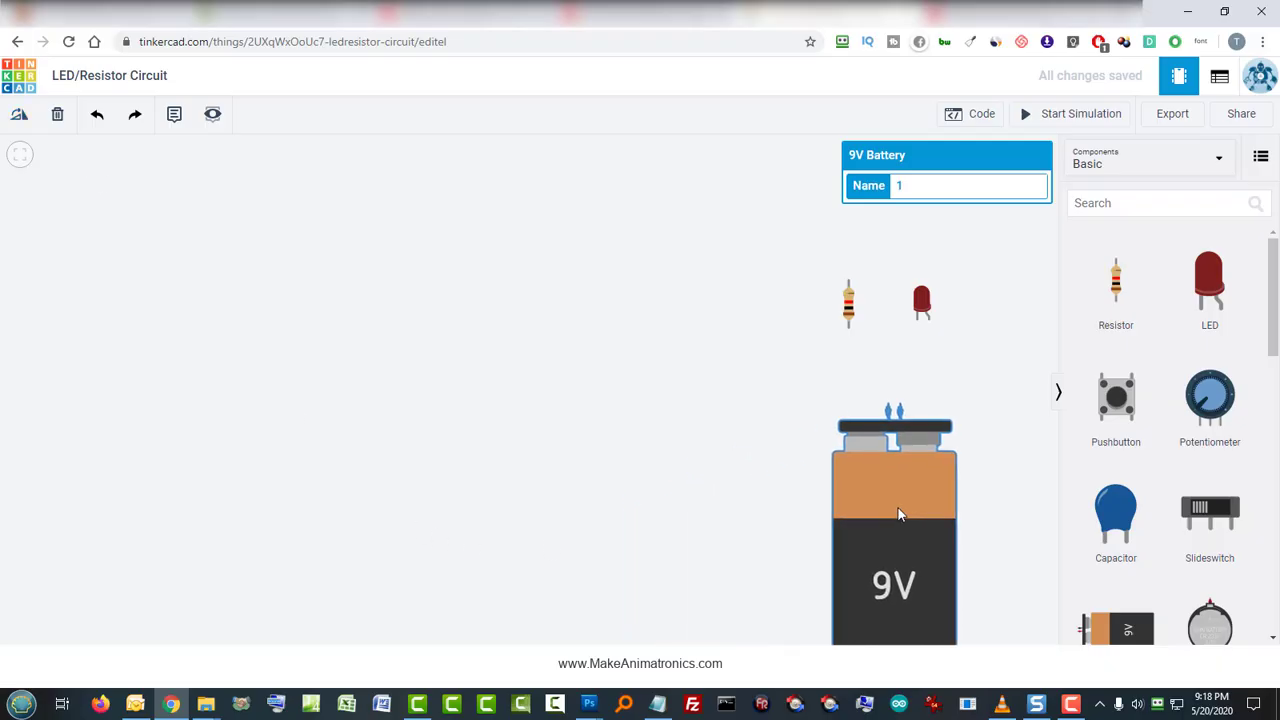
drag(894, 516, 798, 464)
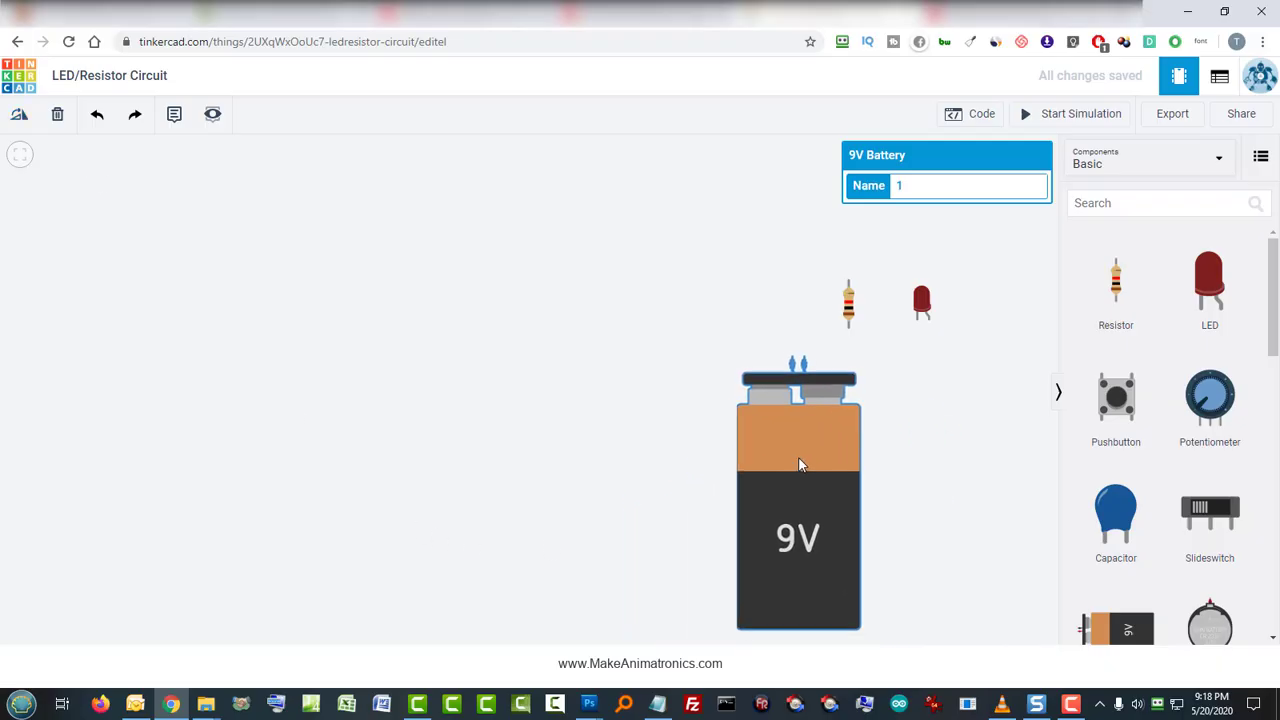
click(848, 300)
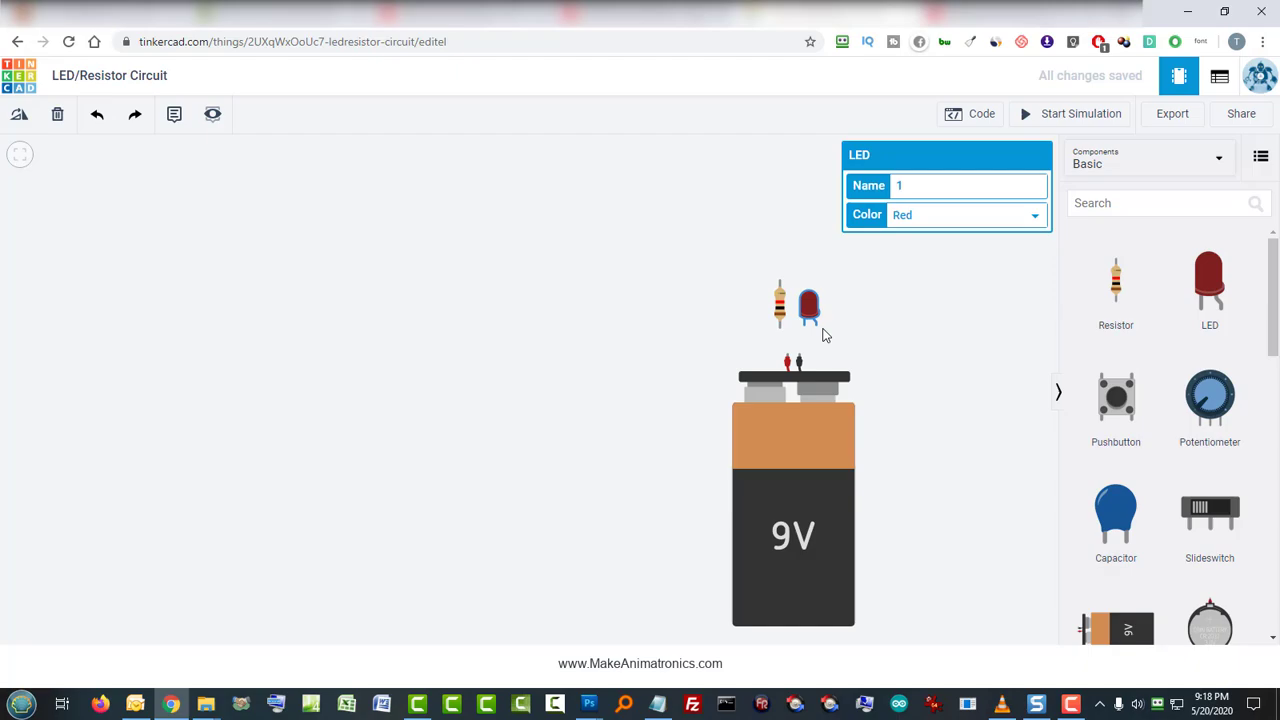
mouse_move(840, 310)
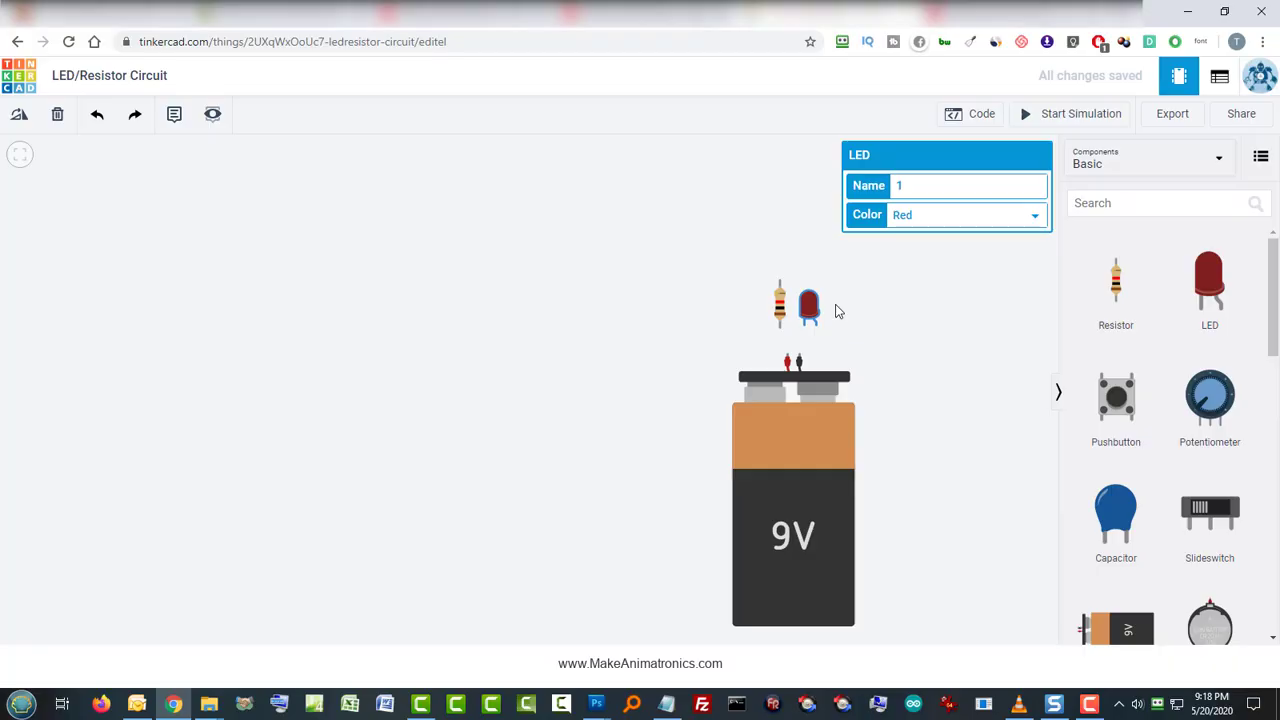
mouse_move(720, 324)
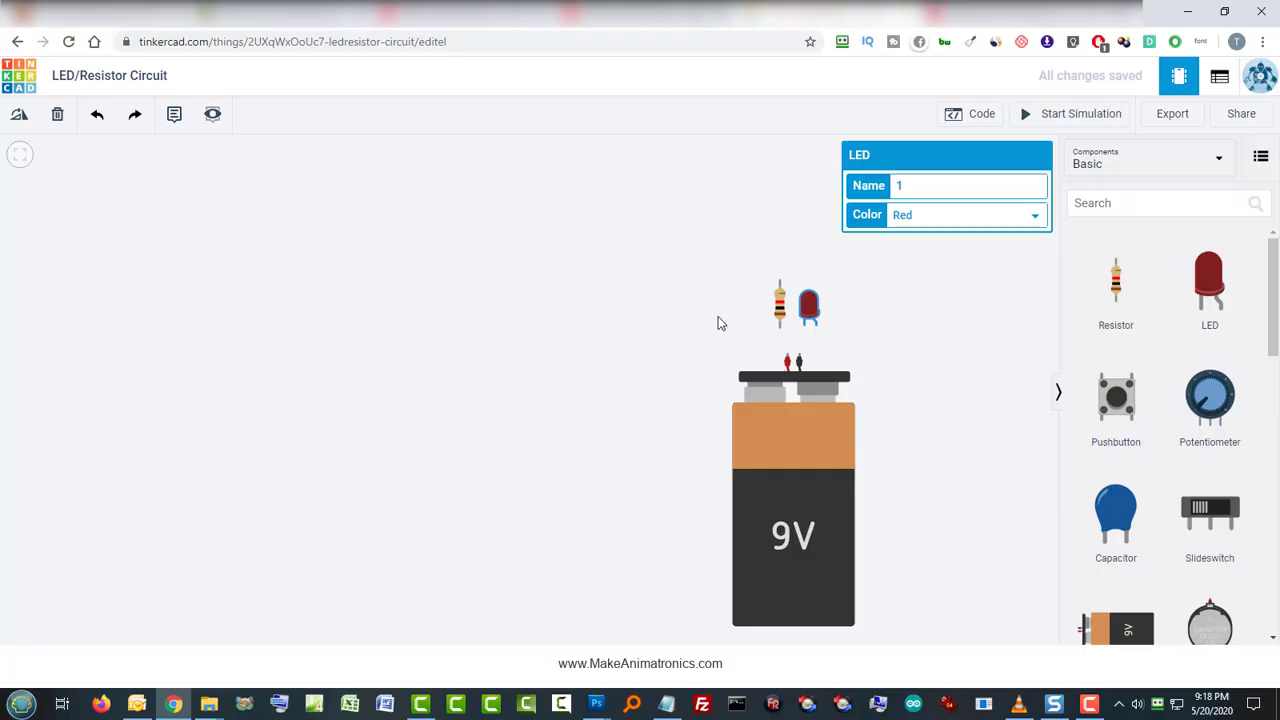
mouse_move(768, 320)
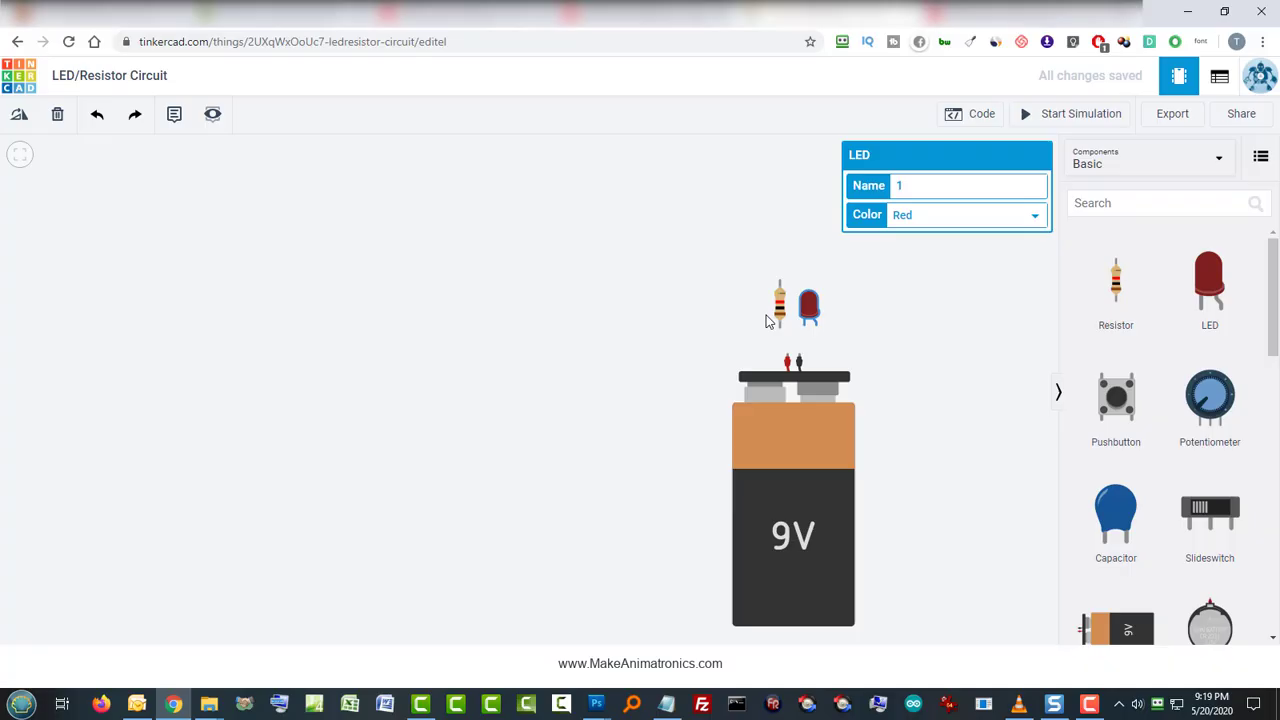
mouse_move(704, 324)
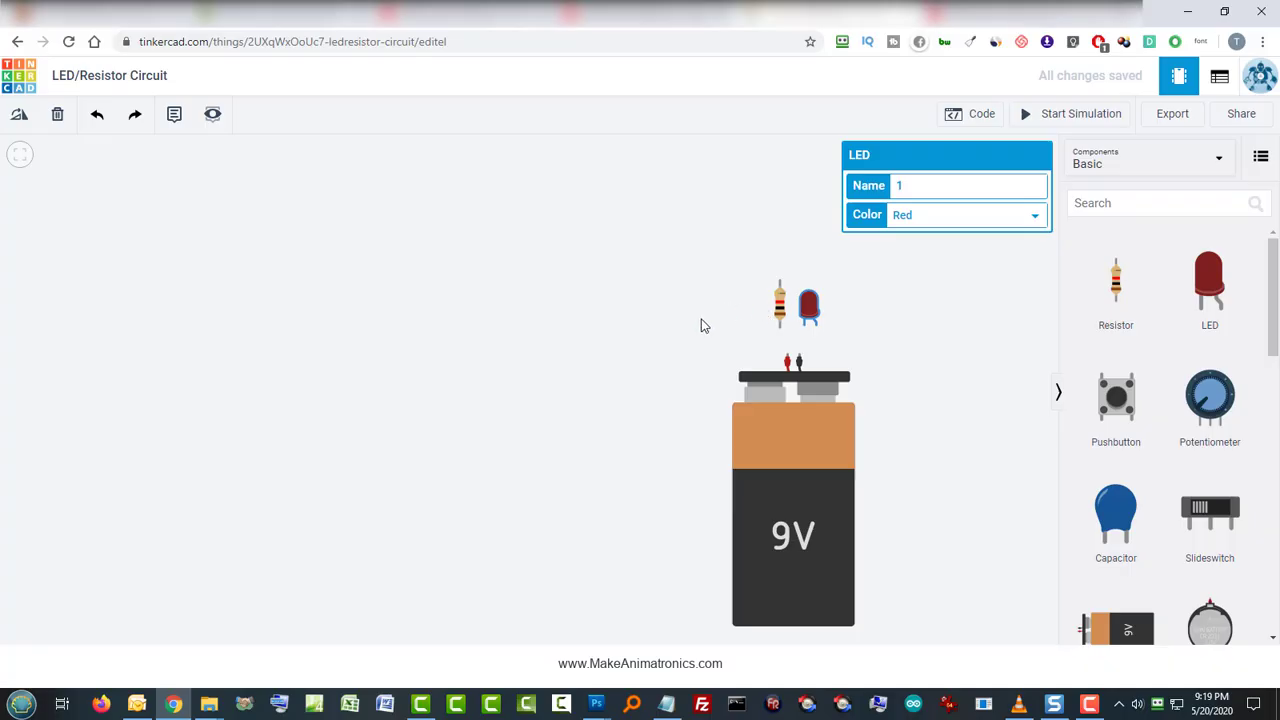
mouse_move(812, 310)
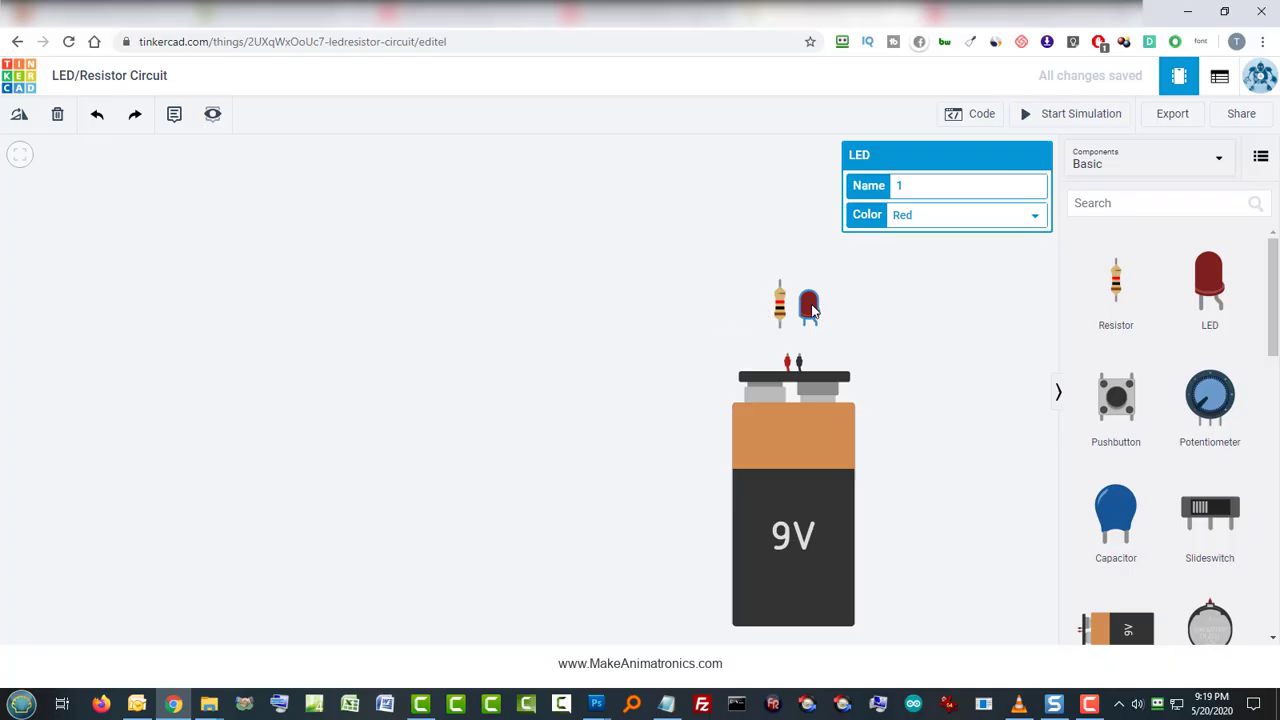
Step: Lay the LED sideways and move it down between the upright resistor and the battery terminals
drag(808, 304, 792, 248)
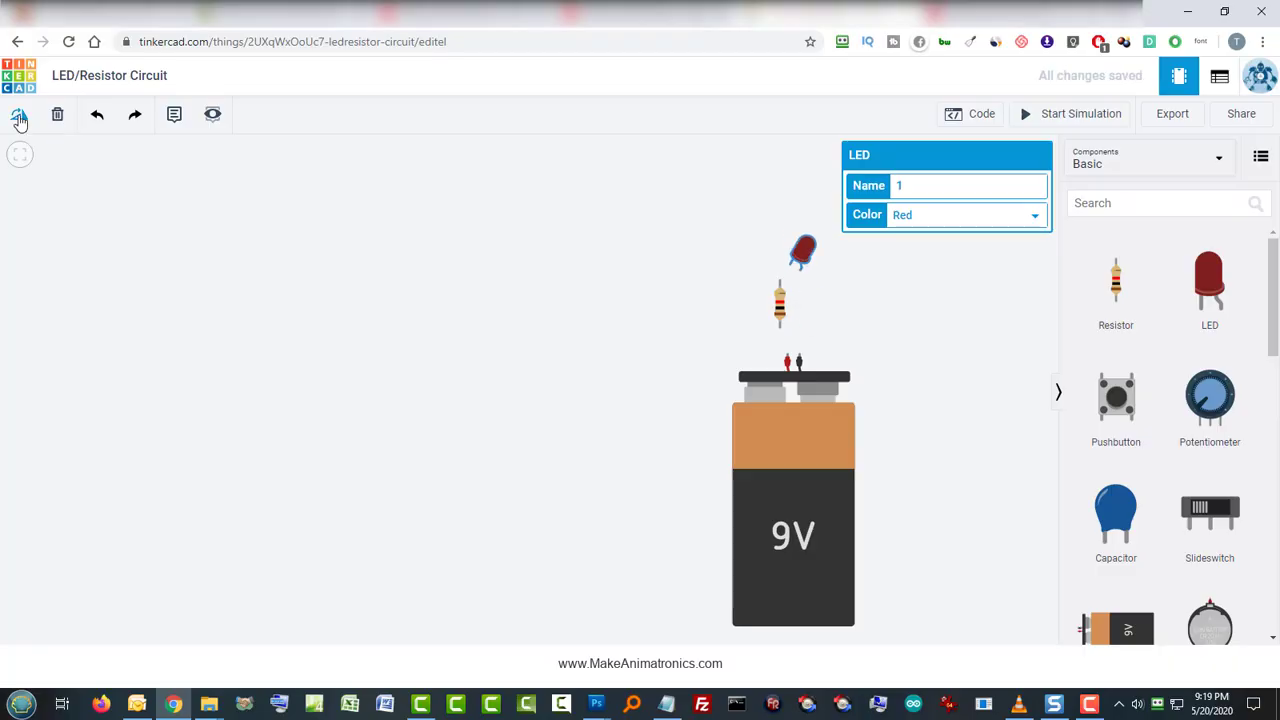
drag(804, 250, 780, 288)
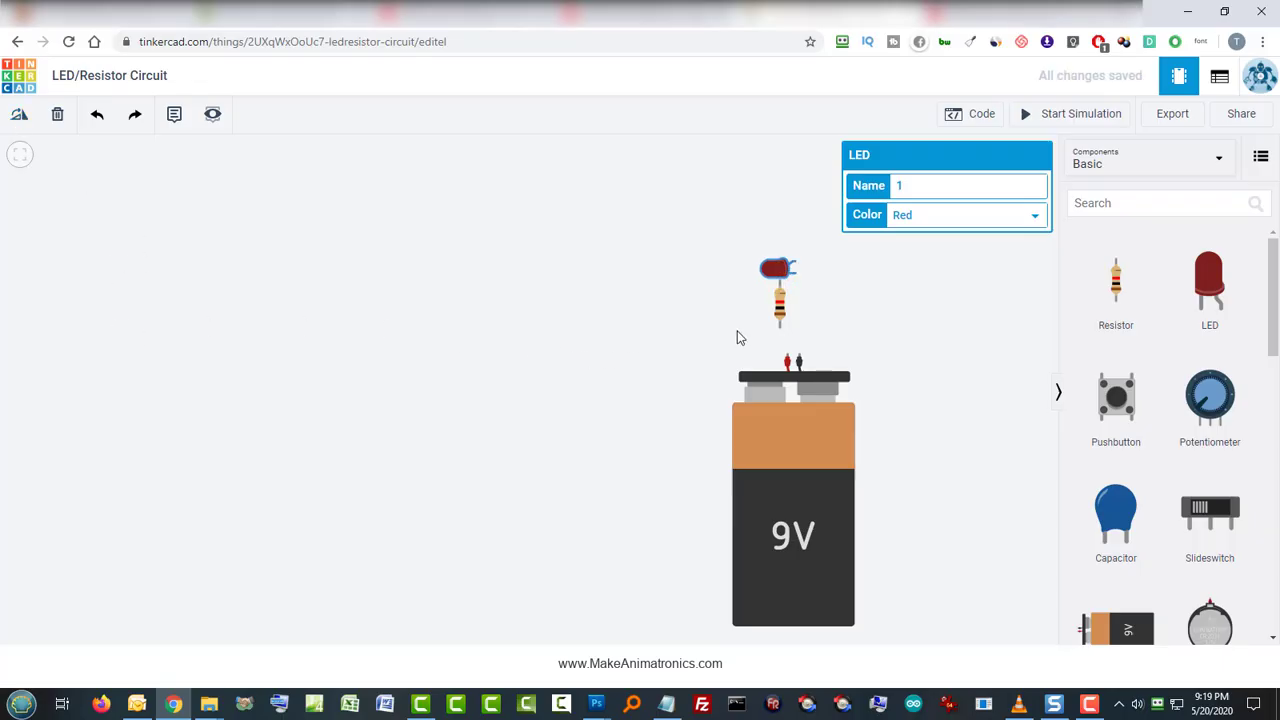
click(780, 300)
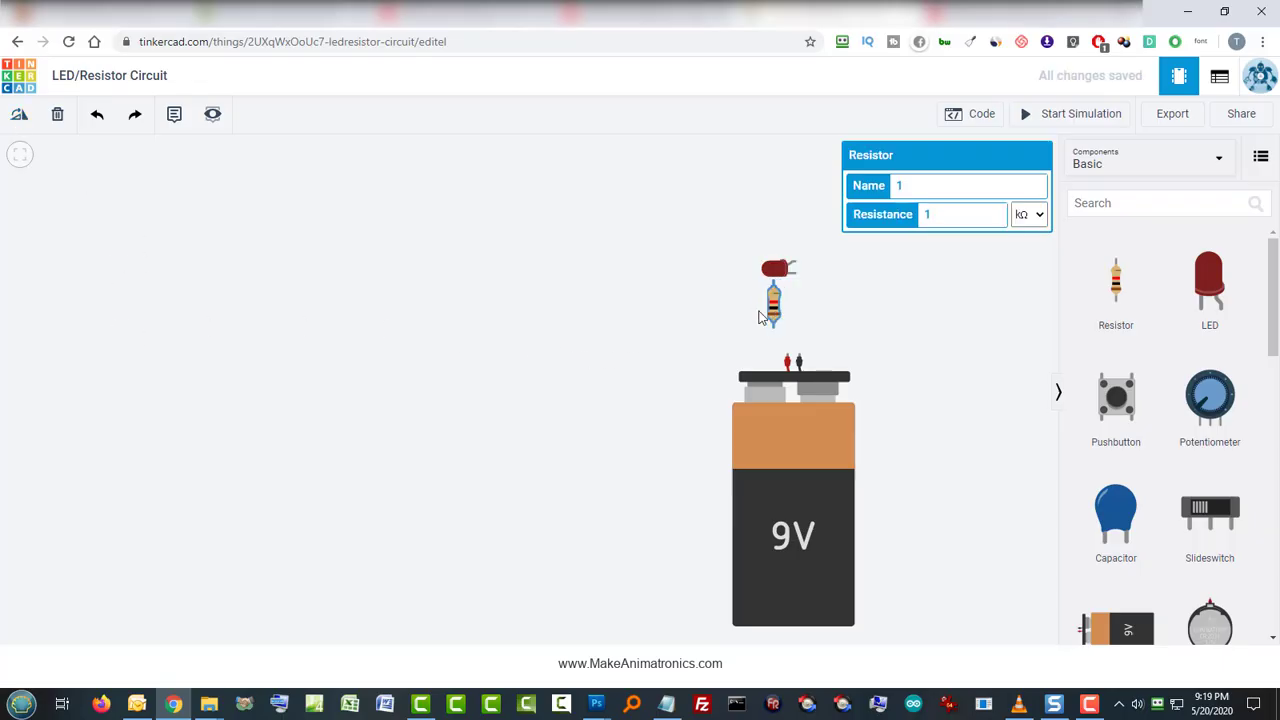
click(778, 270)
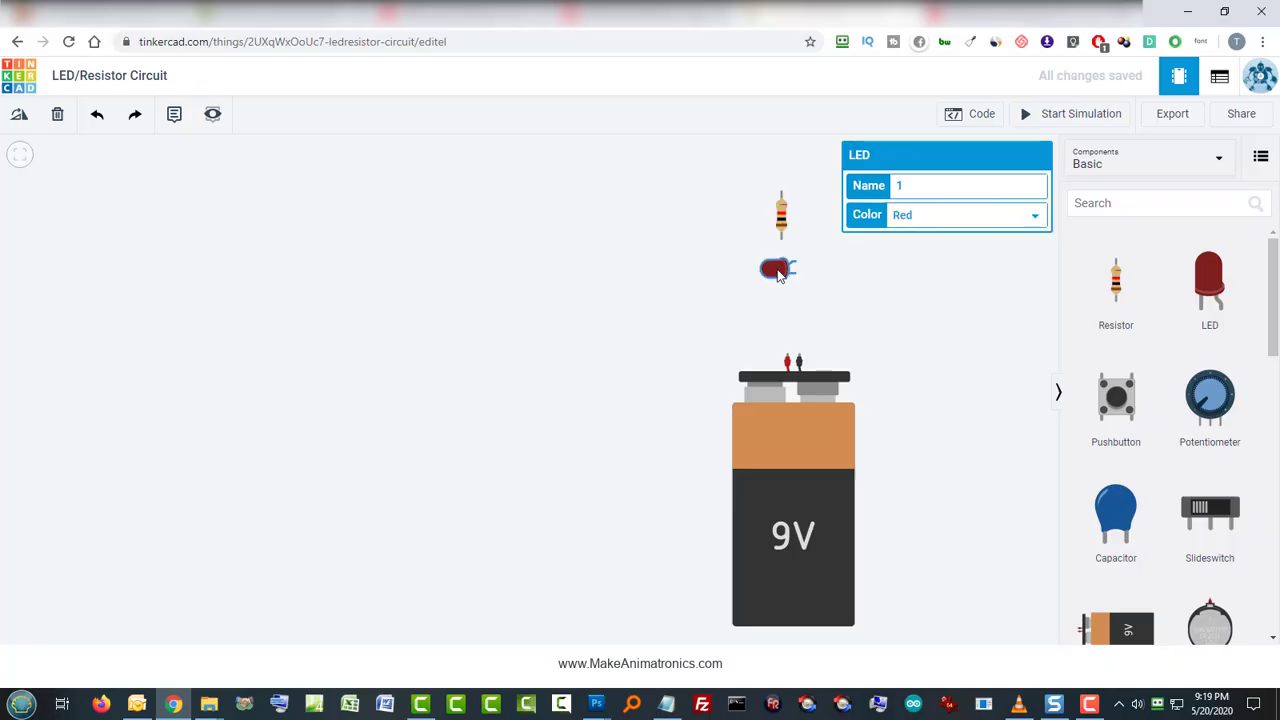
drag(780, 270, 780, 316)
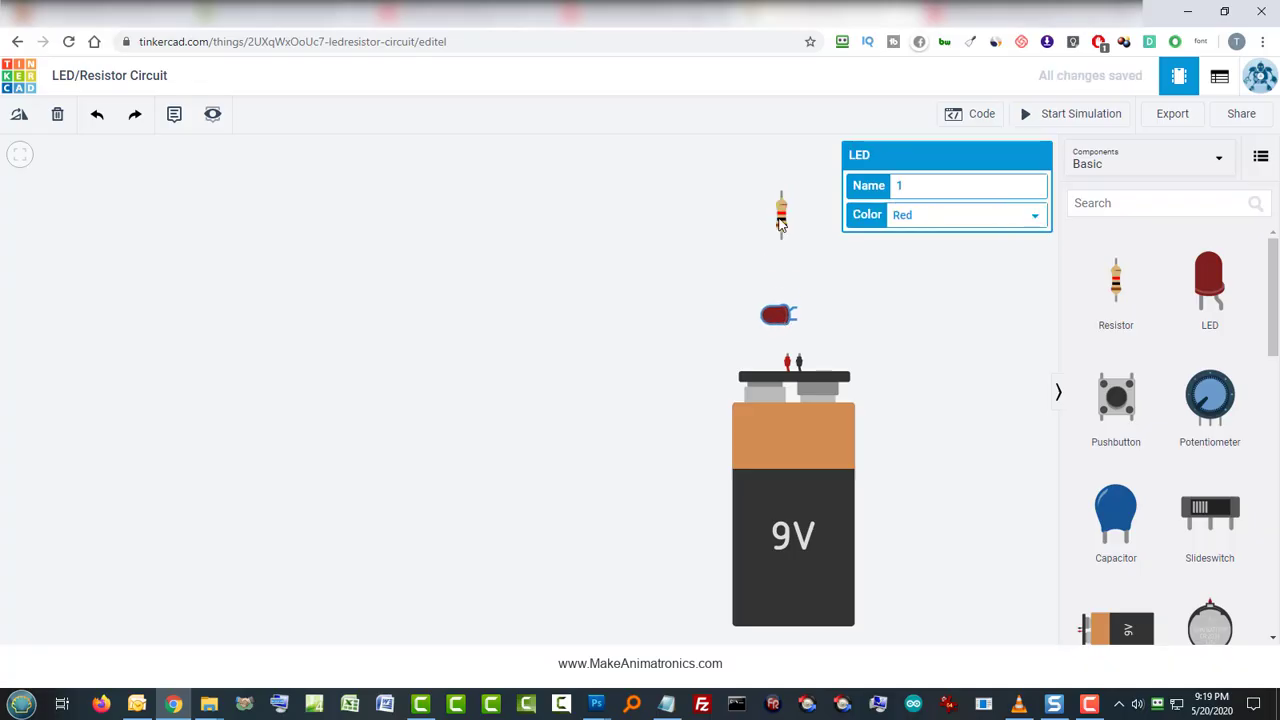
click(792, 260)
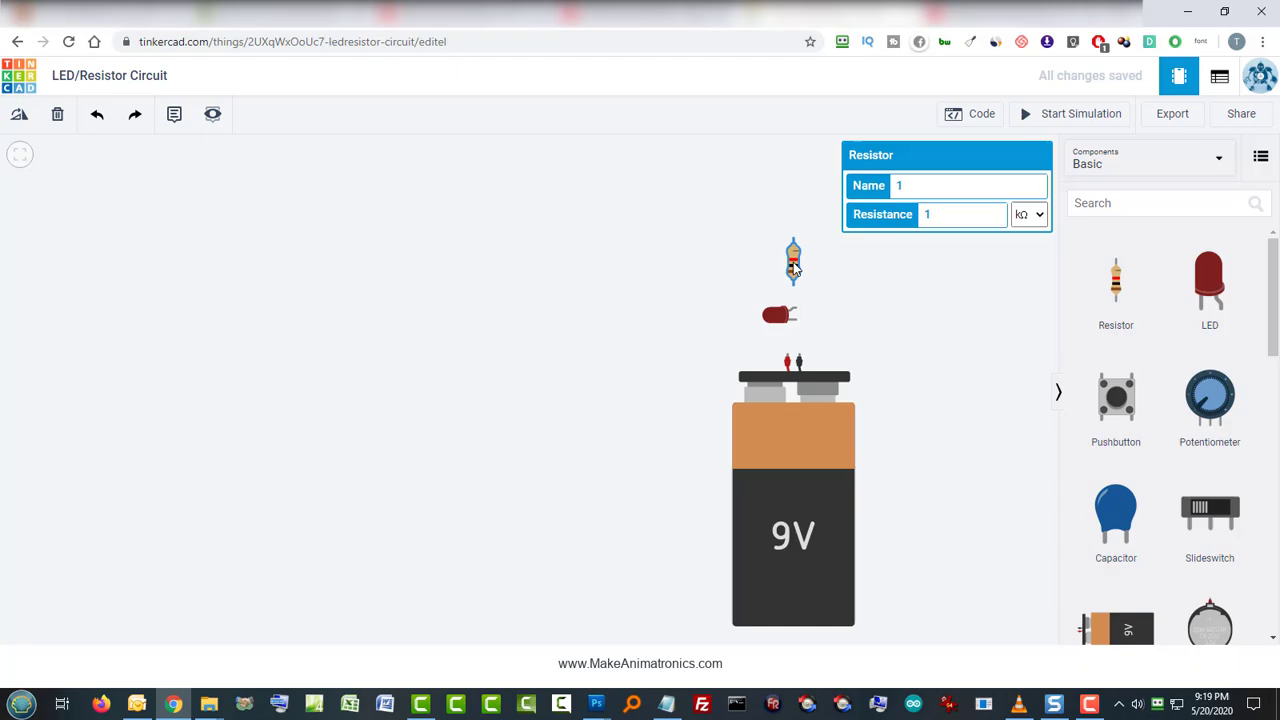
mouse_move(616, 252)
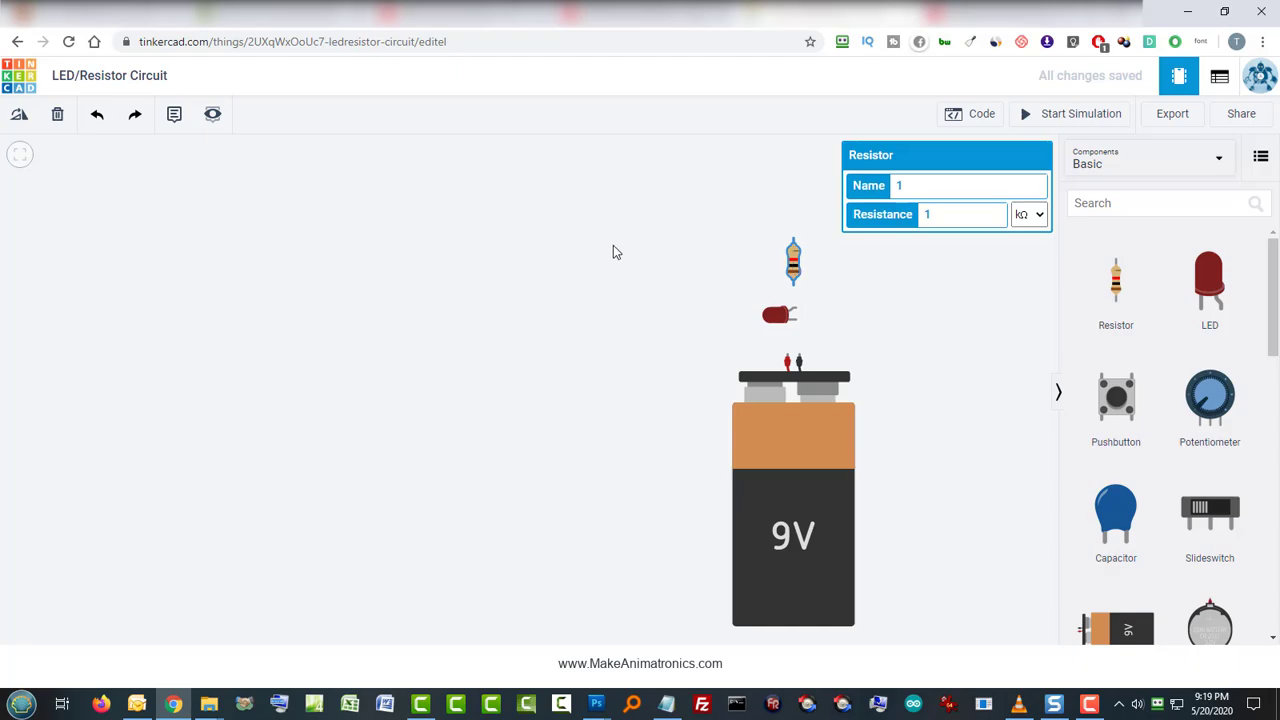
mouse_move(844, 368)
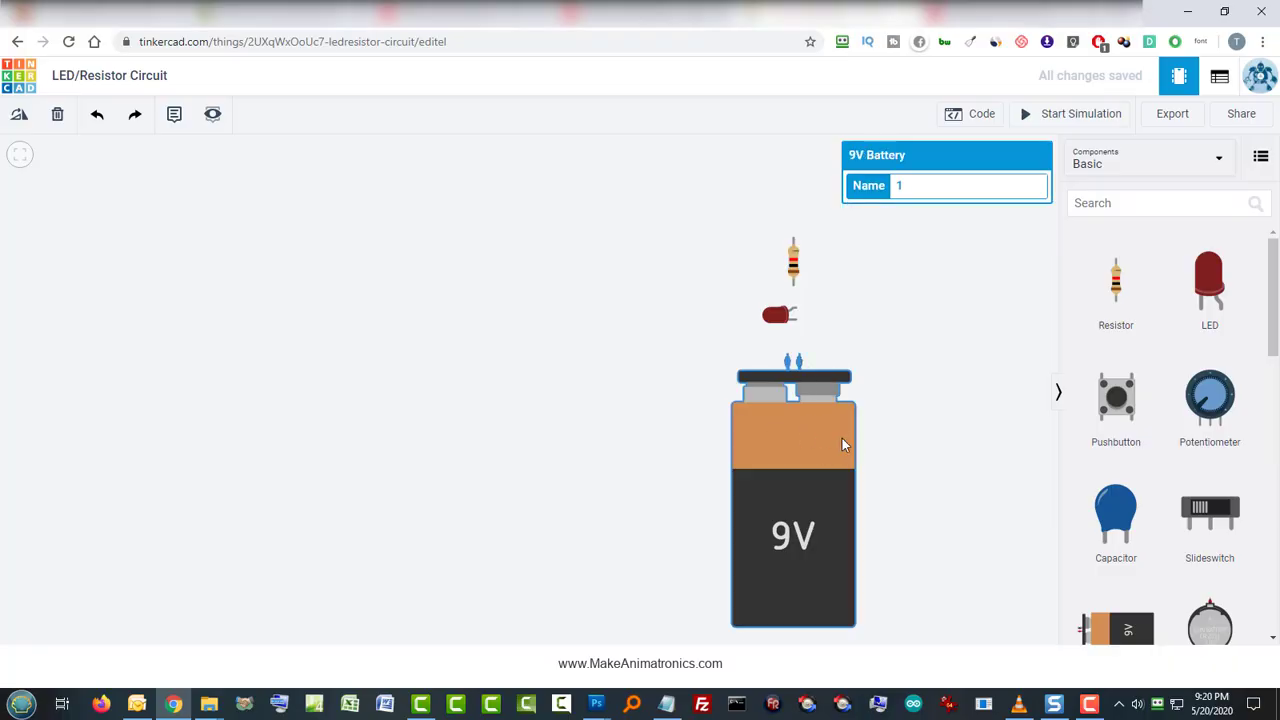
mouse_move(818, 370)
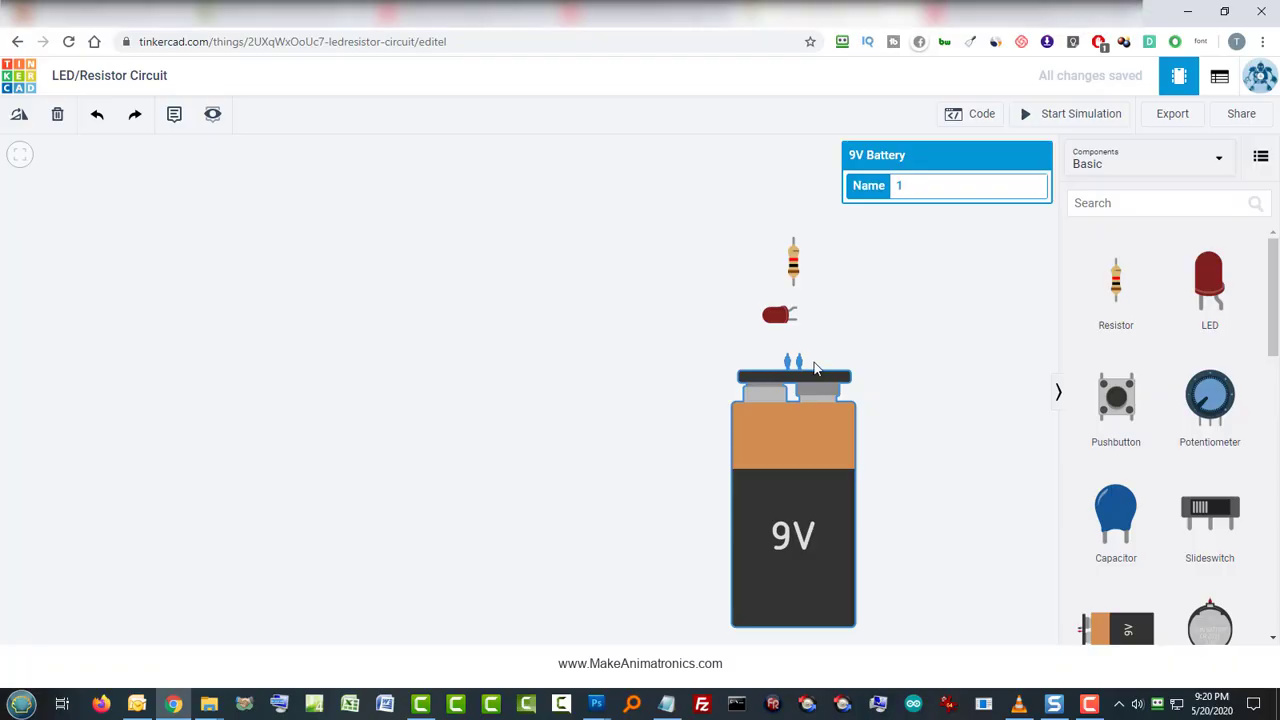
click(900, 364)
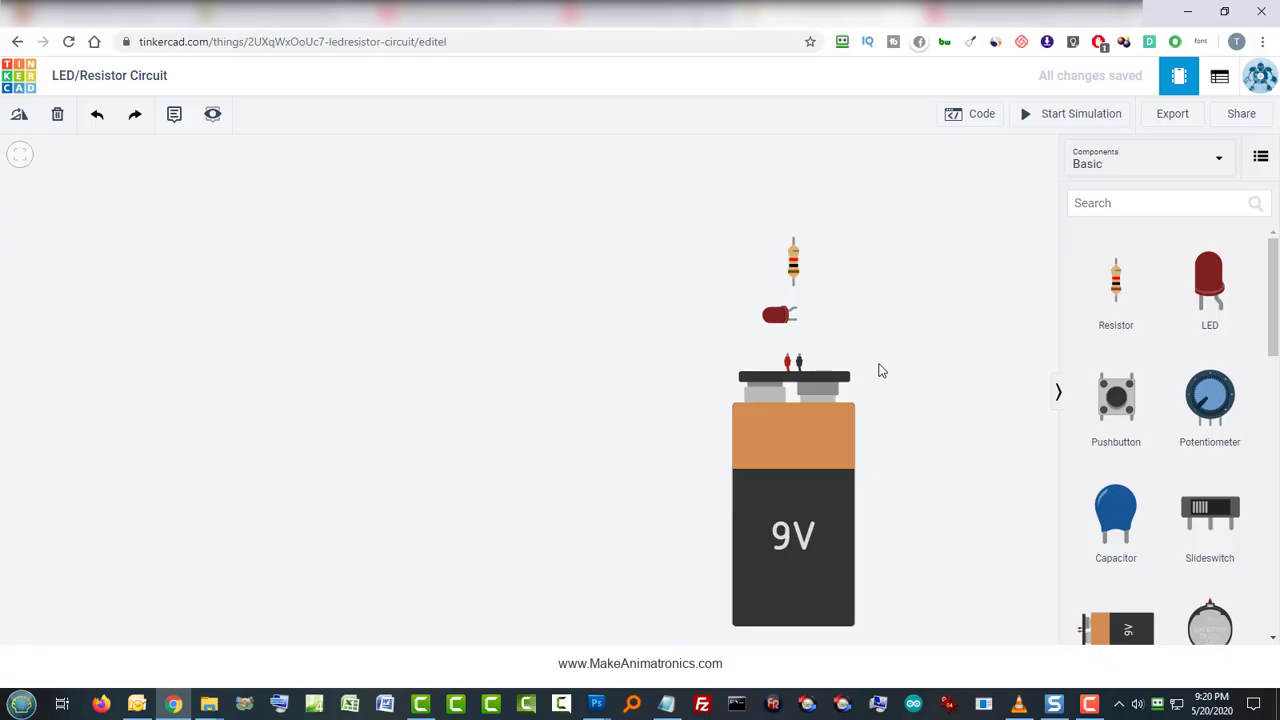
mouse_move(876, 360)
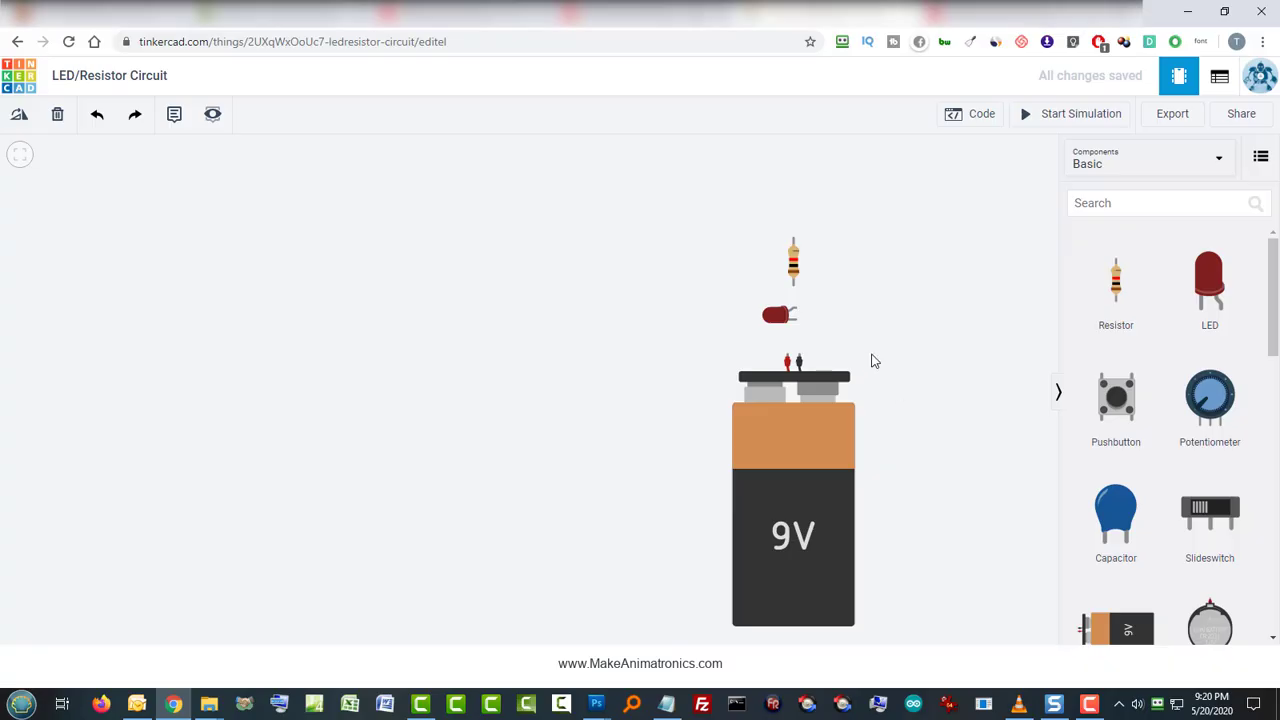
mouse_move(868, 340)
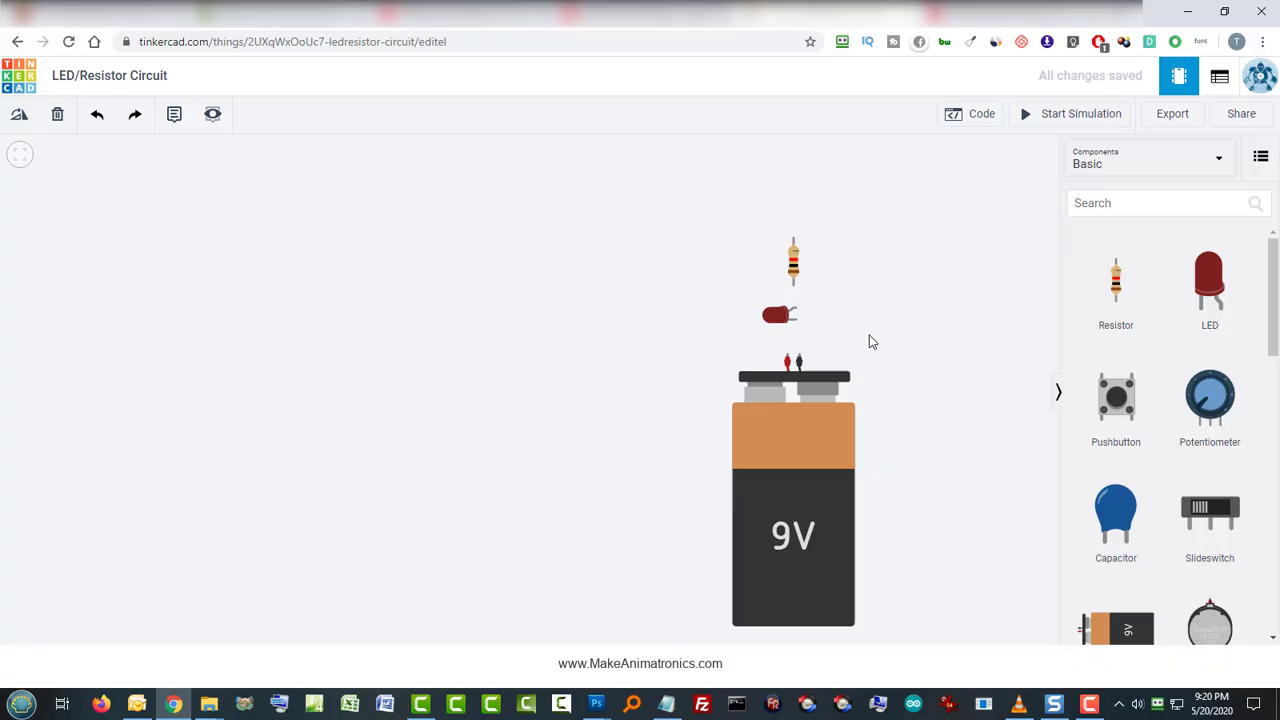
mouse_move(796, 356)
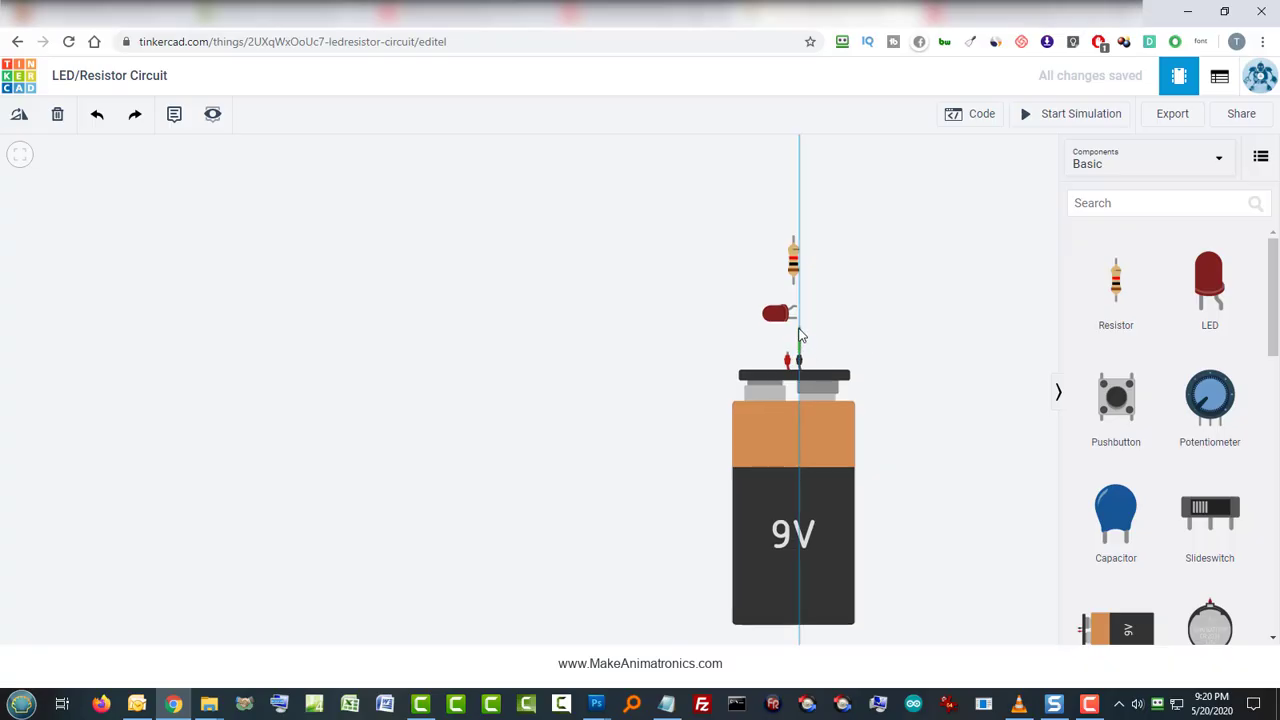
Step: Wire the LED leg to the 9V battery terminal and bring up the wire colour choices
click(798, 330)
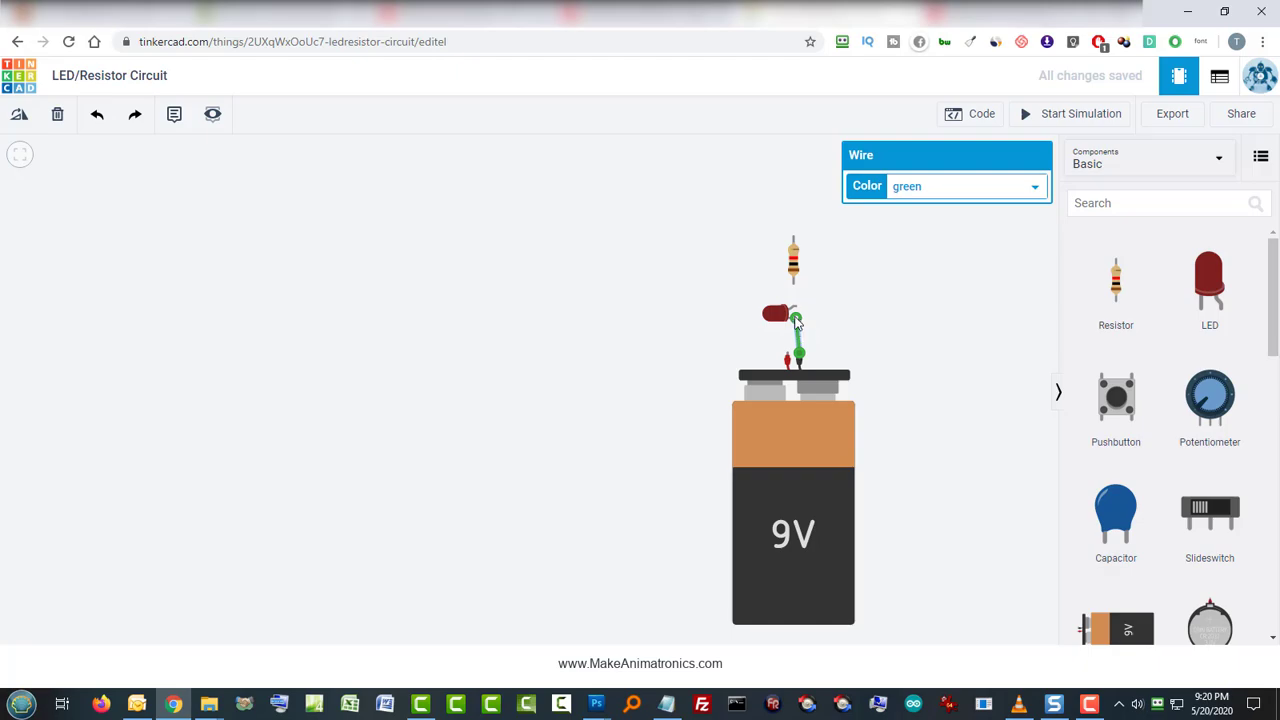
mouse_move(796, 324)
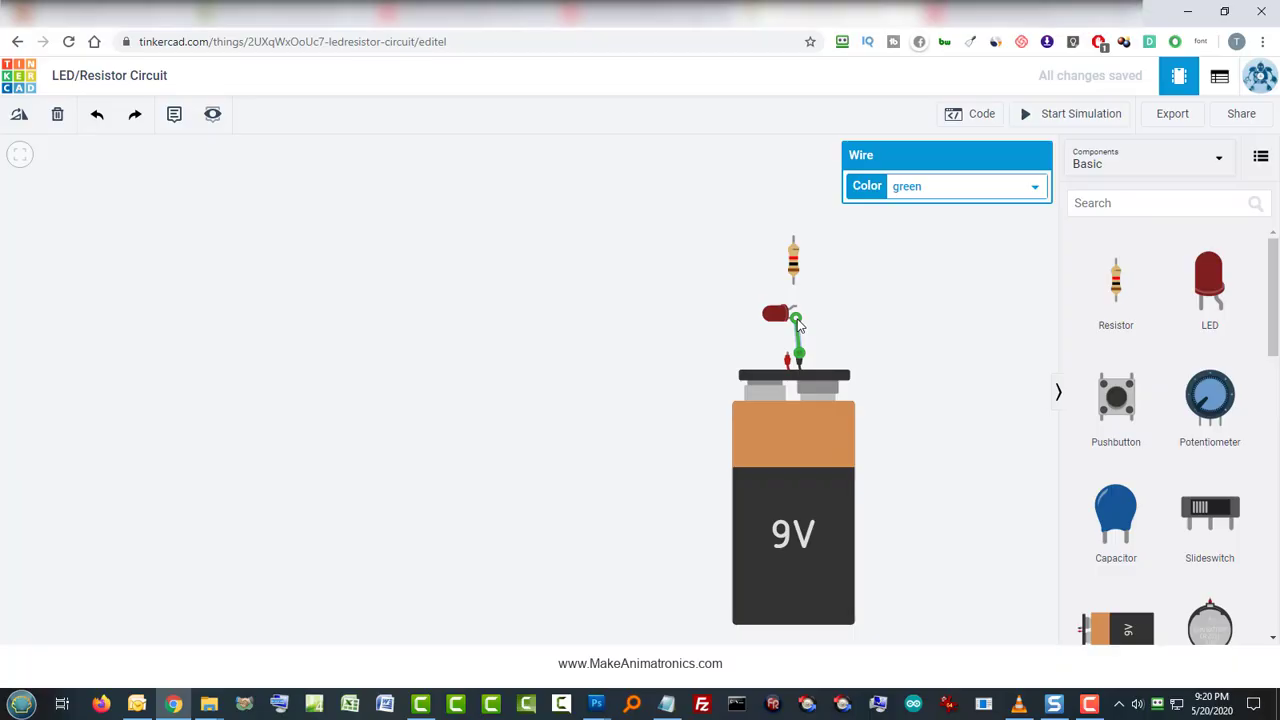
mouse_move(818, 328)
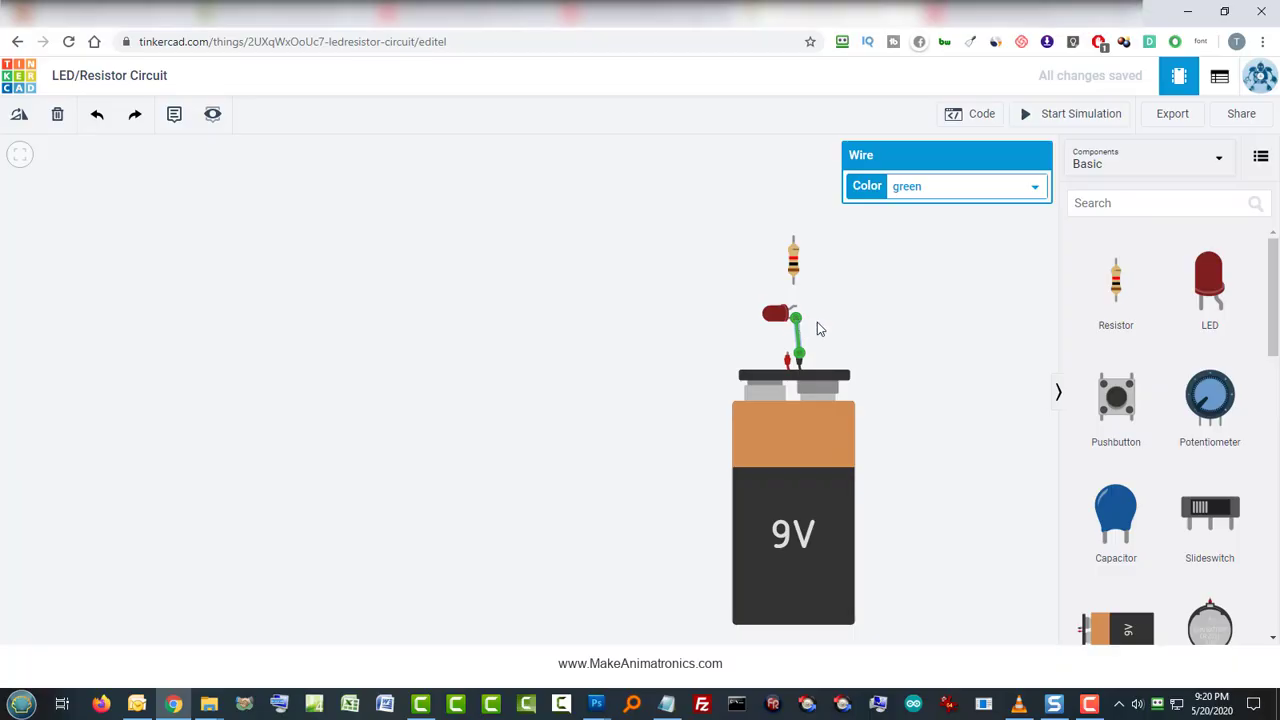
mouse_move(838, 332)
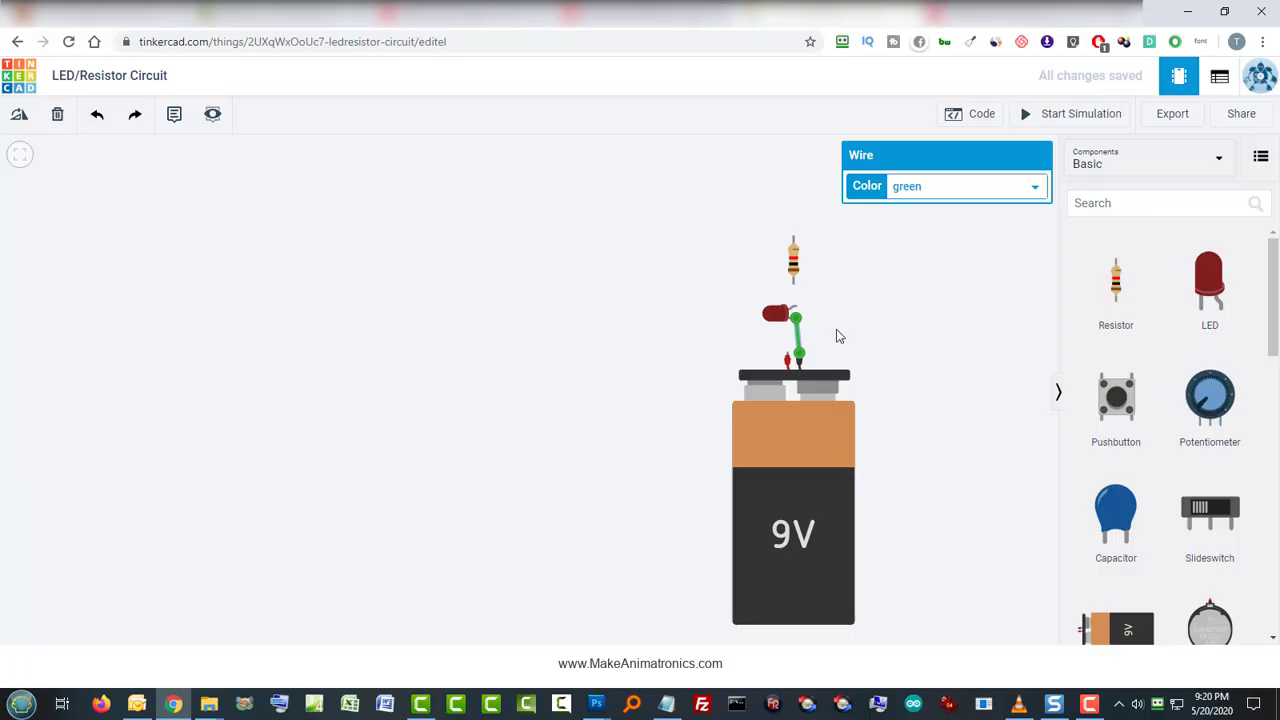
mouse_move(868, 328)
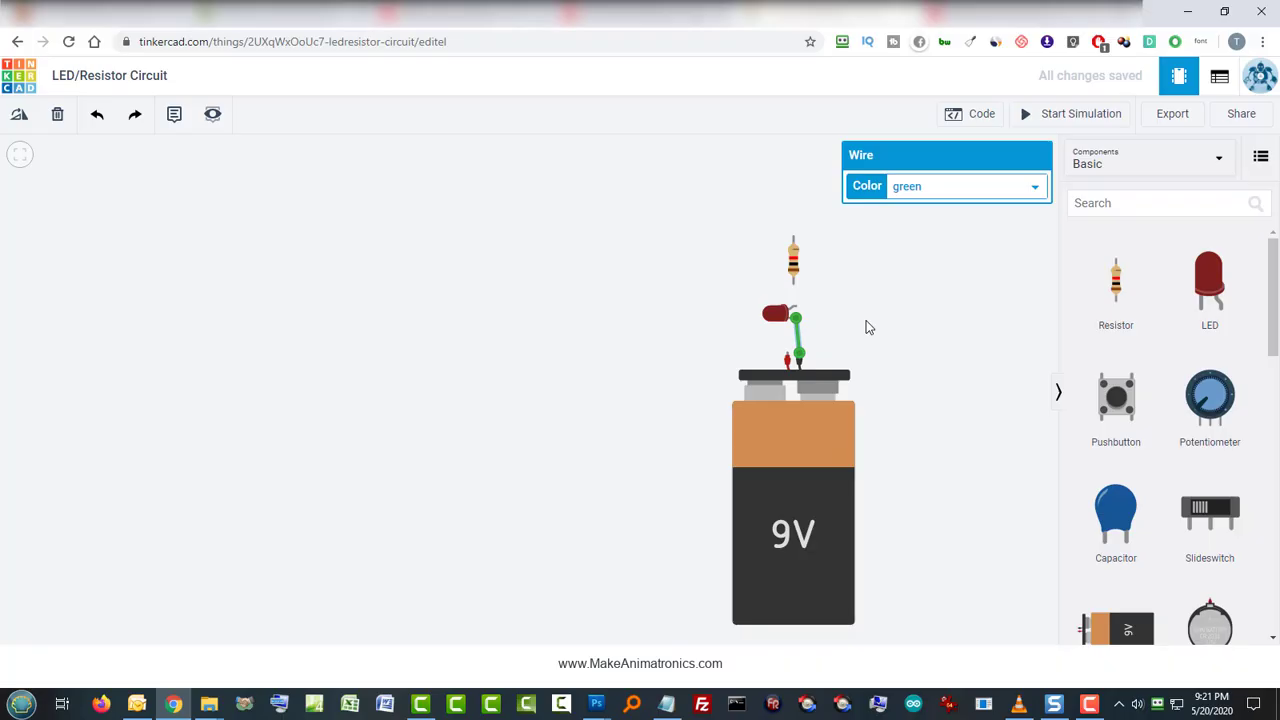
mouse_move(820, 354)
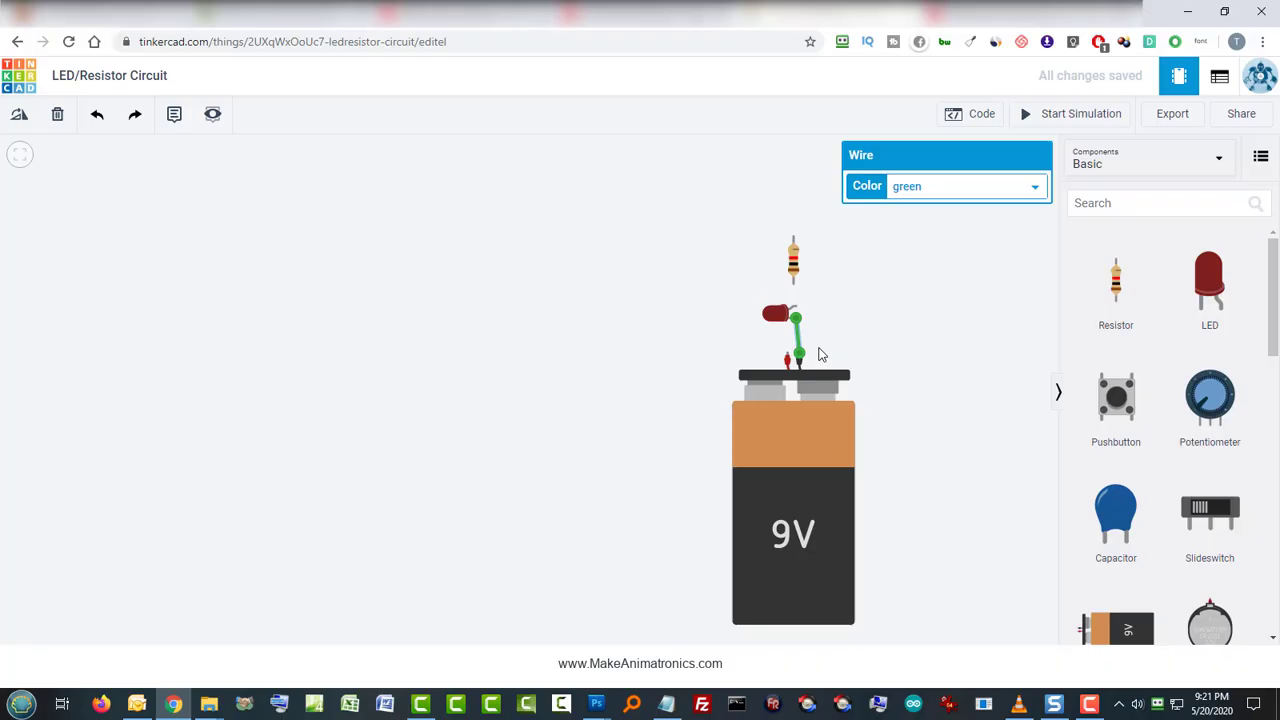
mouse_move(798, 344)
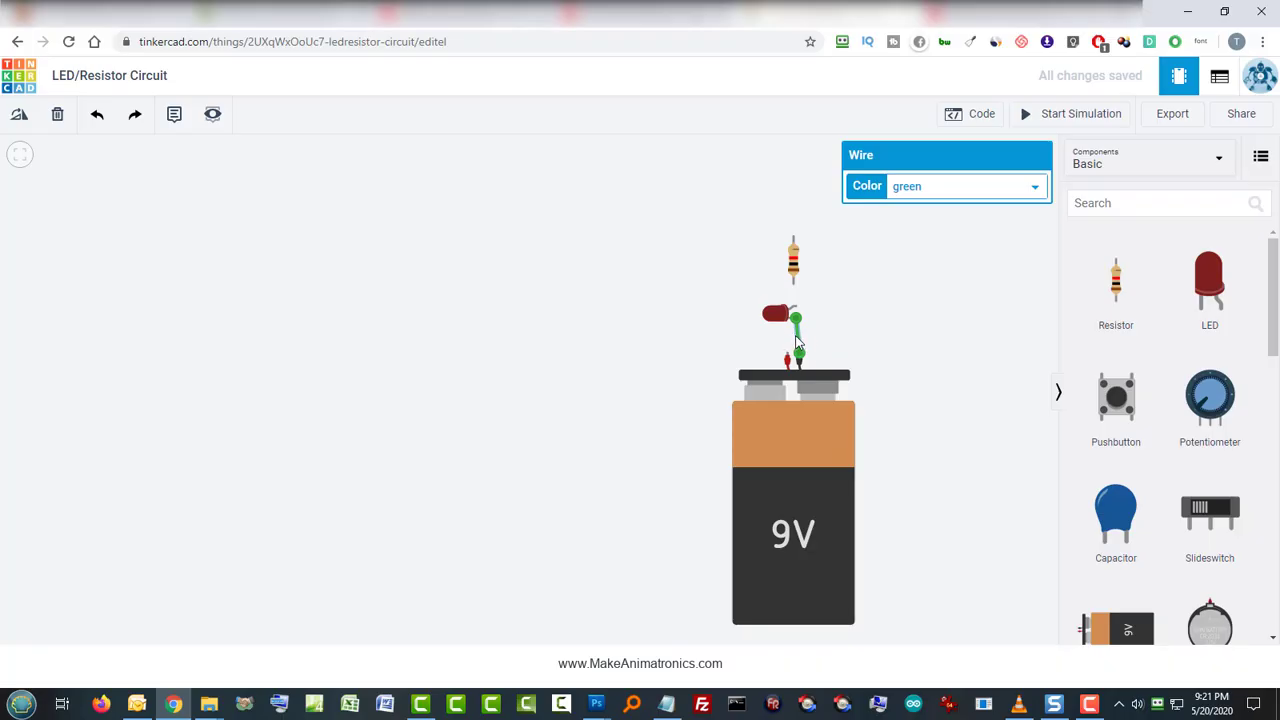
mouse_move(856, 260)
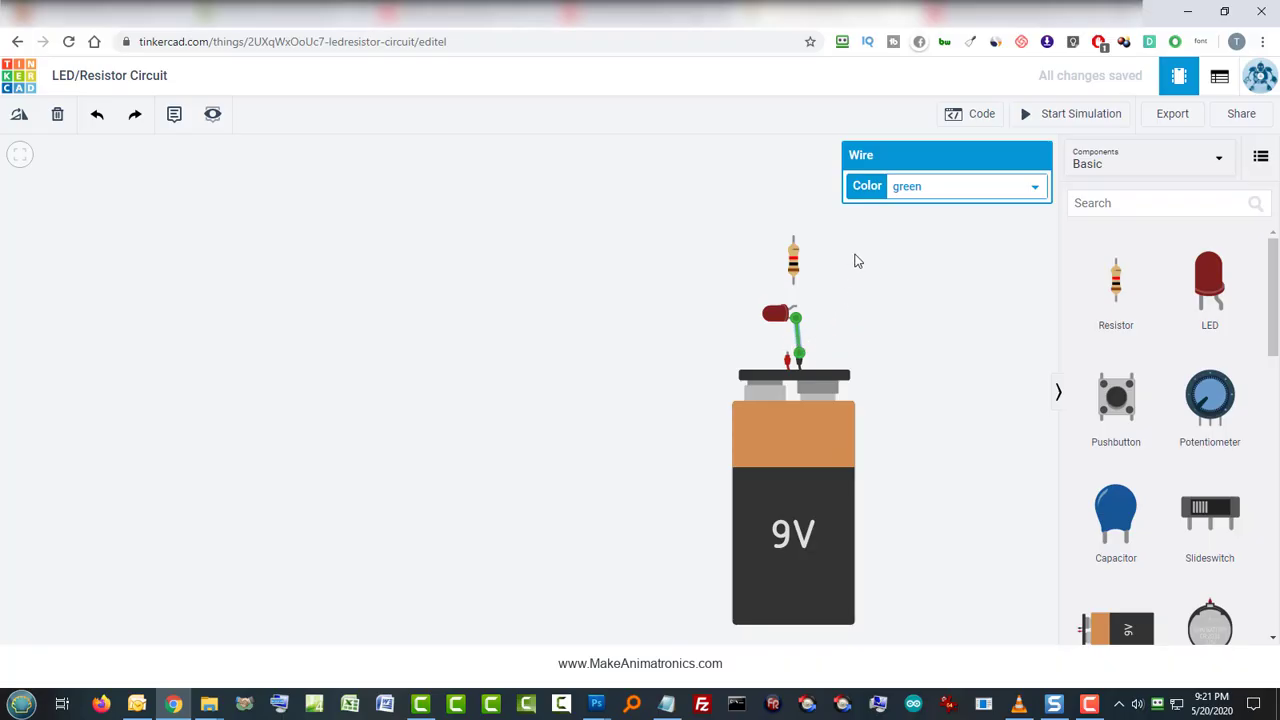
click(1036, 186)
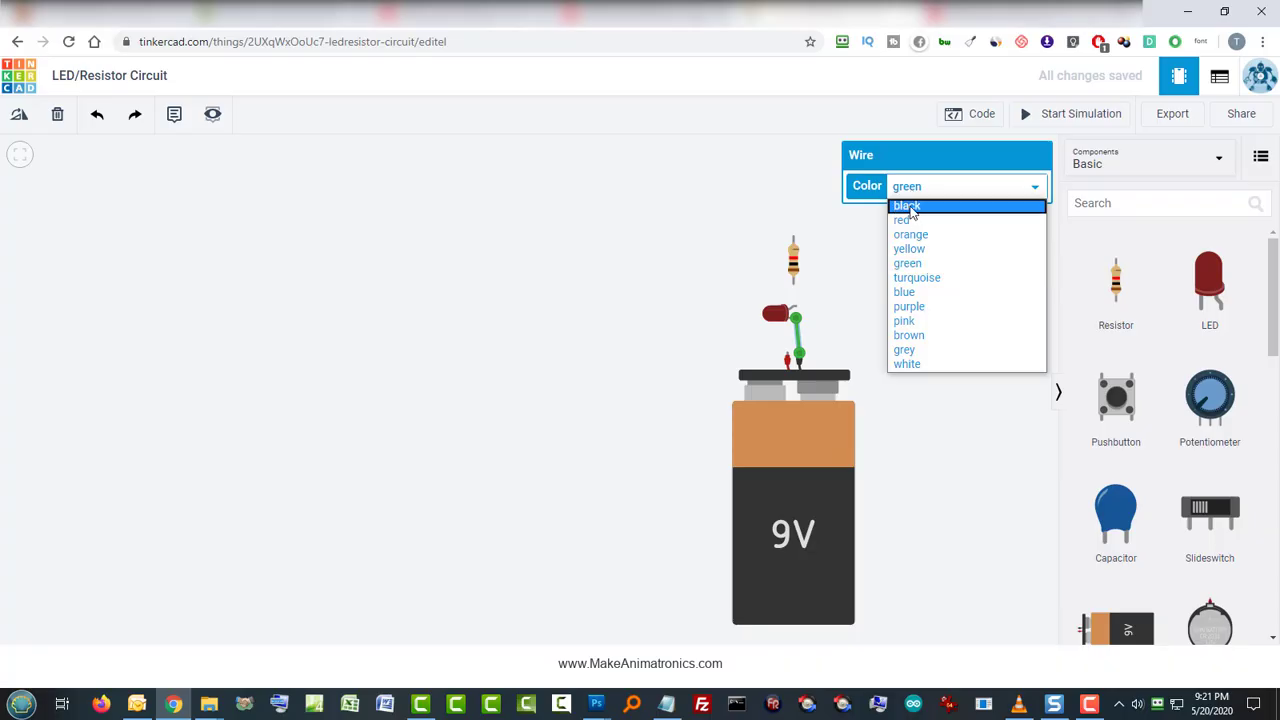
Step: Colour the LED-to-battery wire black and route the green battery-to-resistor wire around the LED with square bends
click(906, 206)
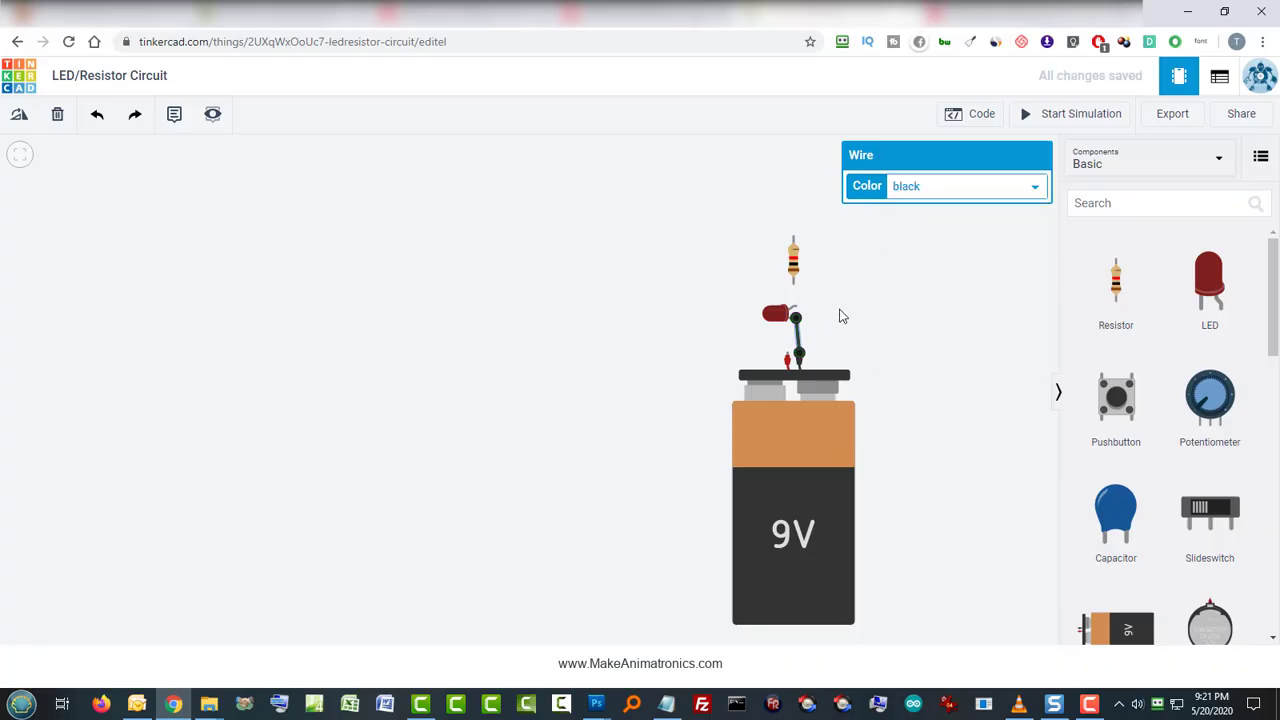
mouse_move(856, 312)
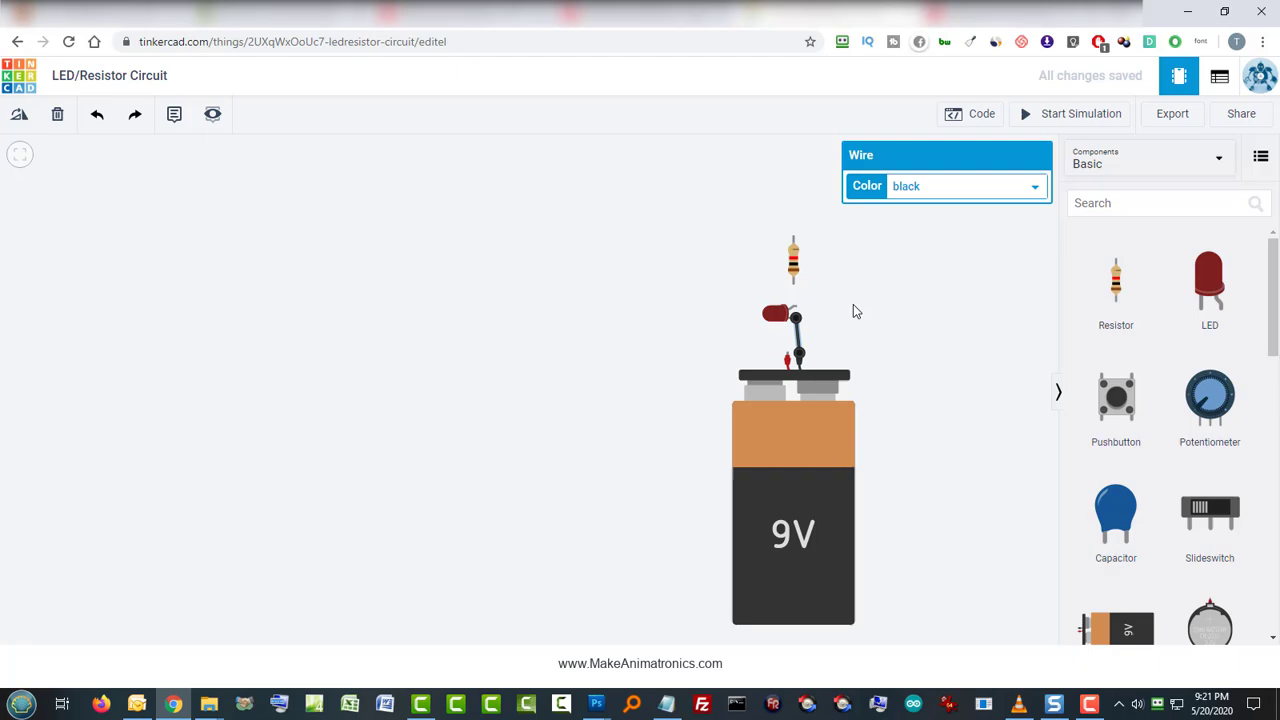
mouse_move(846, 312)
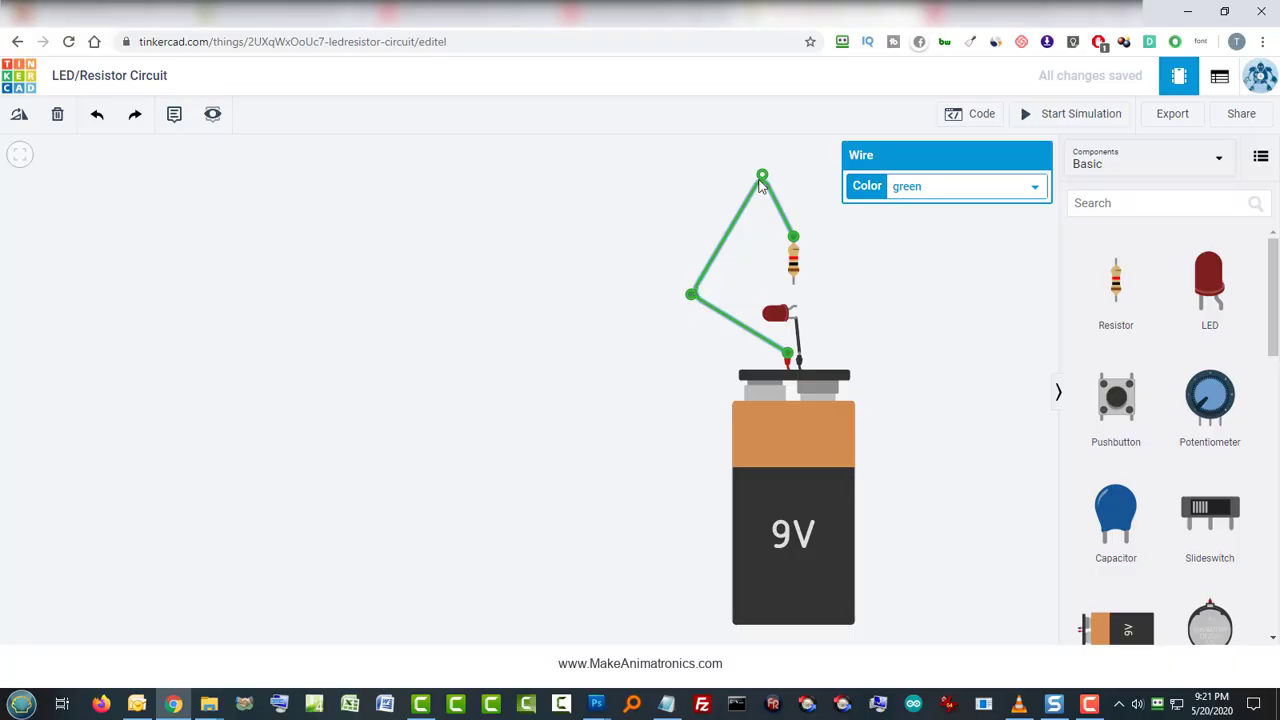
drag(762, 176, 736, 212)
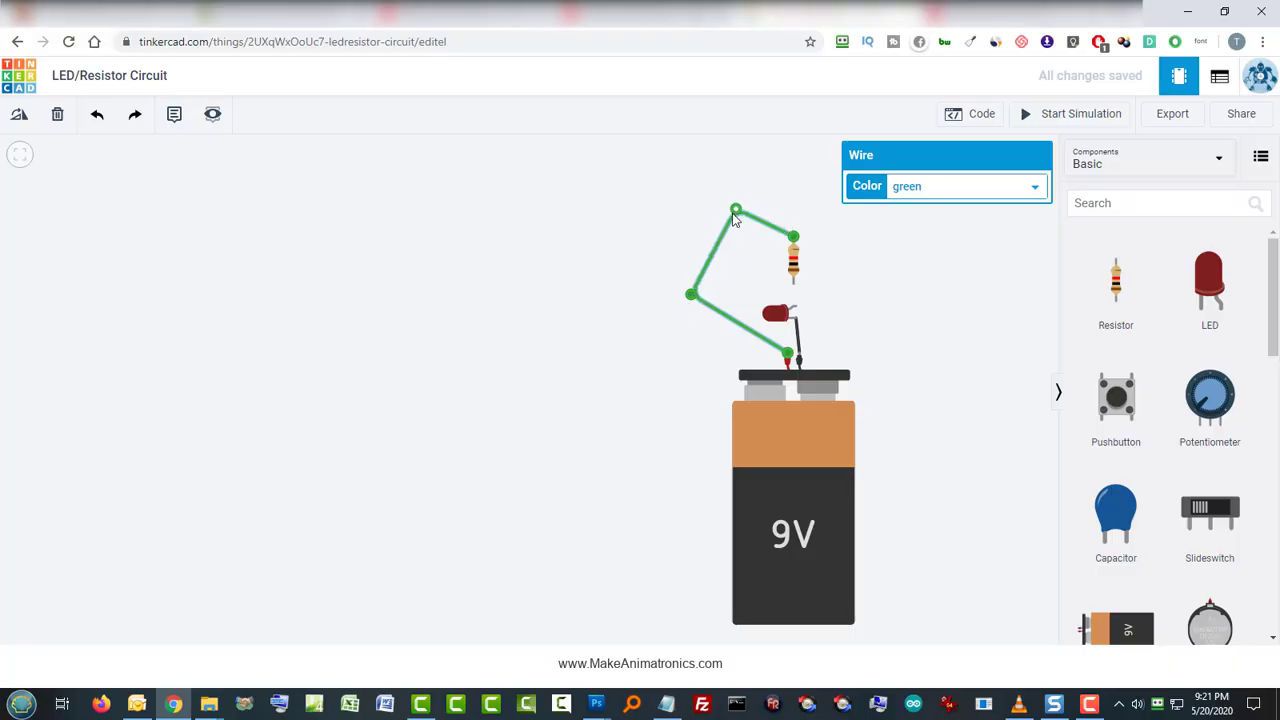
drag(736, 210, 740, 236)
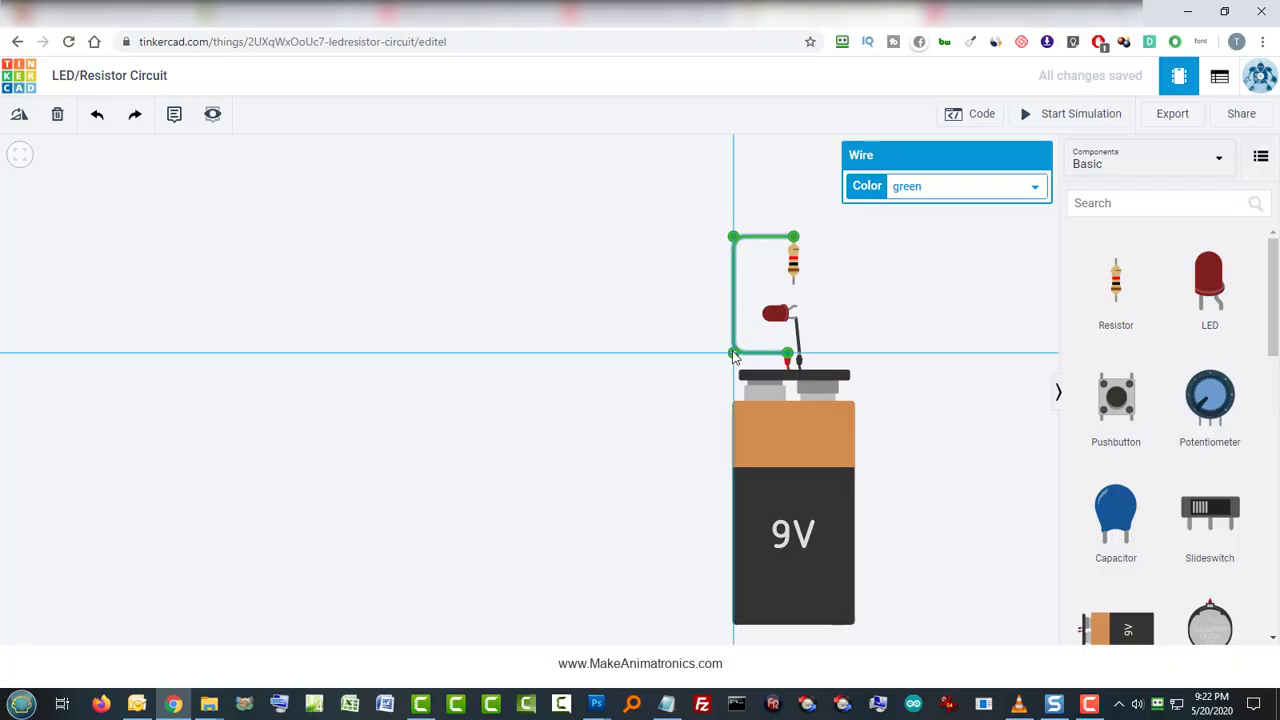
mouse_move(810, 344)
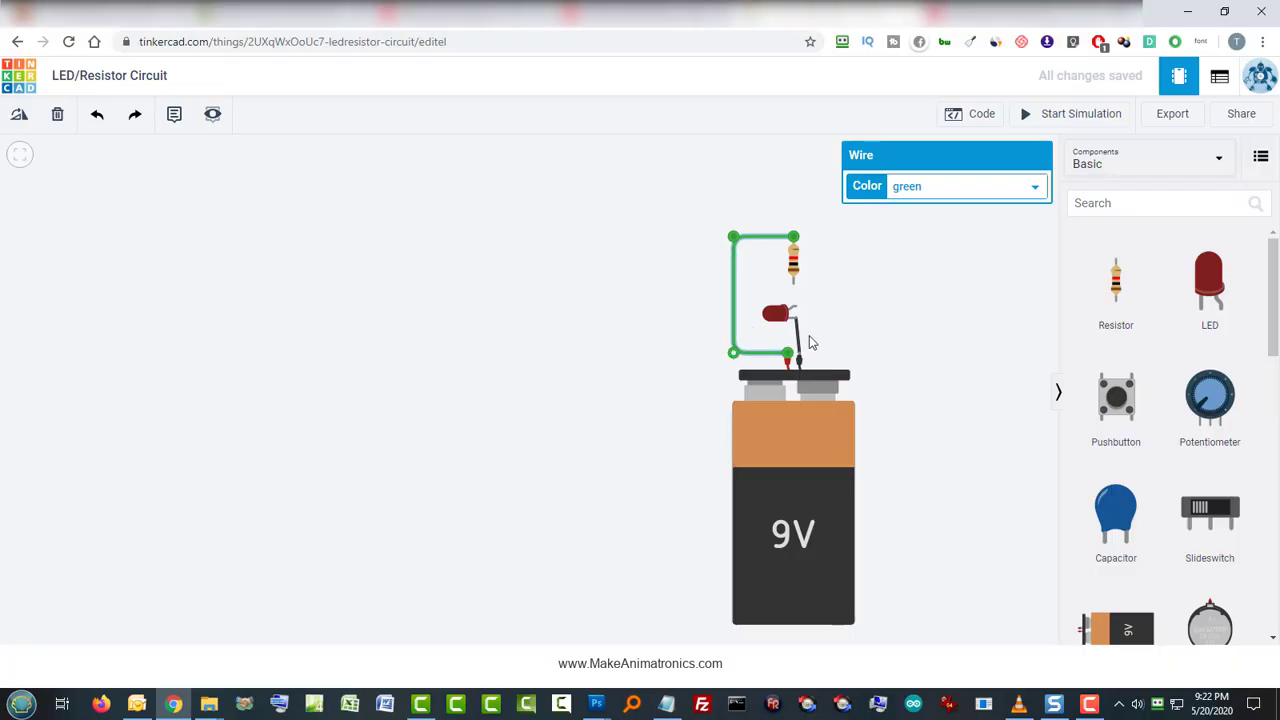
mouse_move(850, 344)
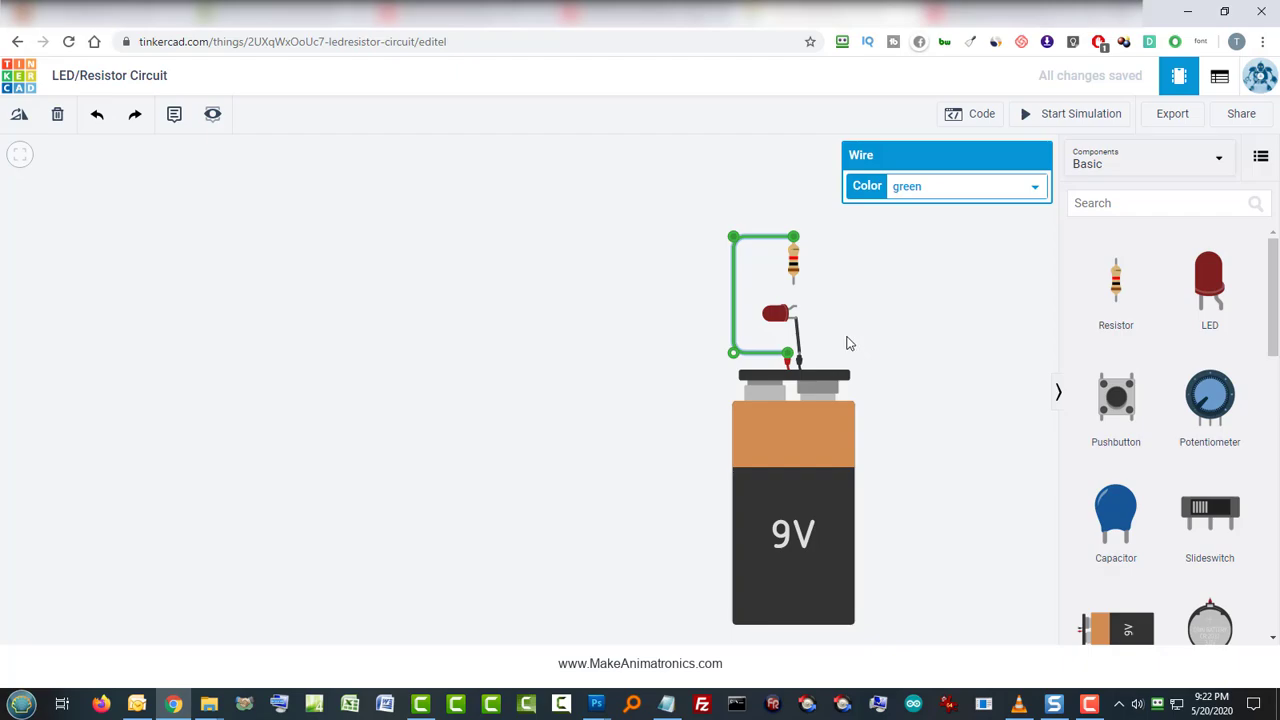
mouse_move(900, 244)
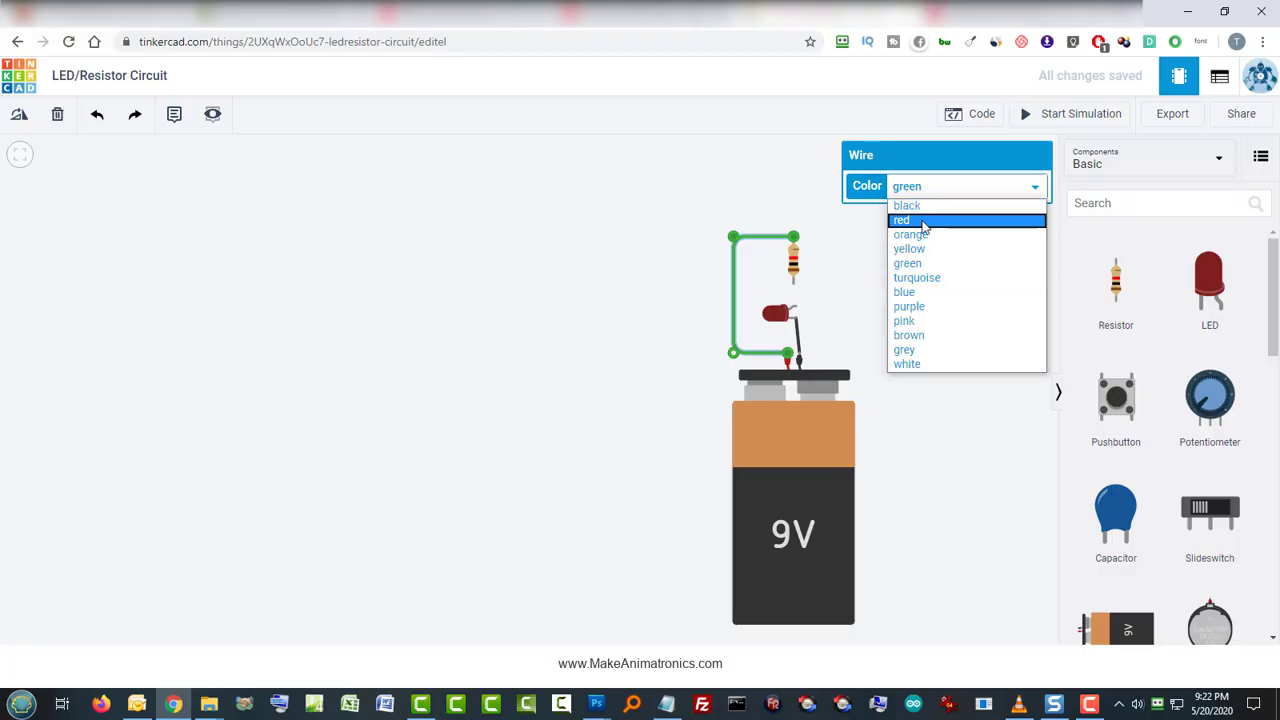
Step: Colour the battery-to-resistor wire red and deselect it
click(900, 220)
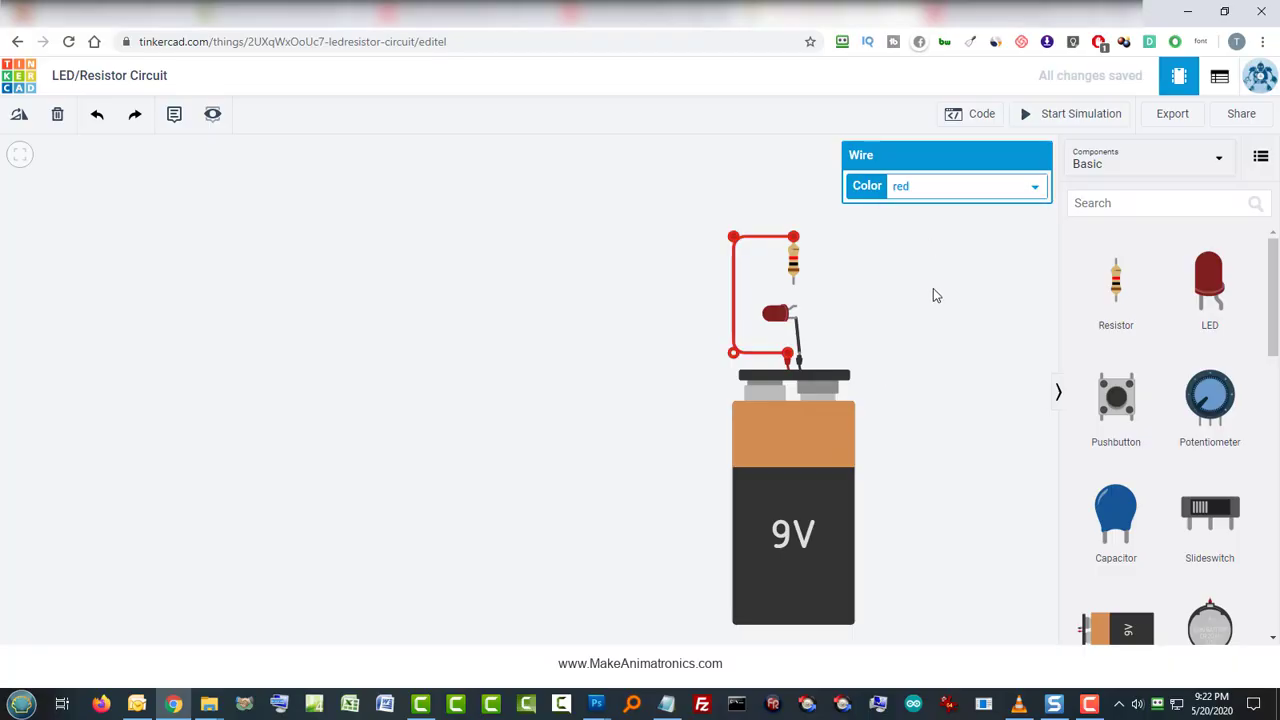
click(920, 328)
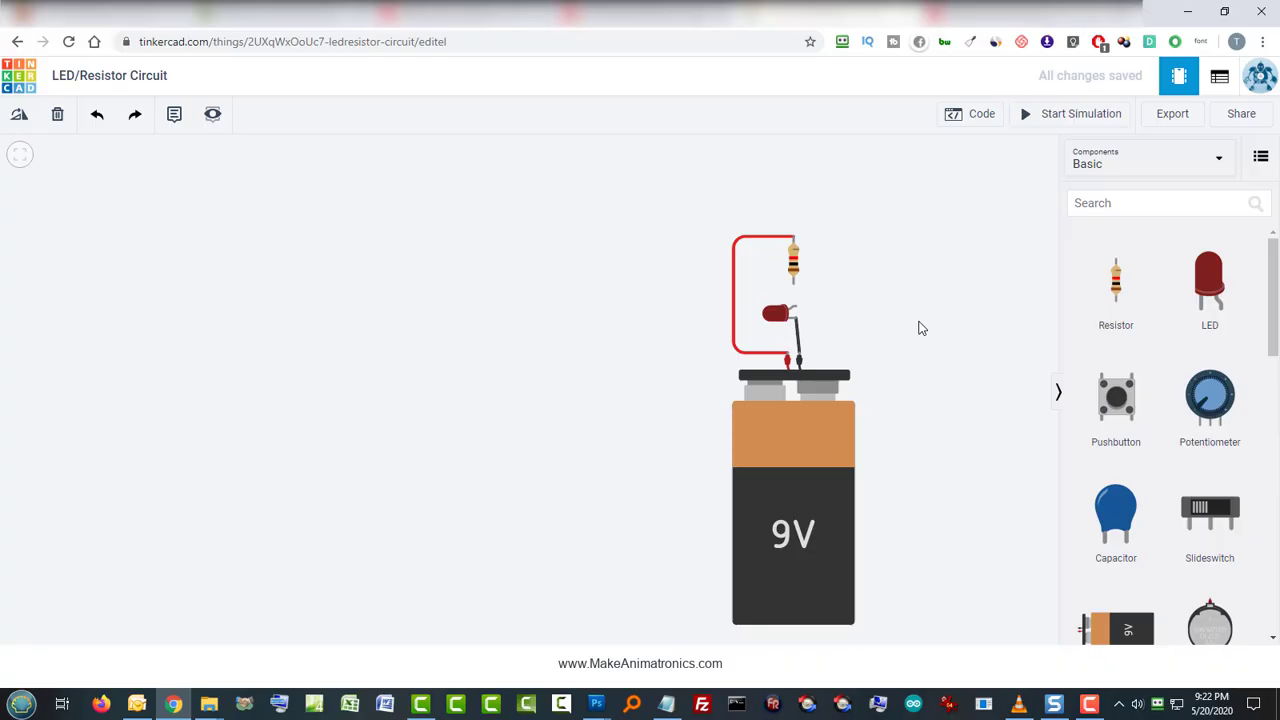
mouse_move(810, 312)
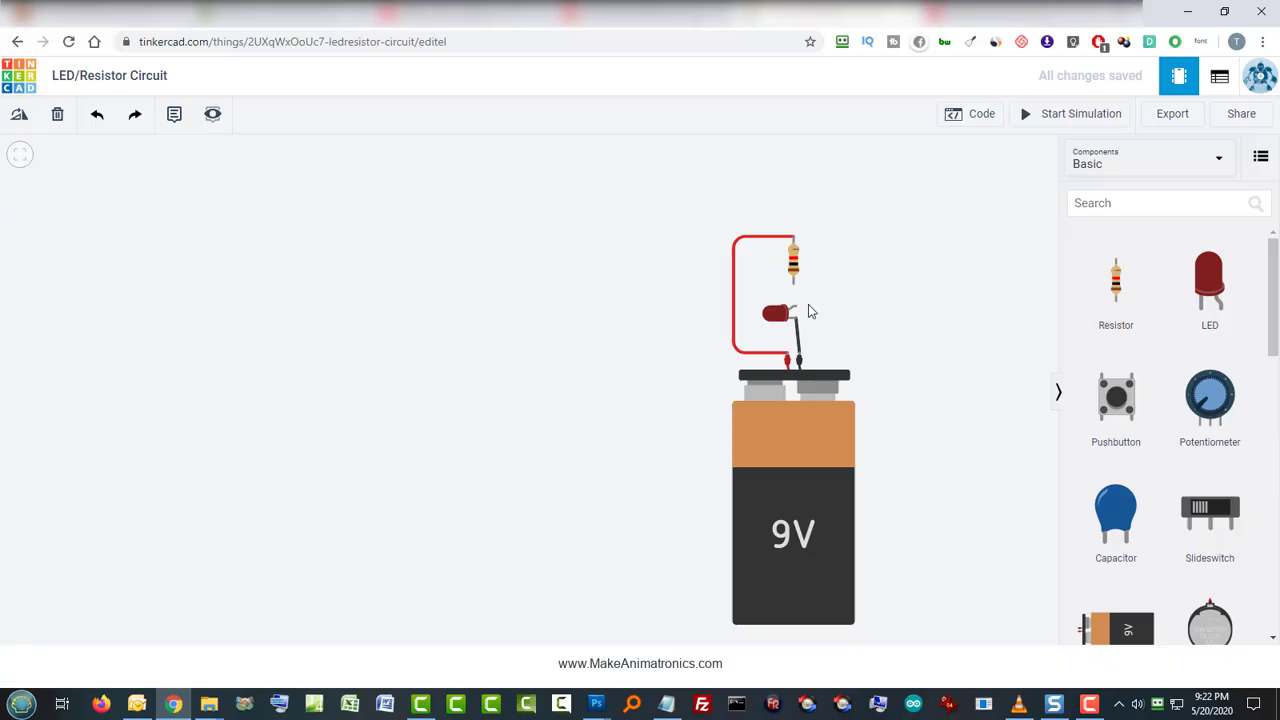
mouse_move(792, 284)
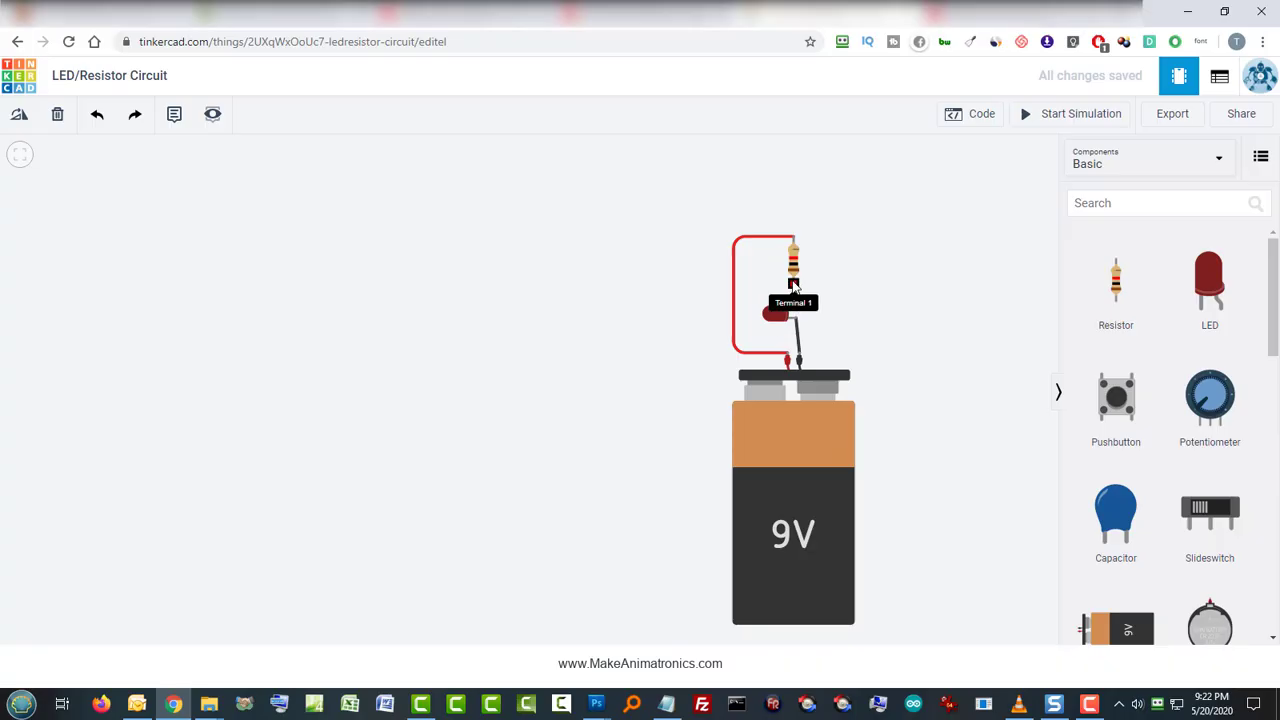
Step: Wire the resistor's lower end to the LED leg and recolour that wire
click(796, 290)
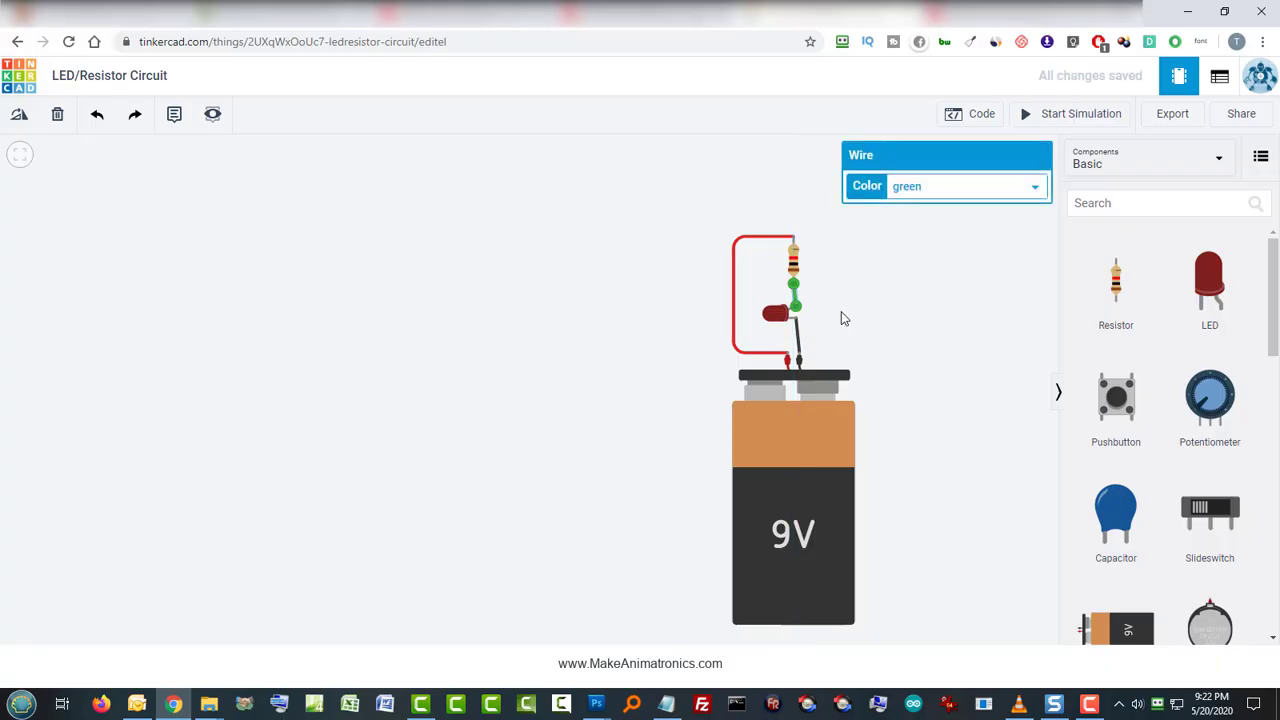
mouse_move(808, 290)
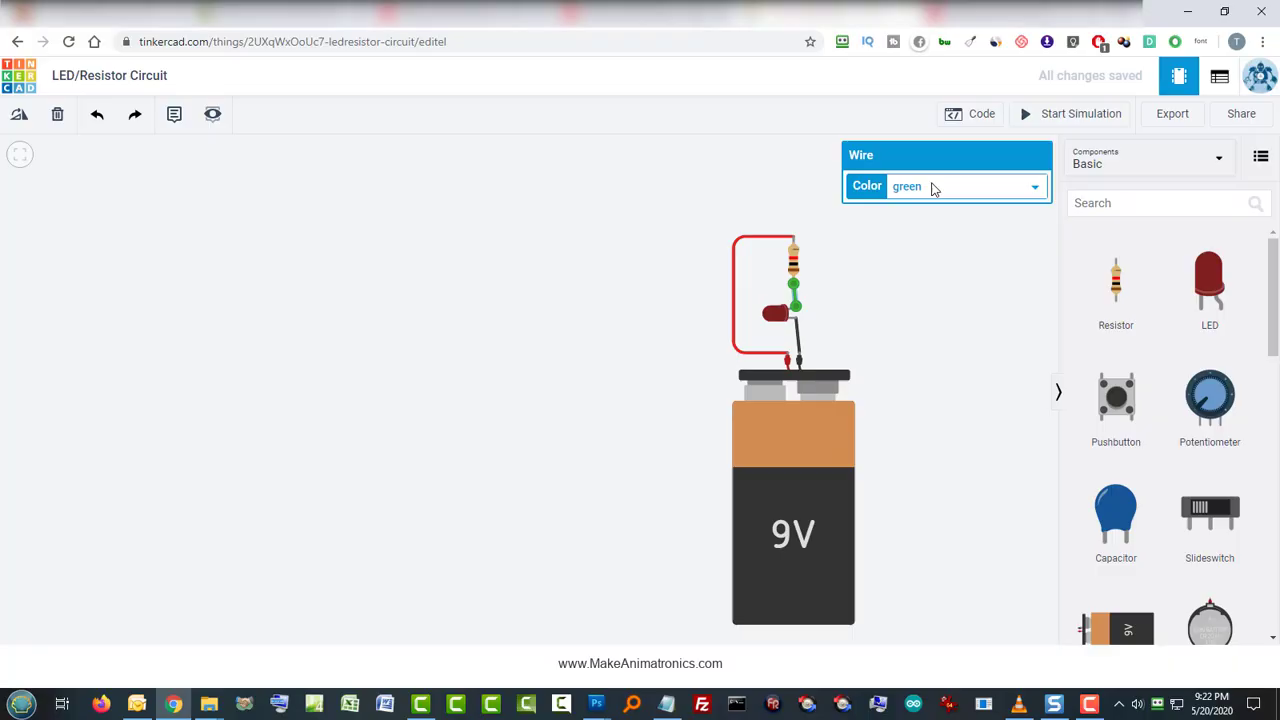
click(1036, 186)
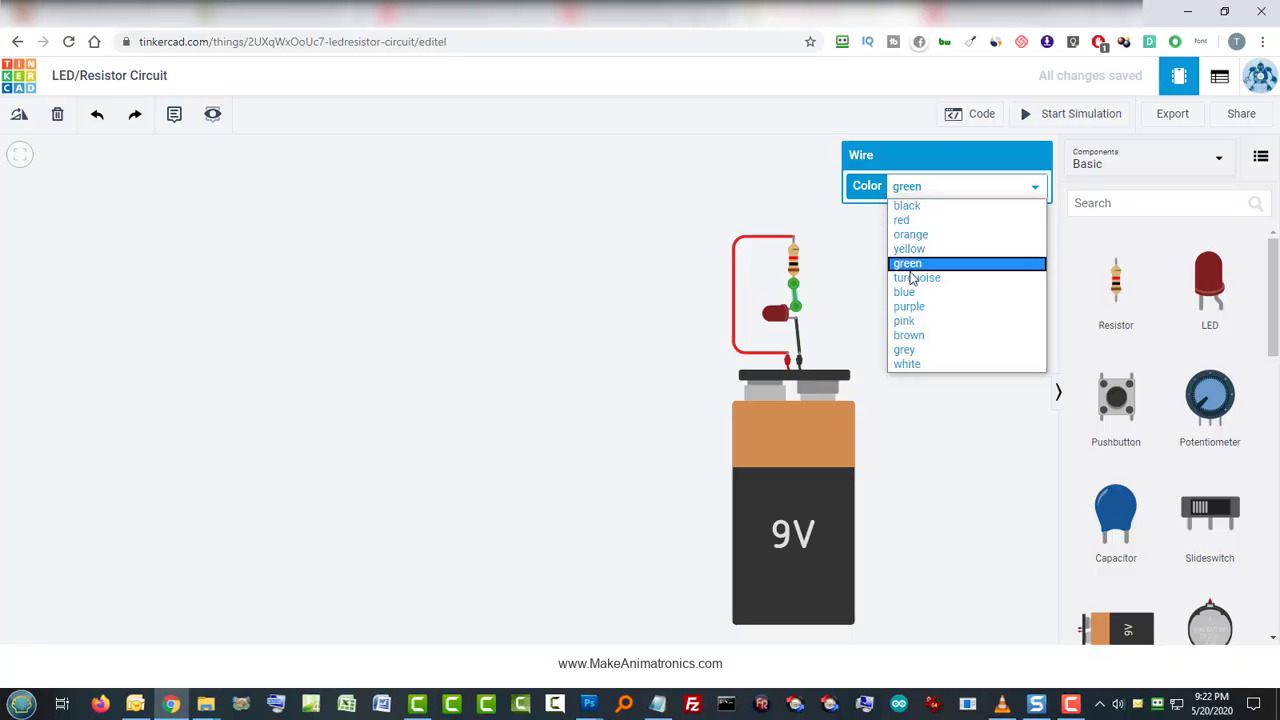
click(908, 248)
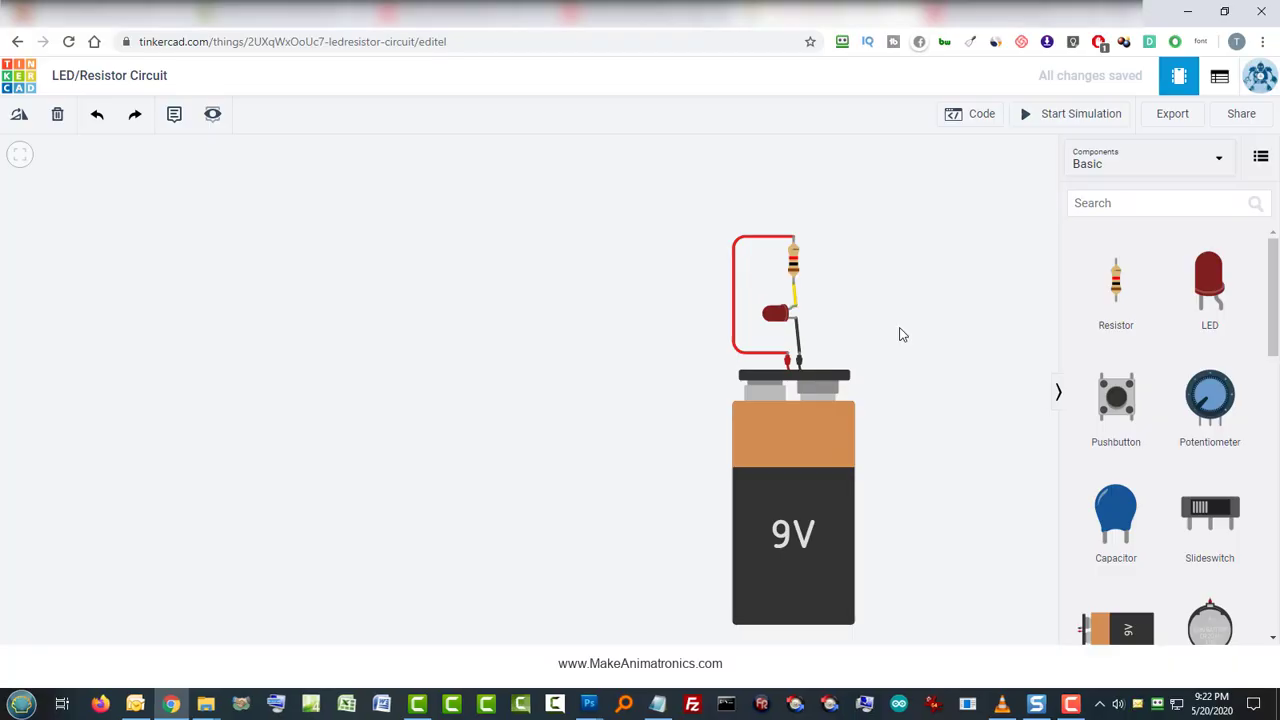
mouse_move(810, 298)
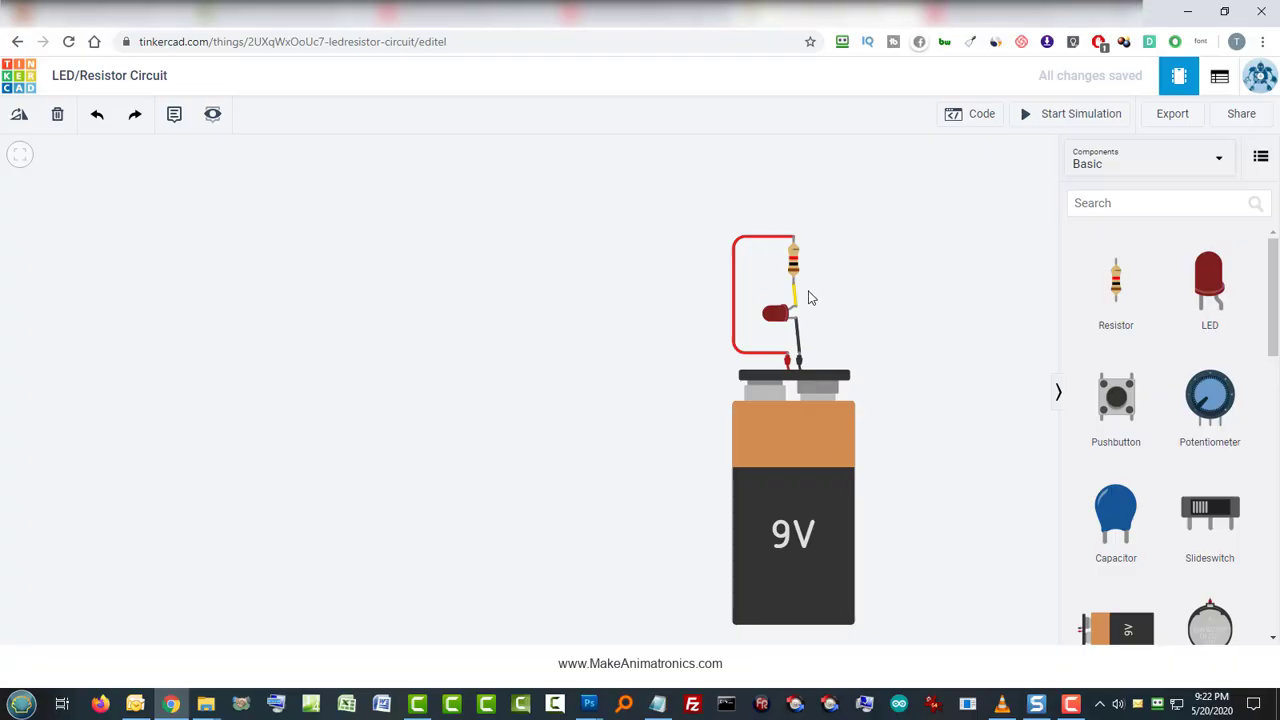
click(776, 314)
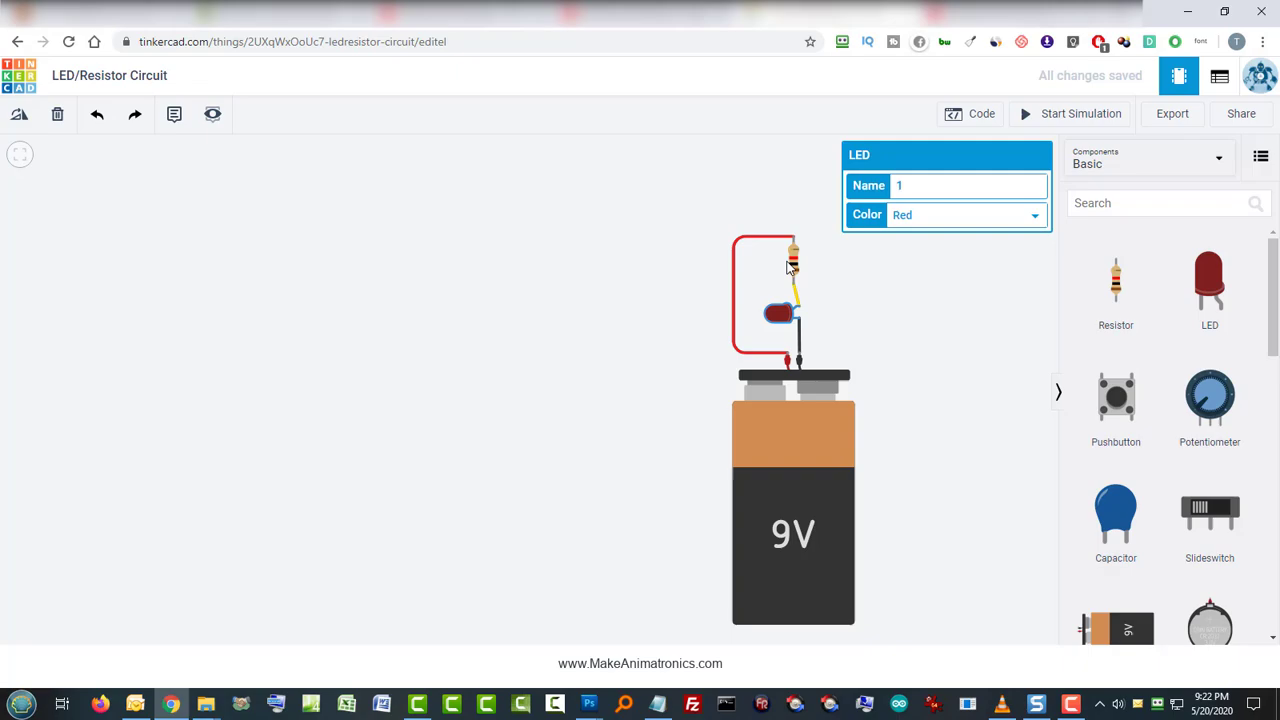
click(800, 260)
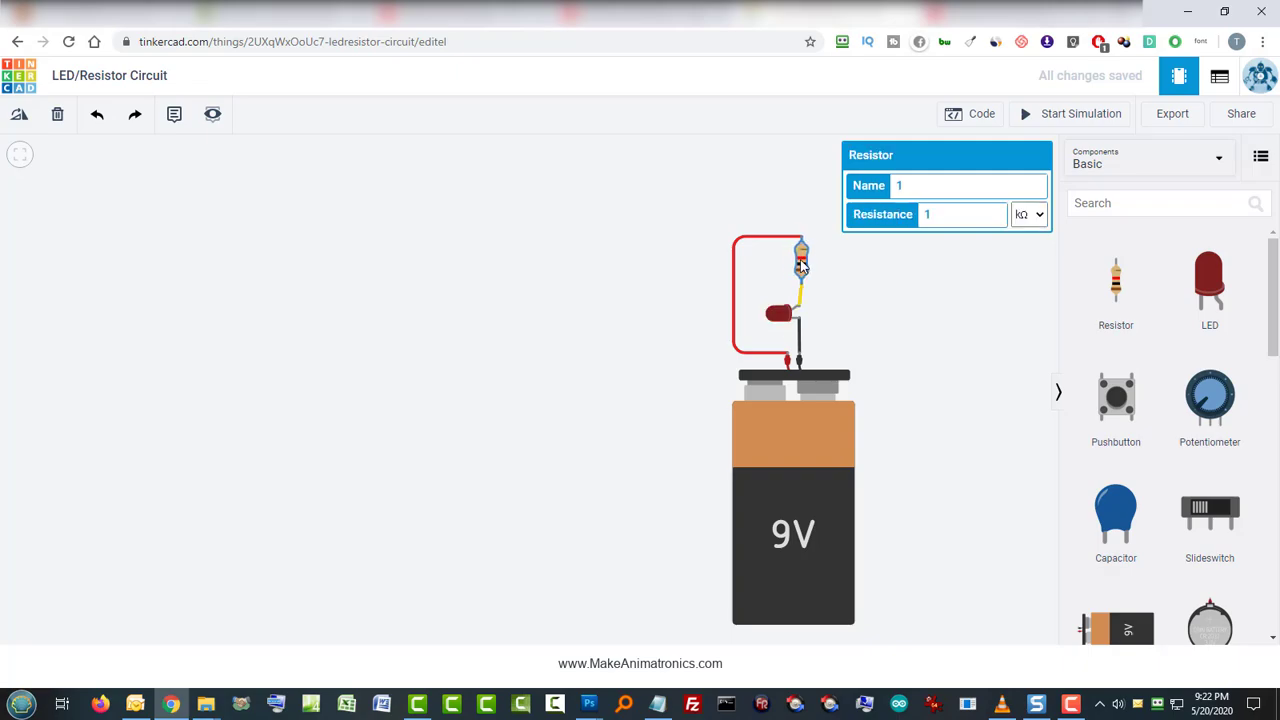
mouse_move(672, 320)
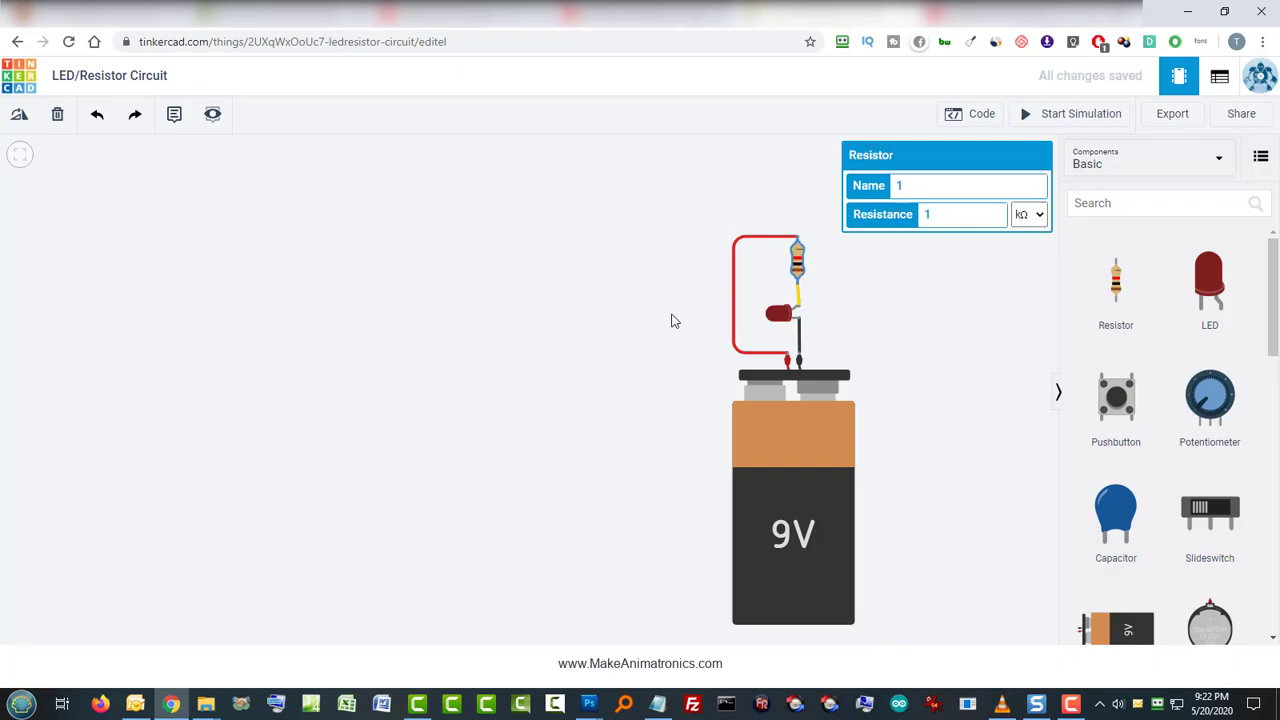
click(670, 320)
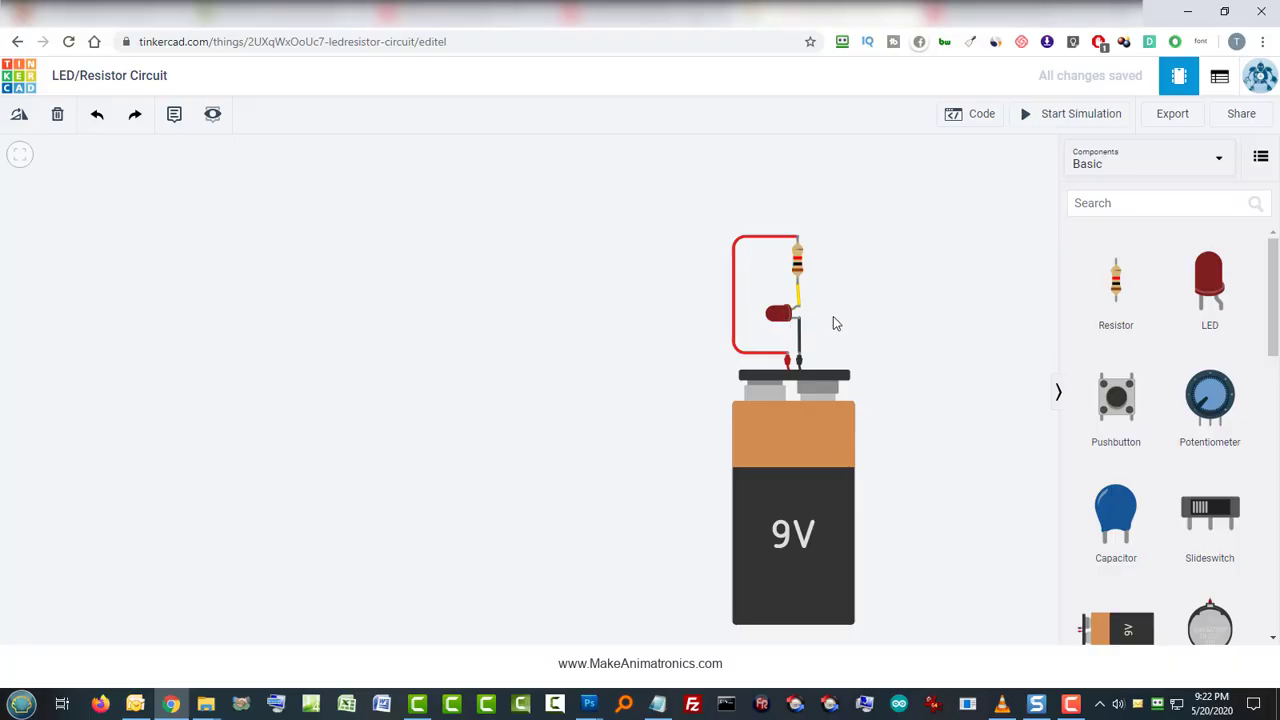
mouse_move(818, 322)
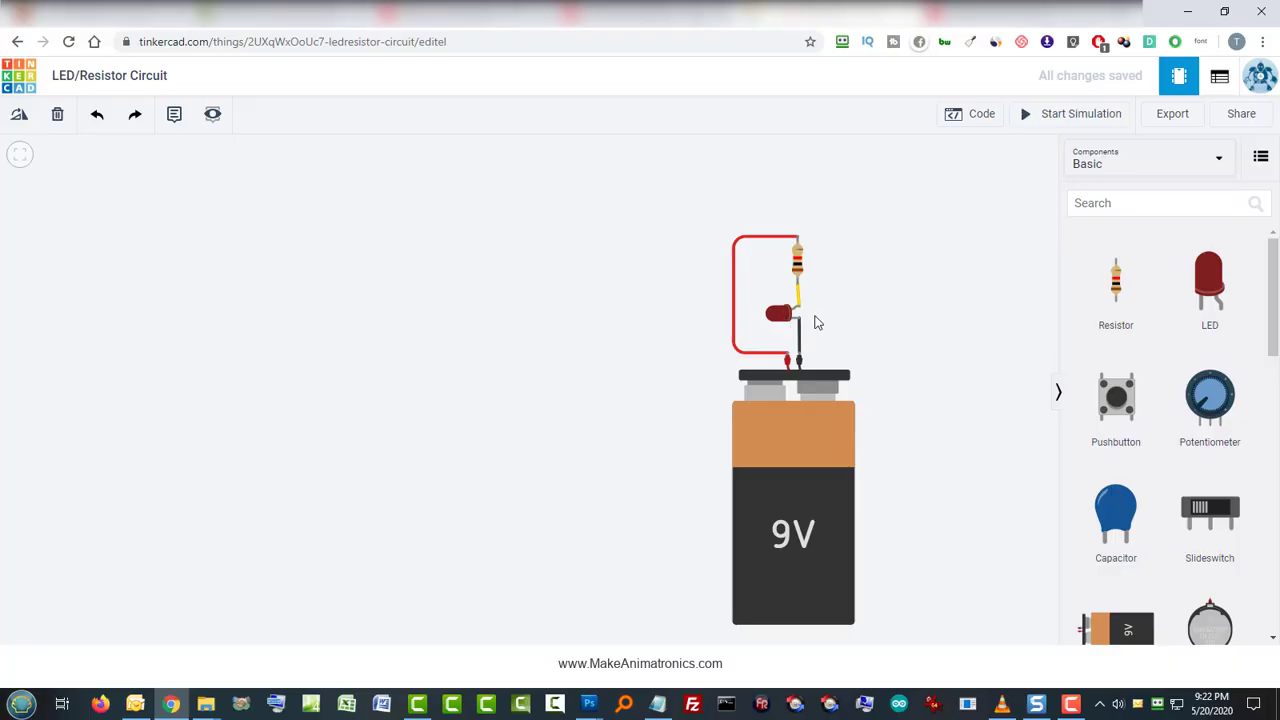
mouse_move(828, 270)
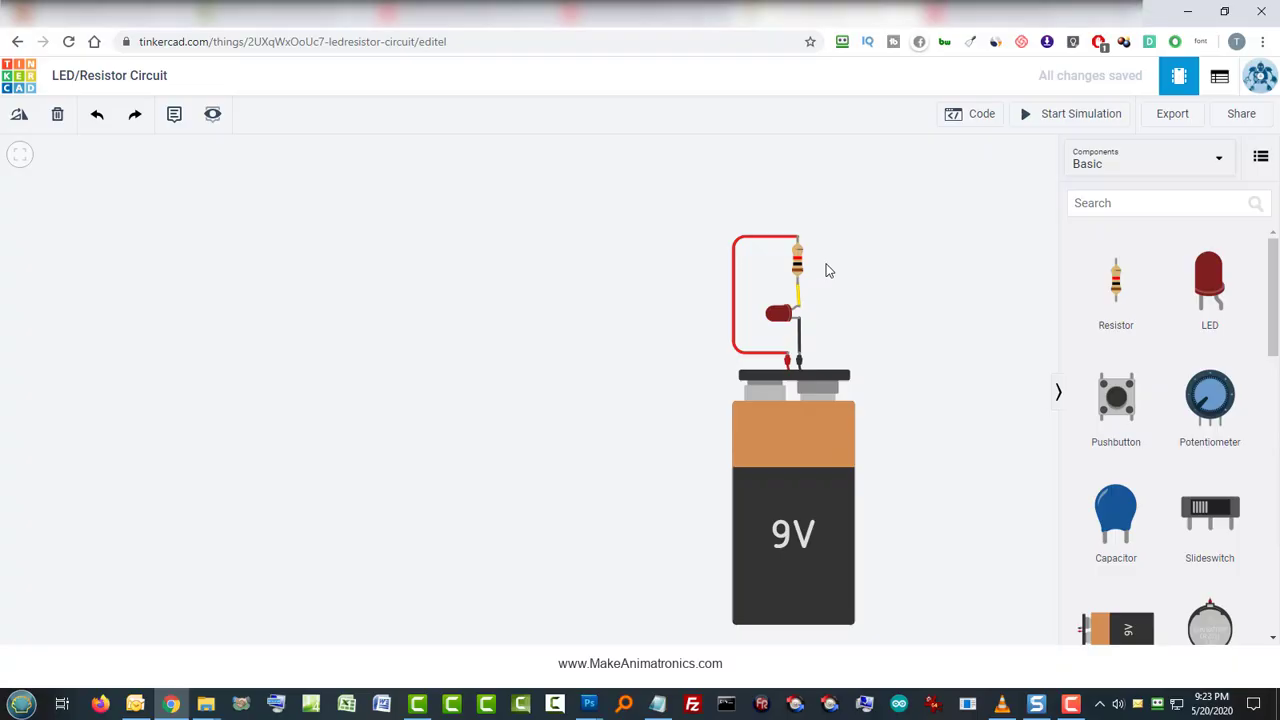
mouse_move(864, 340)
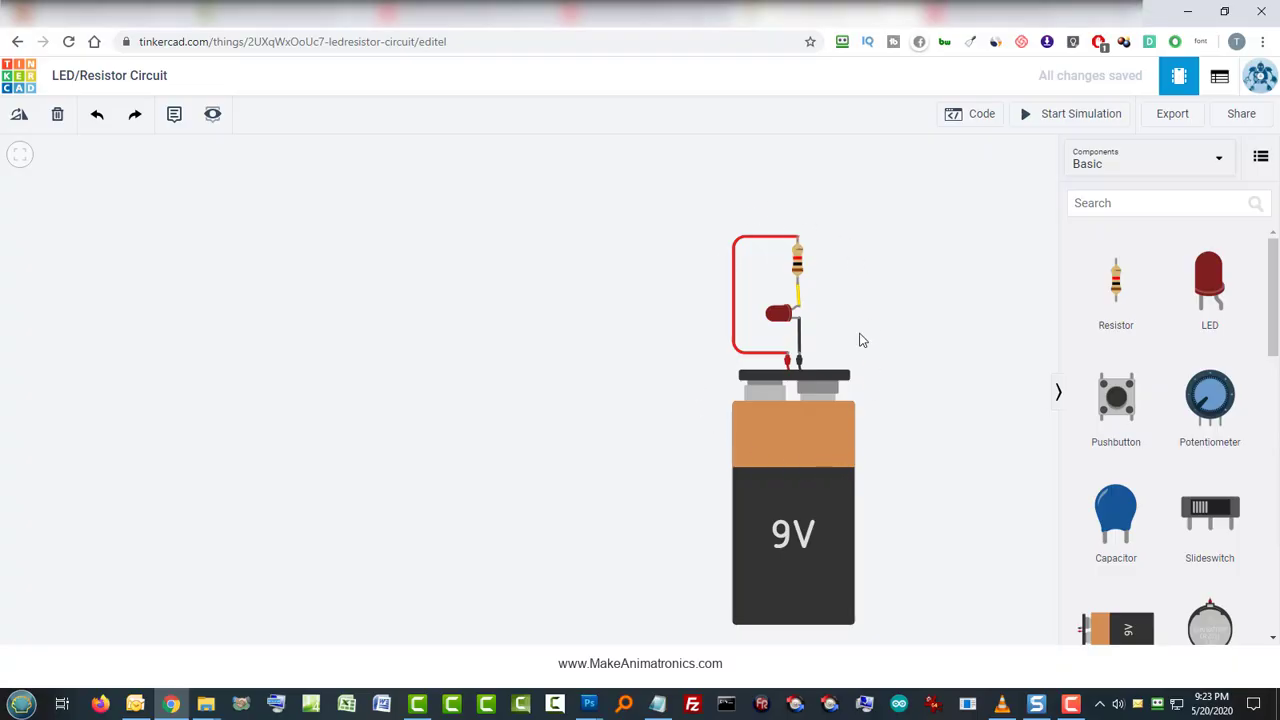
mouse_move(876, 330)
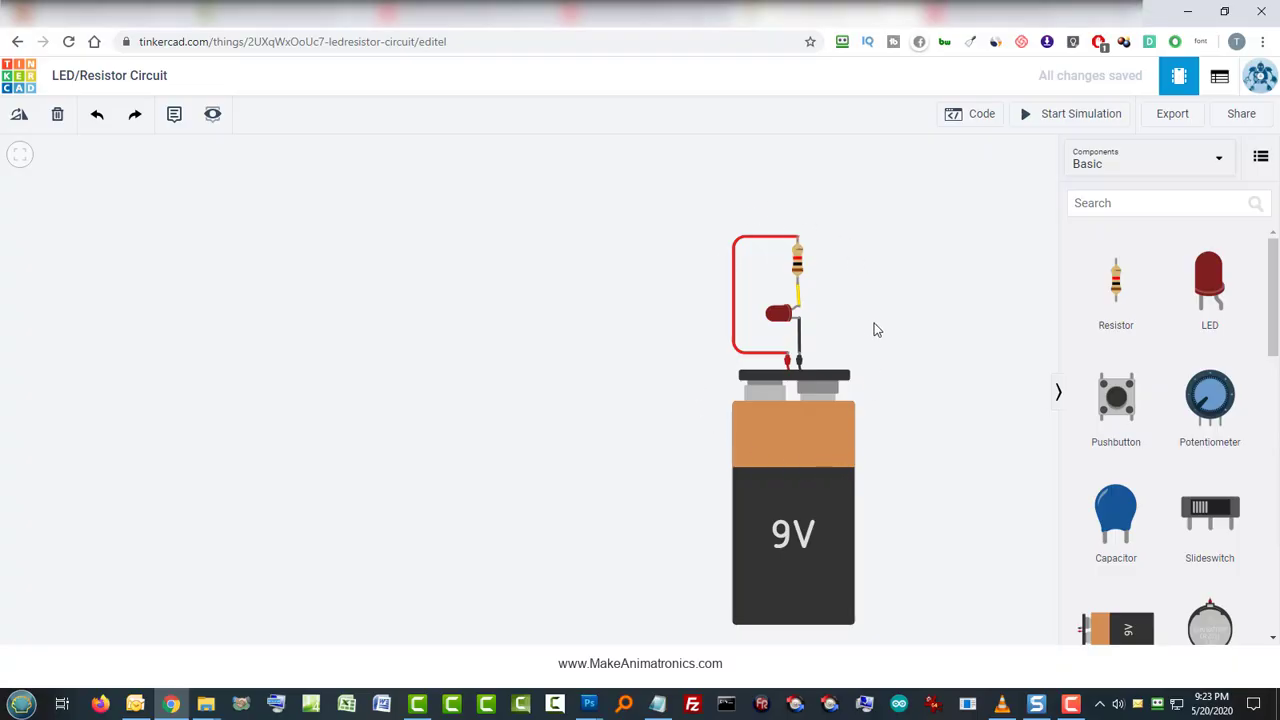
mouse_move(850, 330)
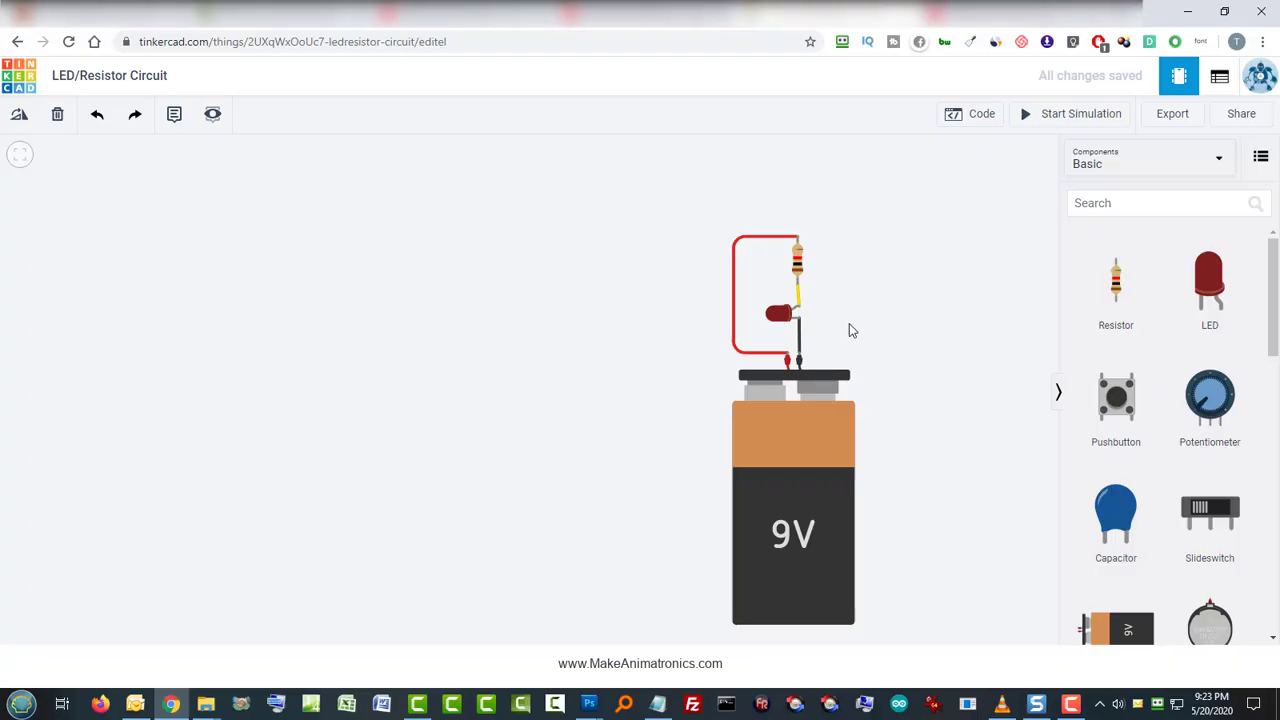
mouse_move(984, 200)
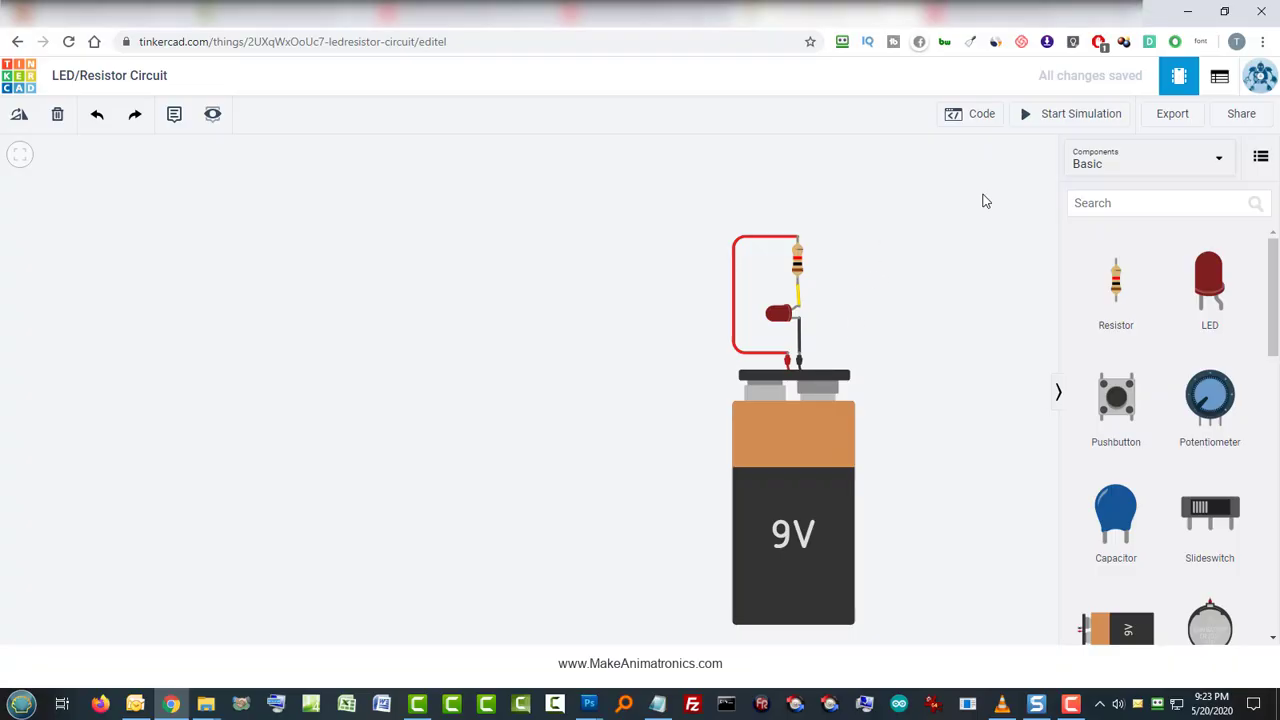
mouse_move(1080, 112)
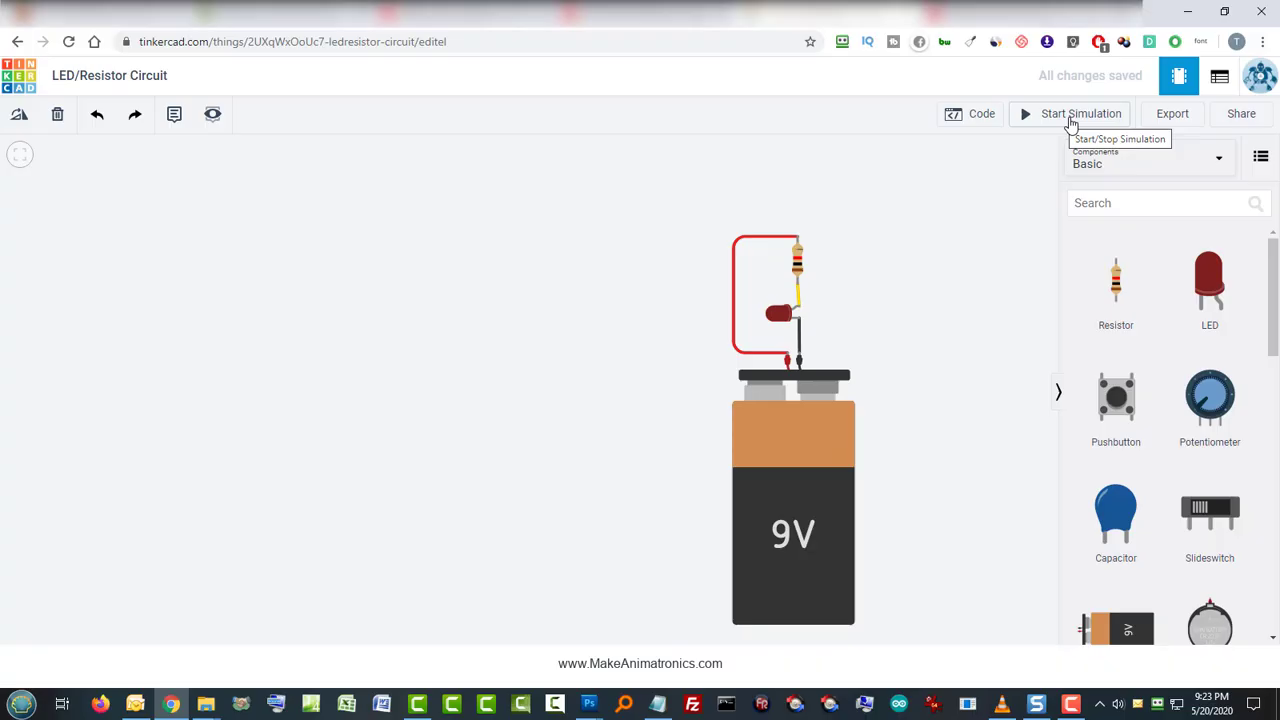
Step: Start the simulation so the series-wired red LED lights up
click(1080, 112)
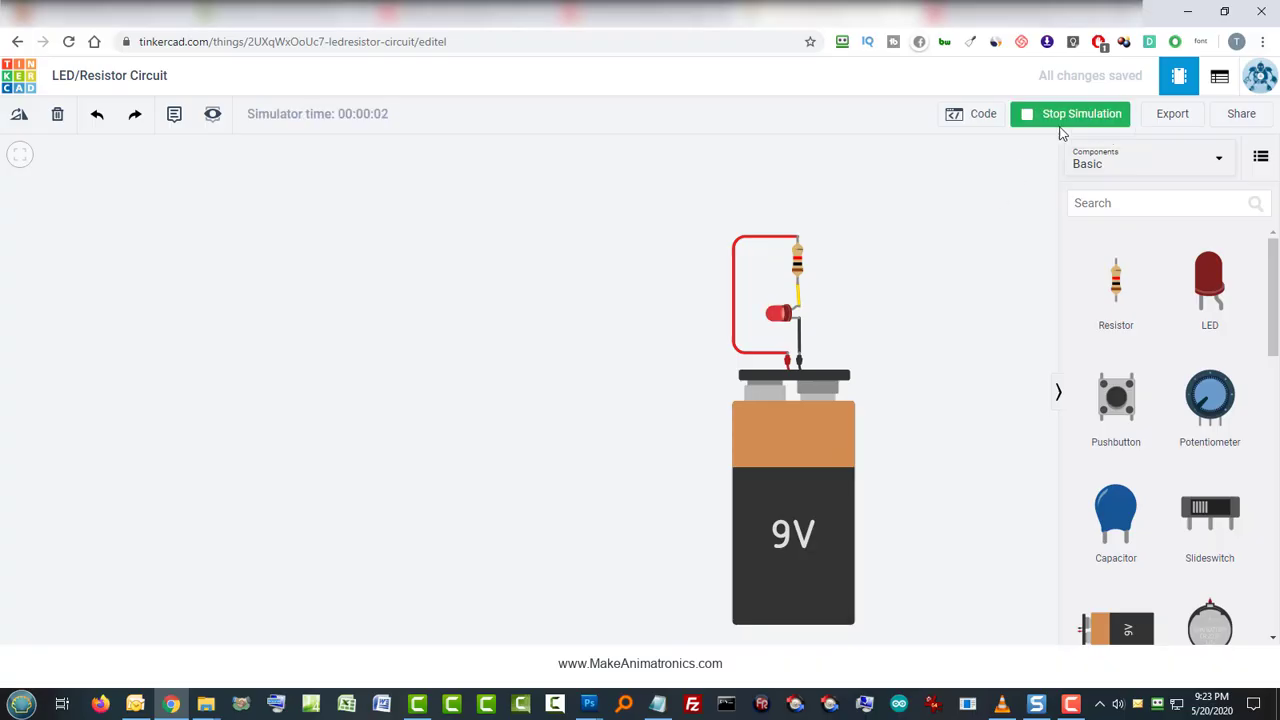
mouse_move(1056, 124)
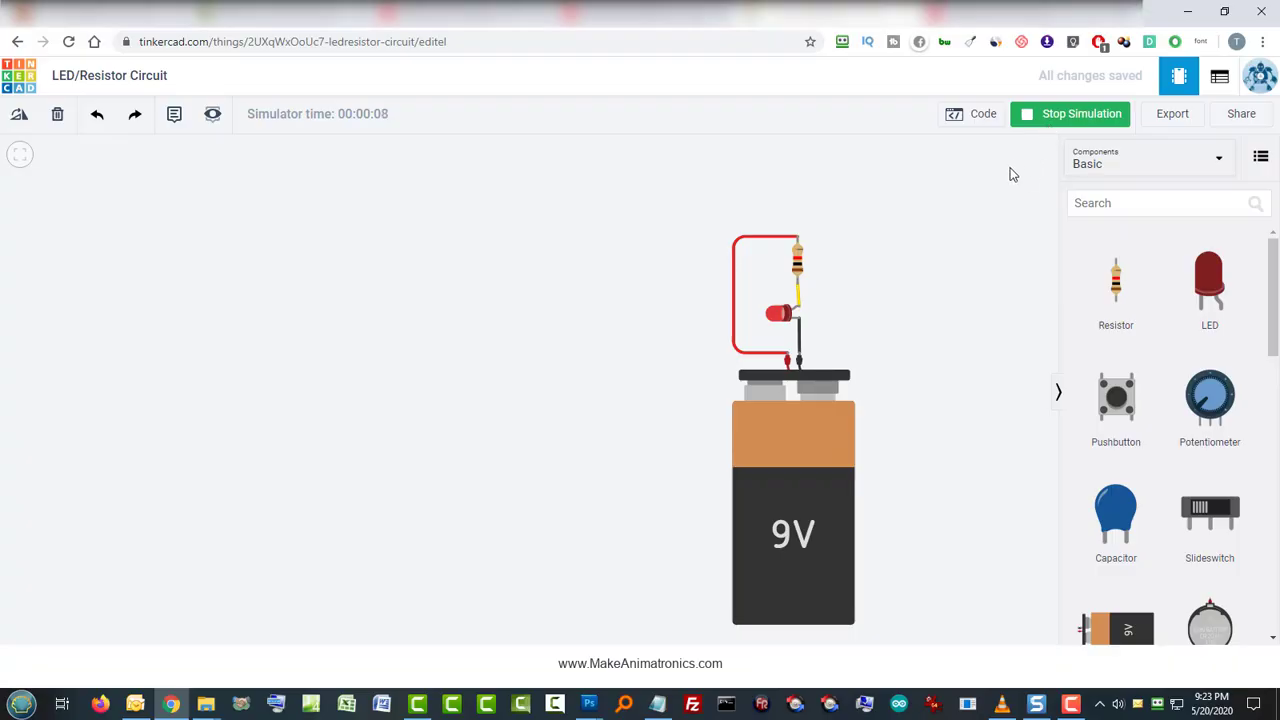
mouse_move(876, 304)
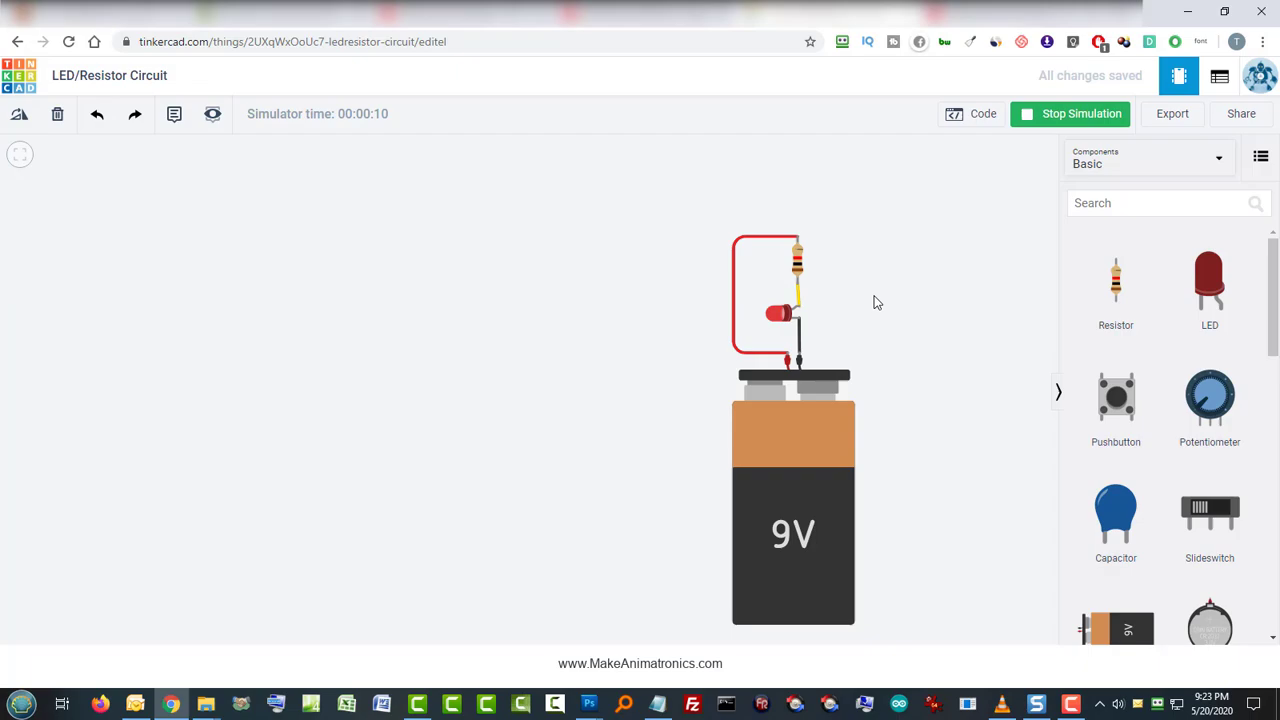
mouse_move(898, 324)
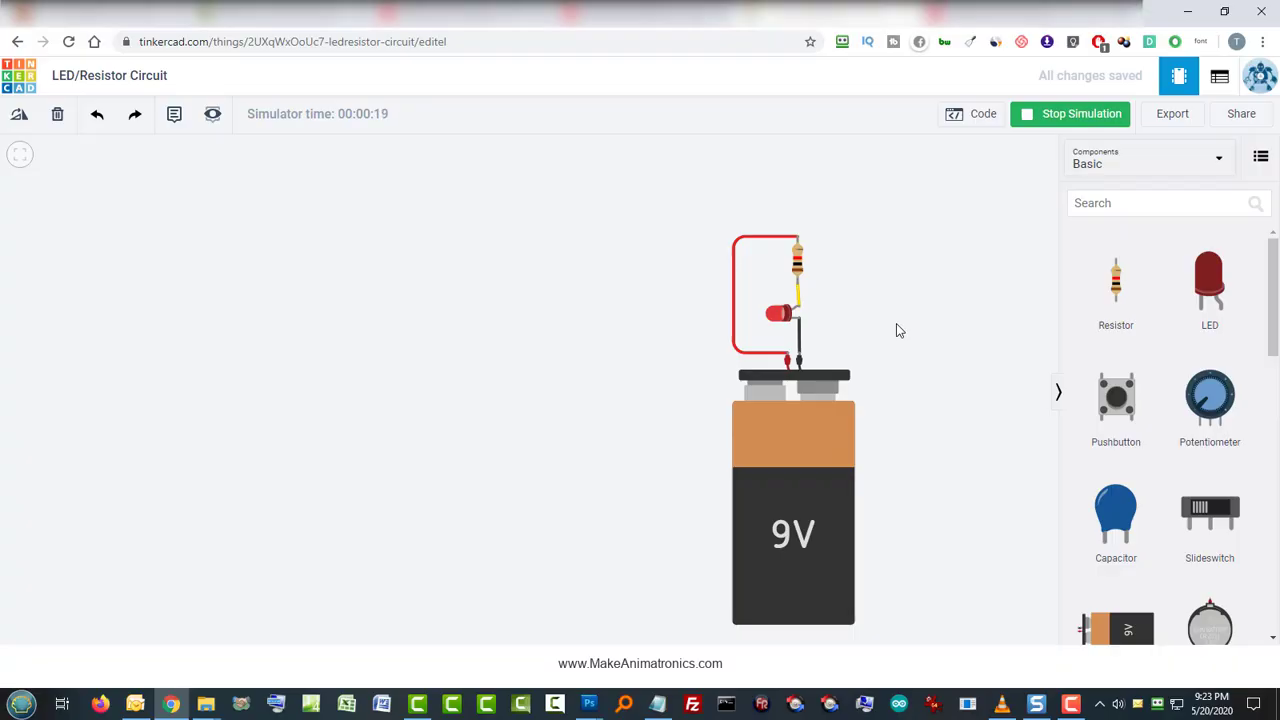
mouse_move(884, 312)
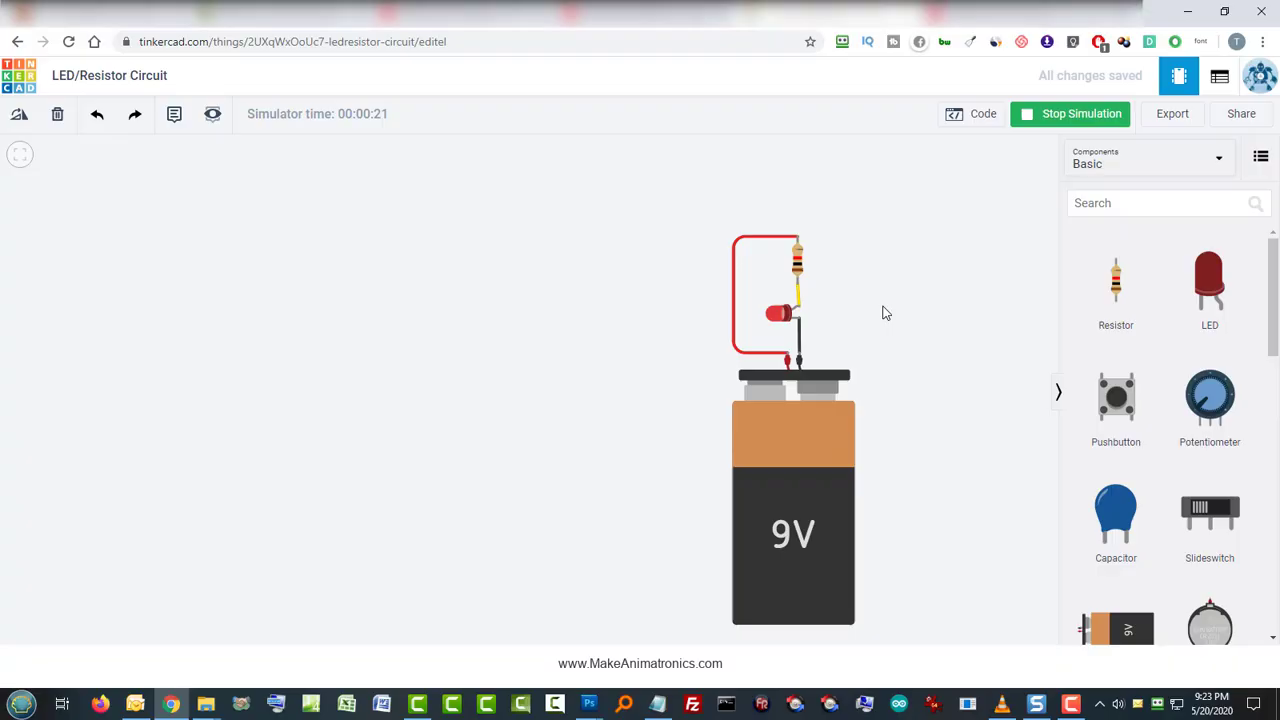
mouse_move(872, 284)
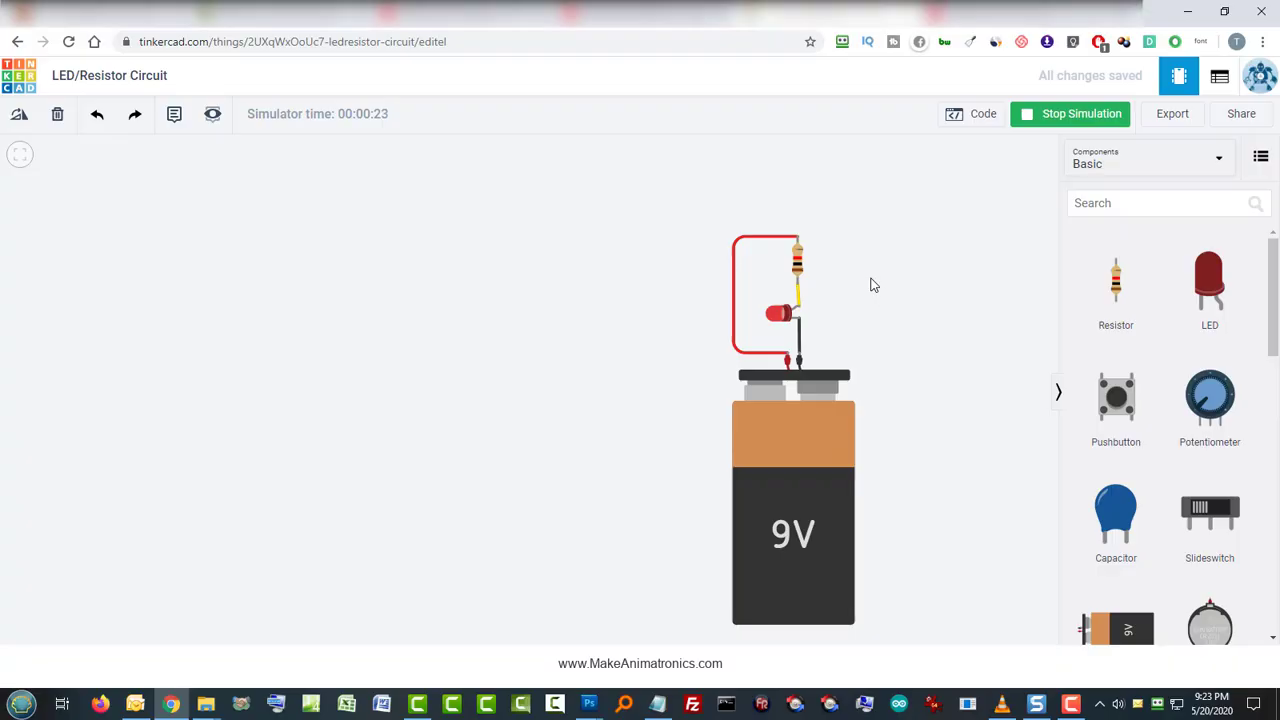
mouse_move(778, 316)
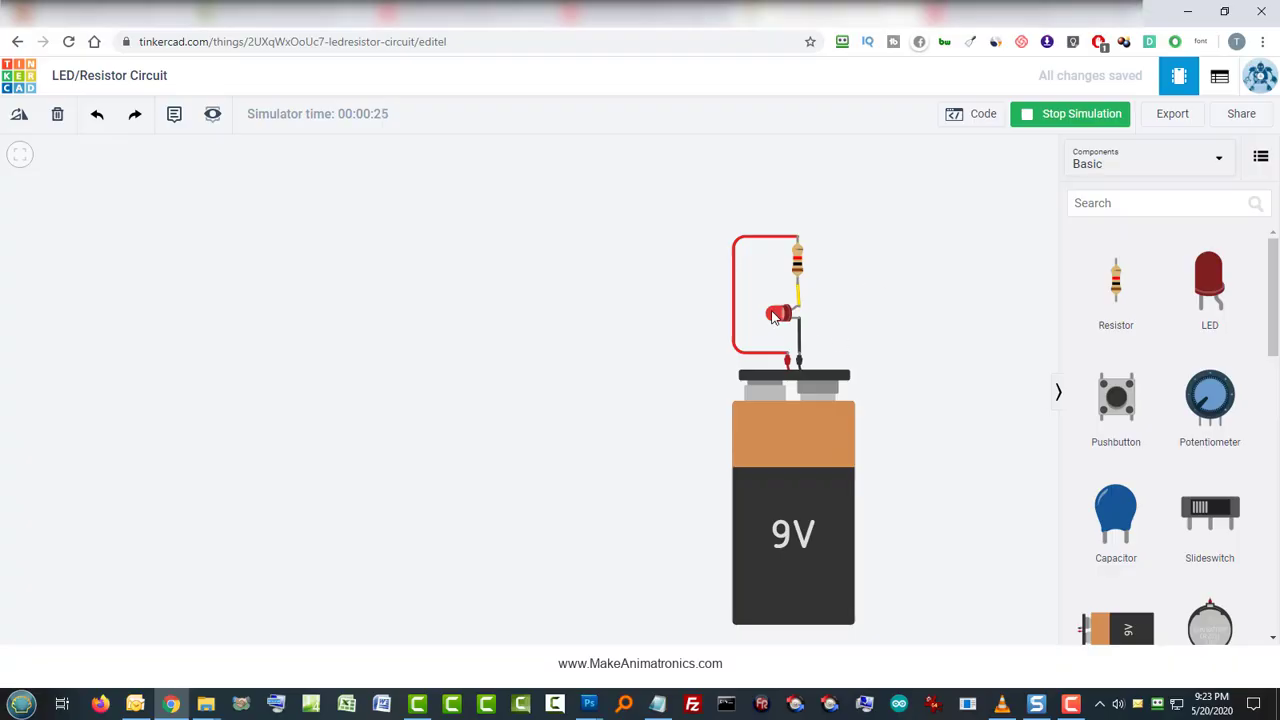
Step: Select the LED and delete it from the circuit
click(780, 312)
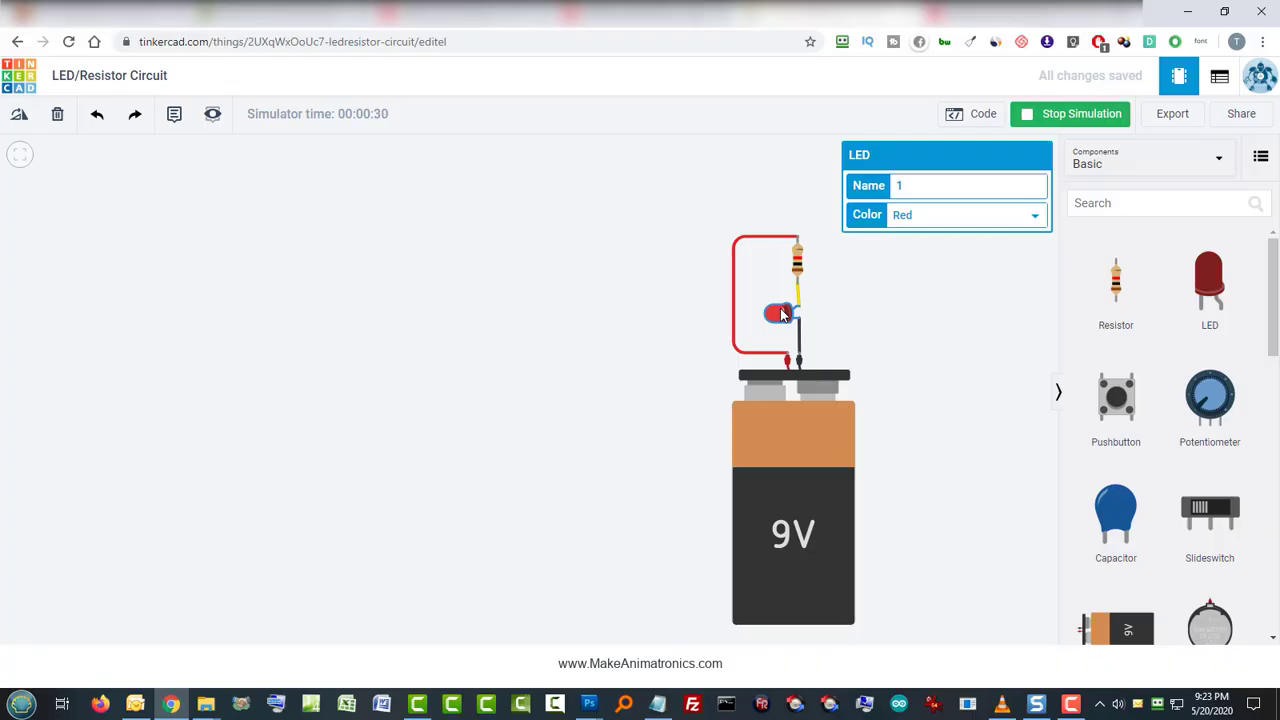
click(1070, 112)
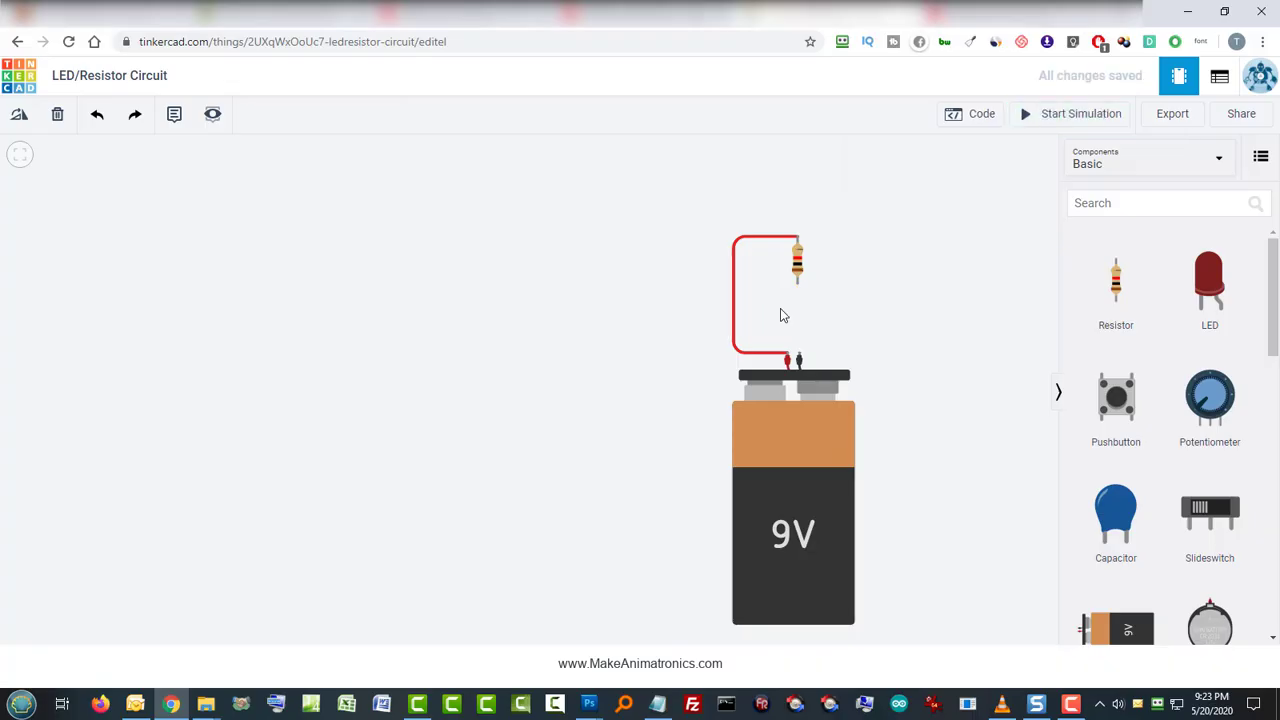
mouse_move(994, 232)
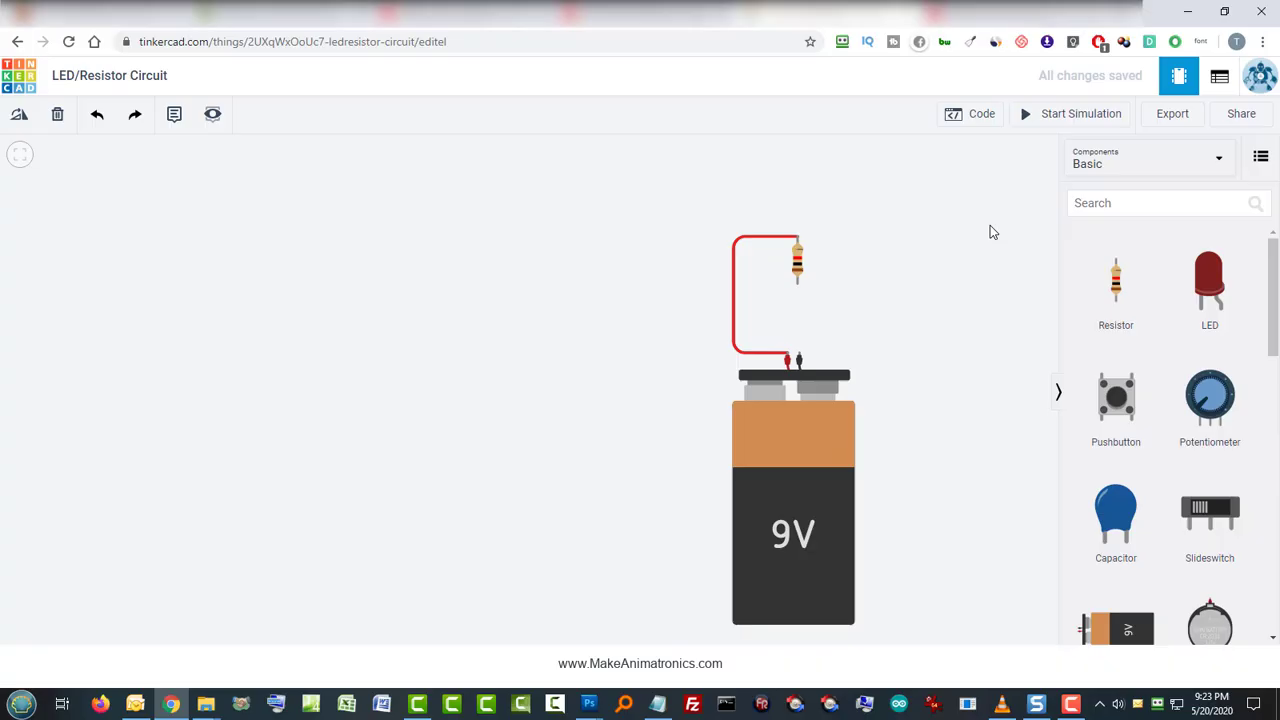
mouse_move(1036, 146)
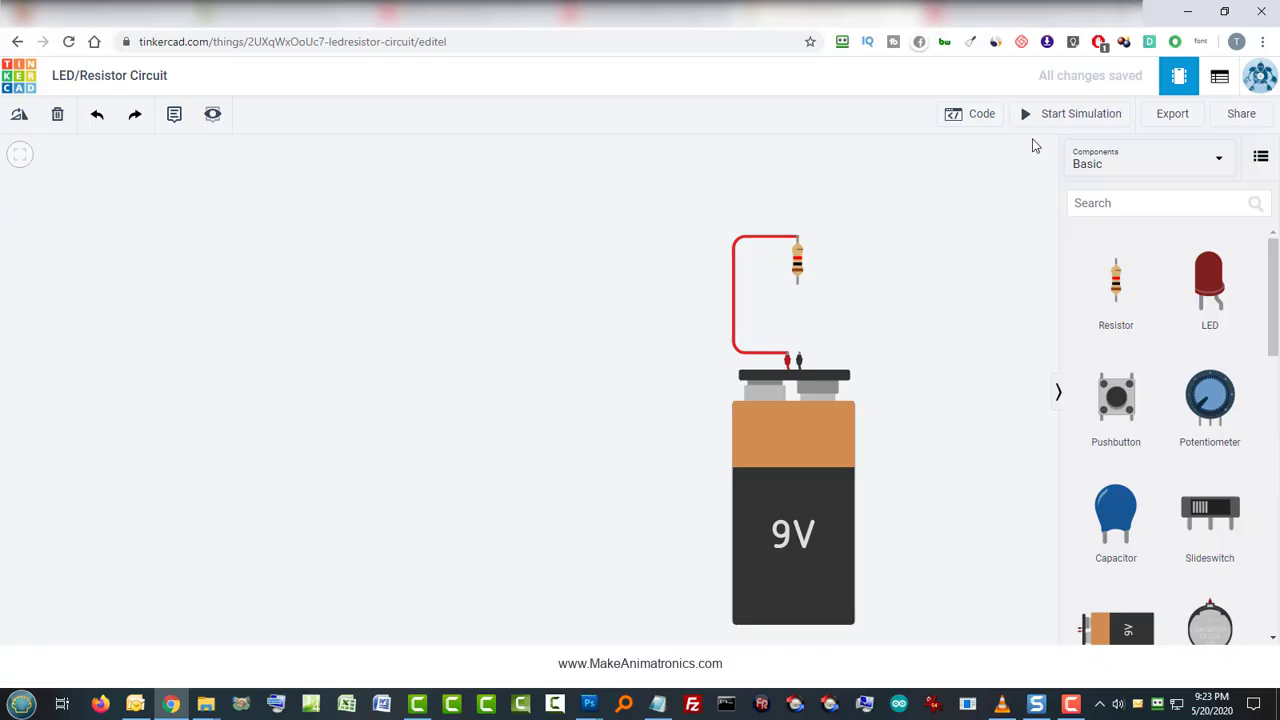
mouse_move(1210, 280)
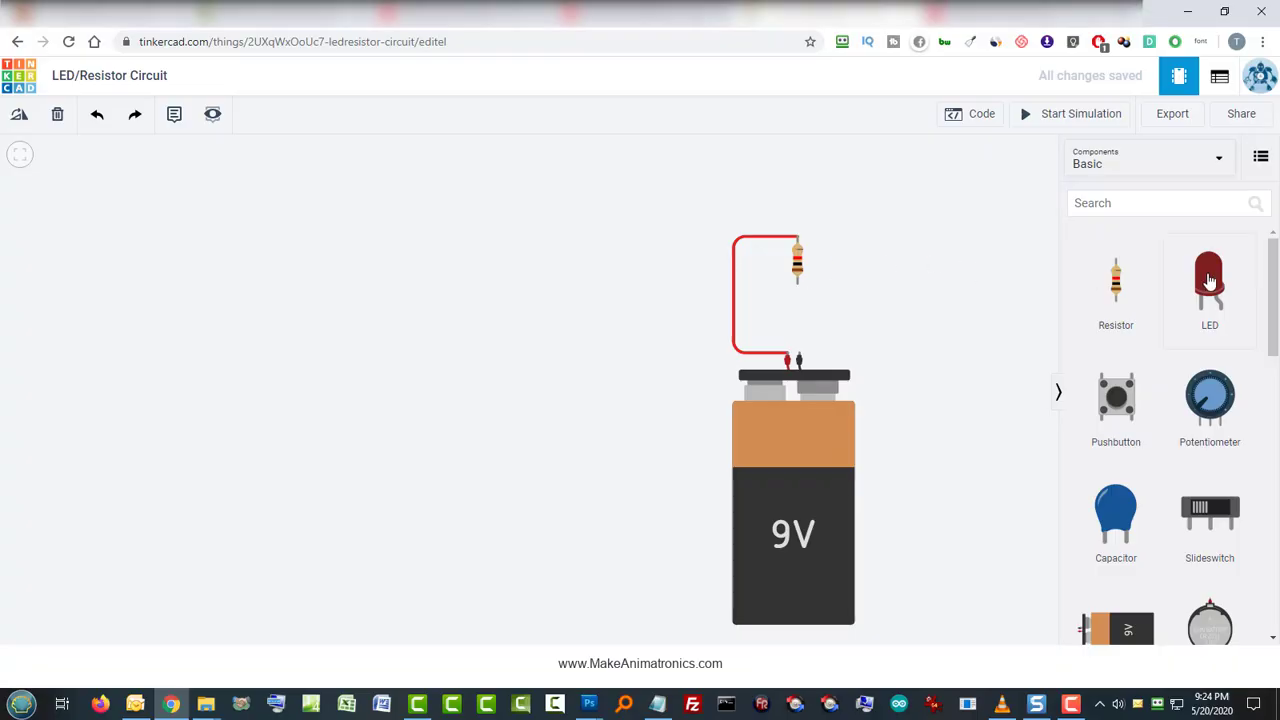
Step: Place a new red LED between the resistor and the battery
drag(1210, 280, 812, 304)
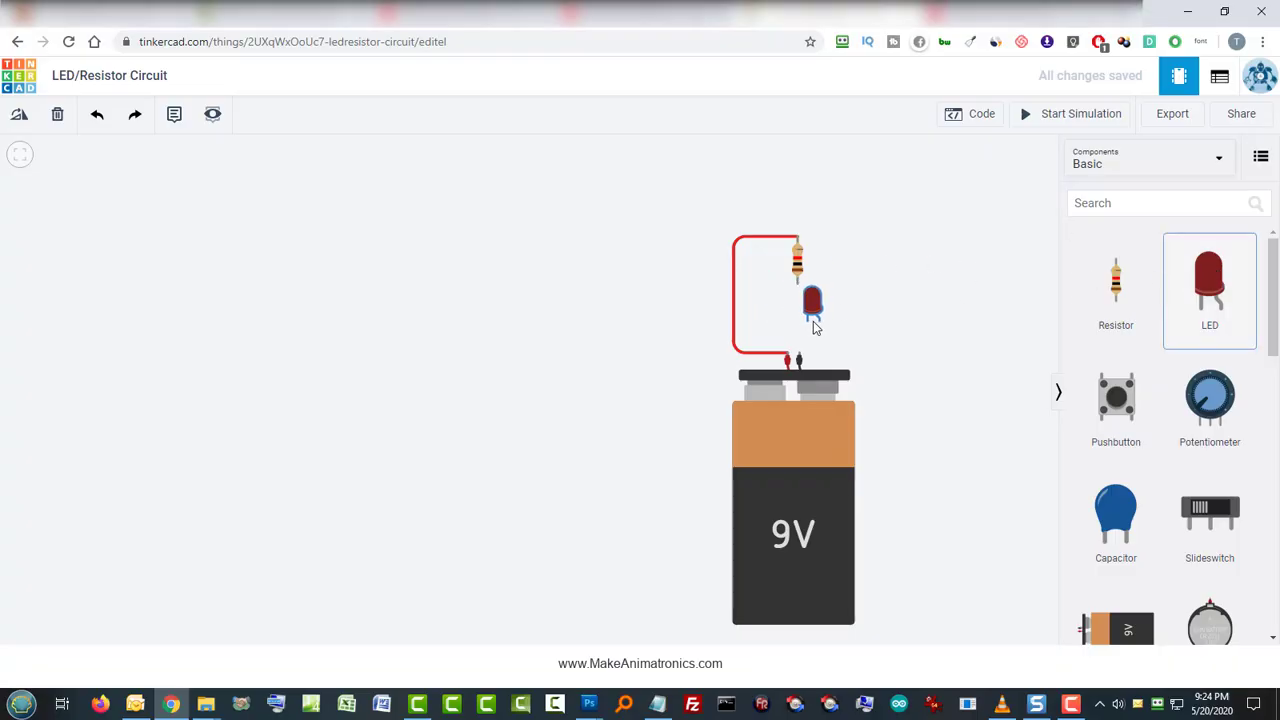
click(810, 304)
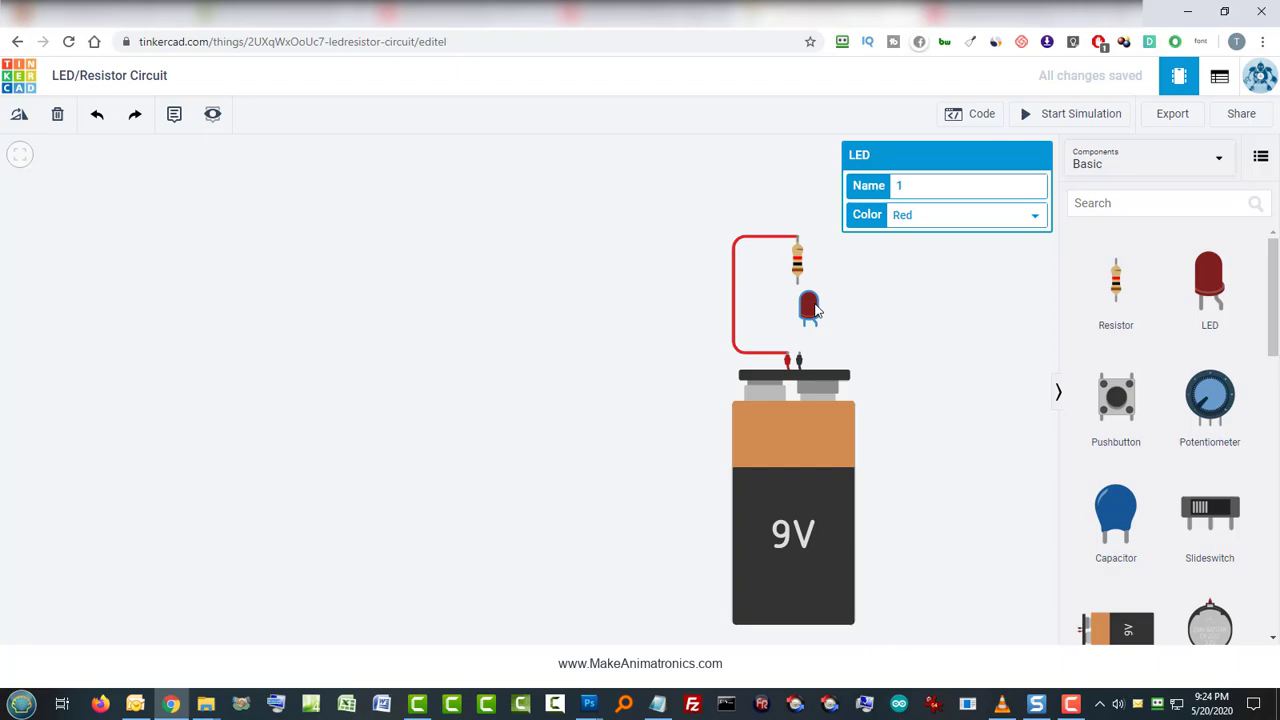
mouse_move(780, 314)
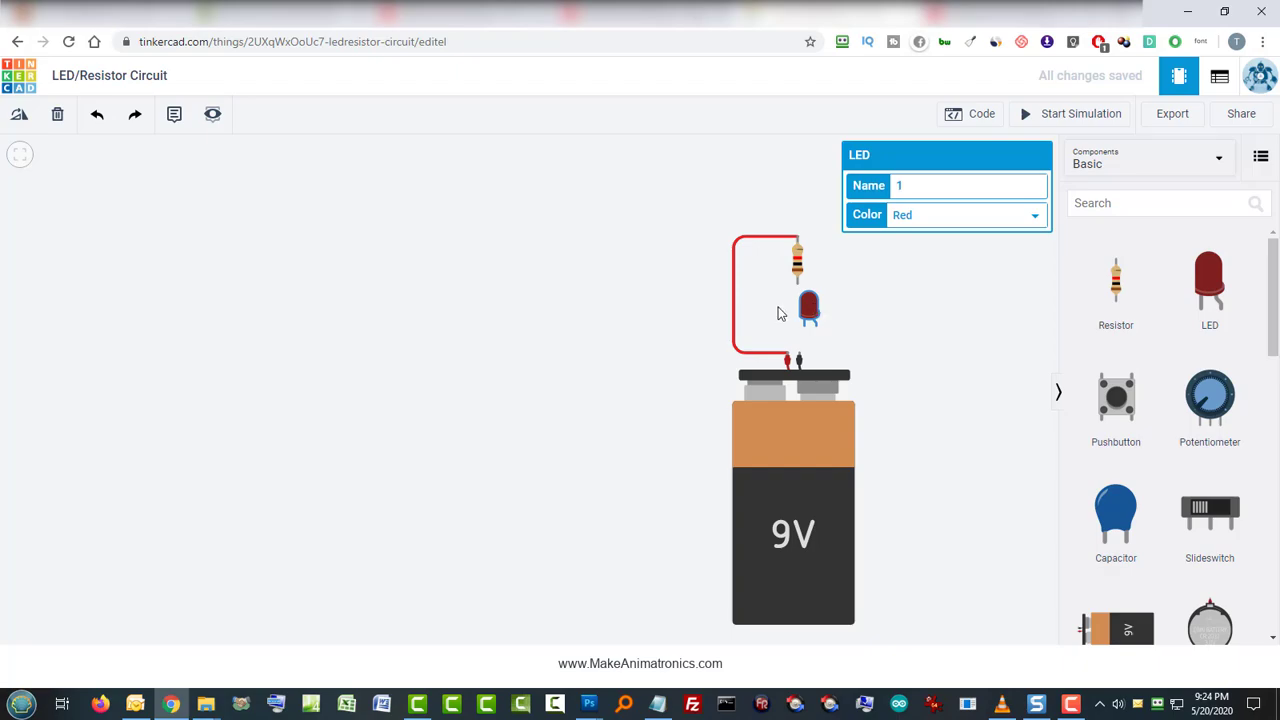
drag(808, 308, 828, 324)
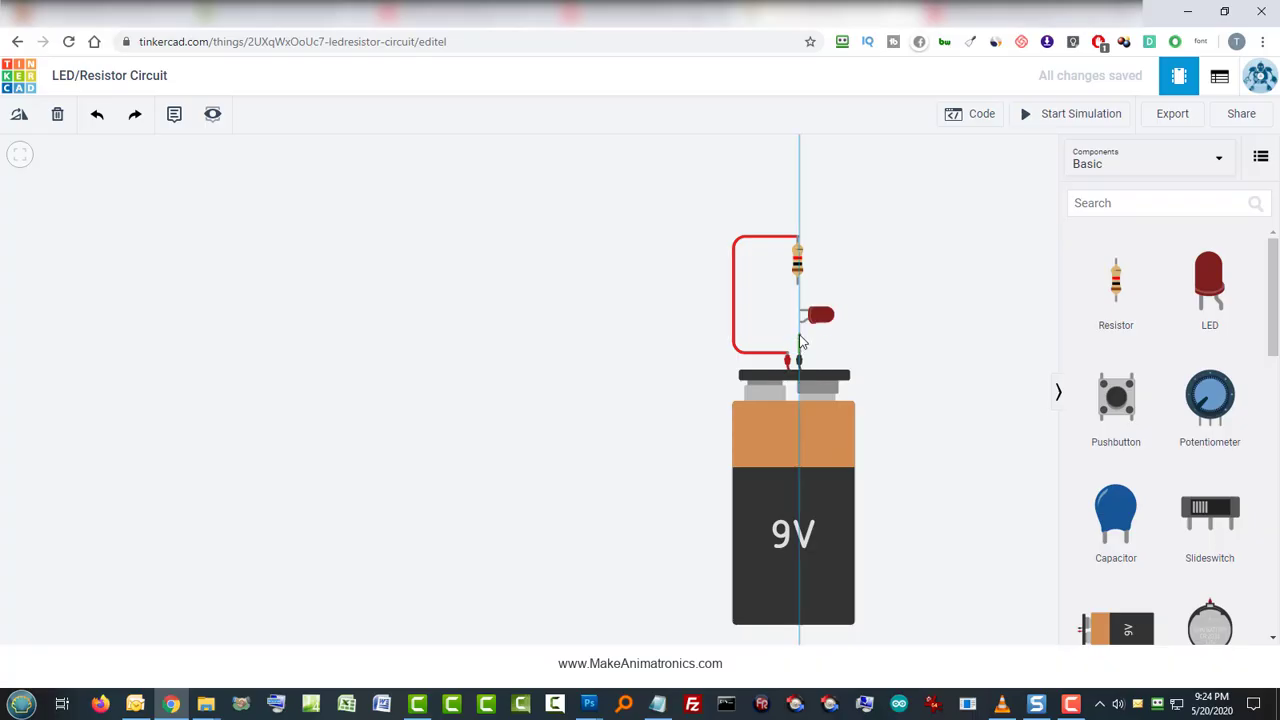
Step: Wire the LED leg to the battery with a black wire and connect the resistor to the LED cathode
click(800, 330)
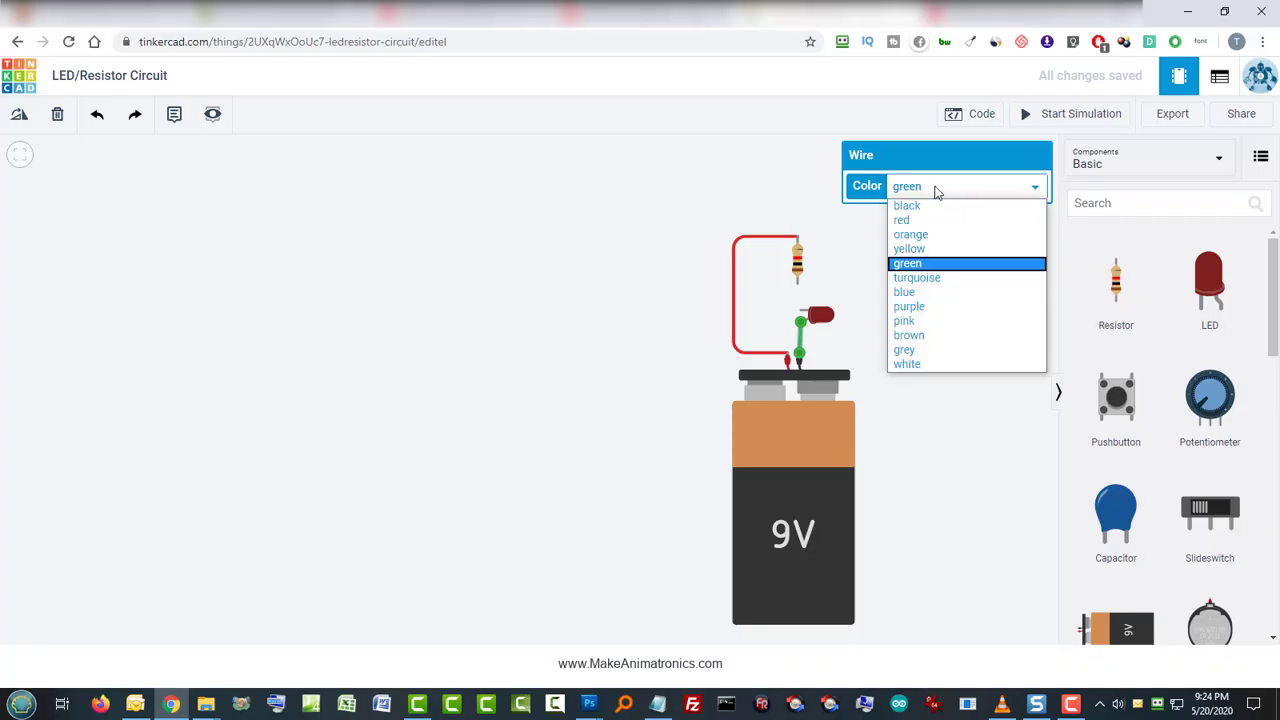
mouse_move(932, 206)
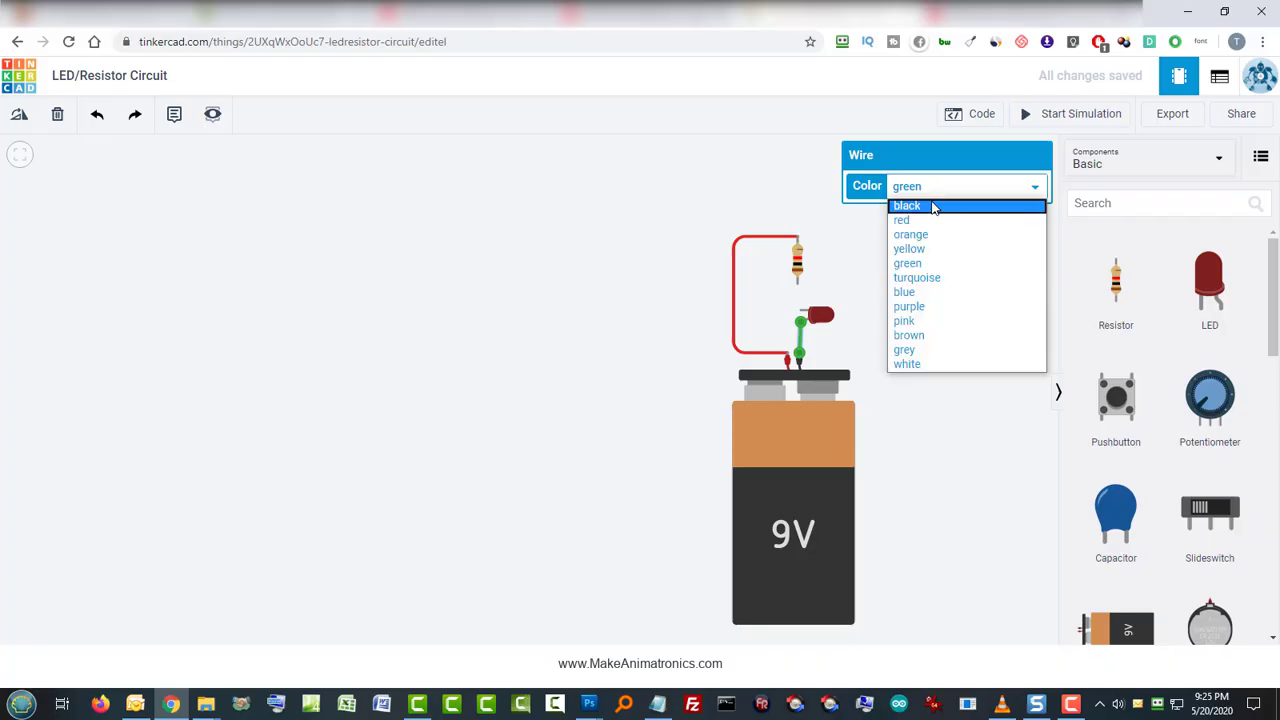
click(908, 204)
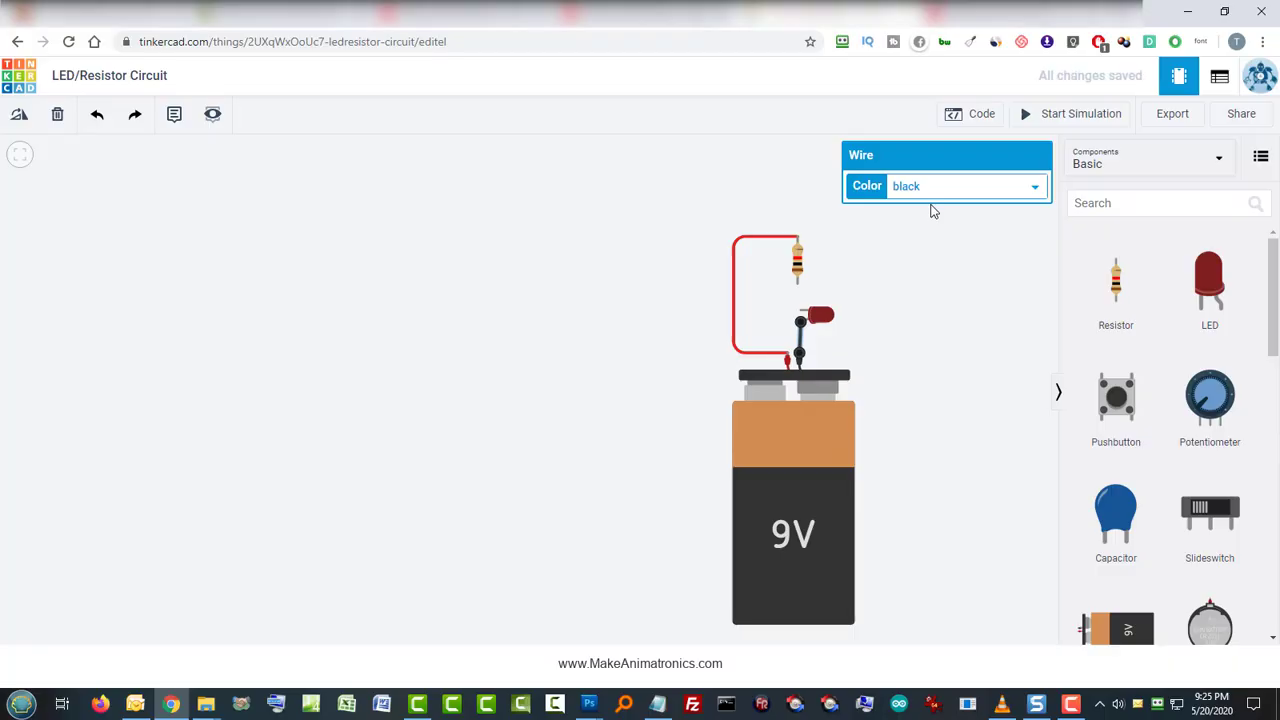
mouse_move(912, 264)
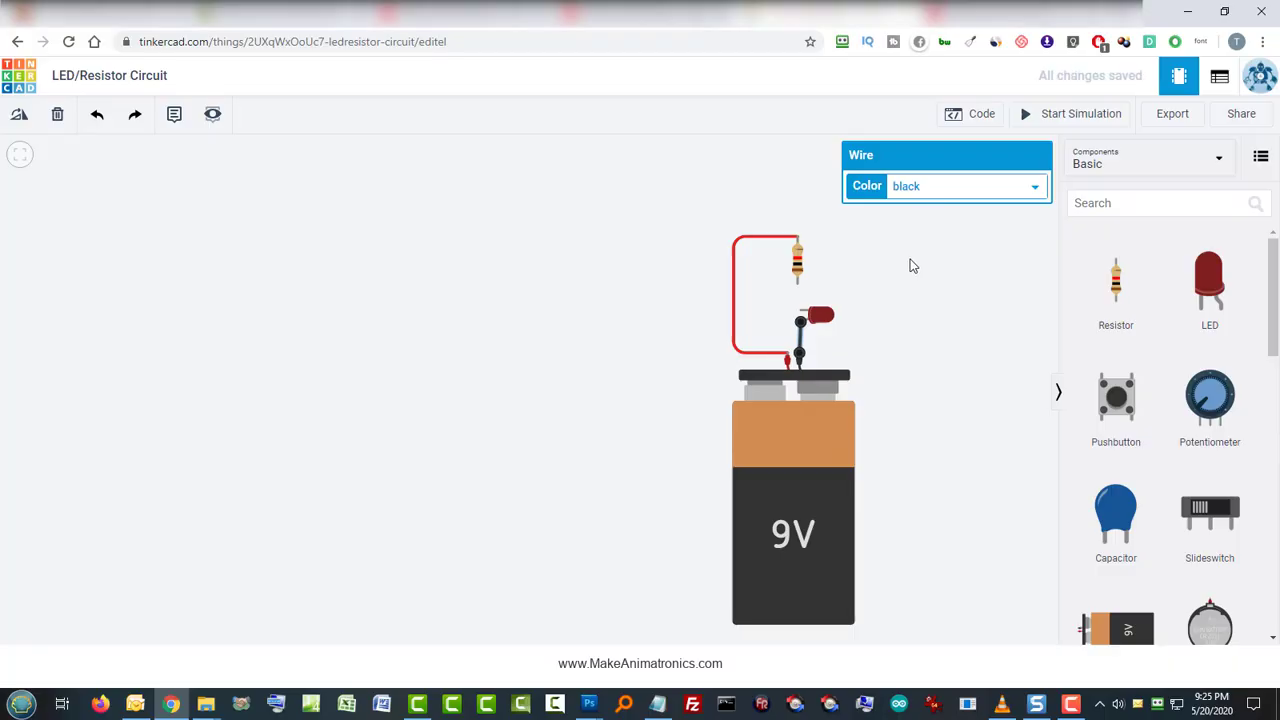
mouse_move(818, 304)
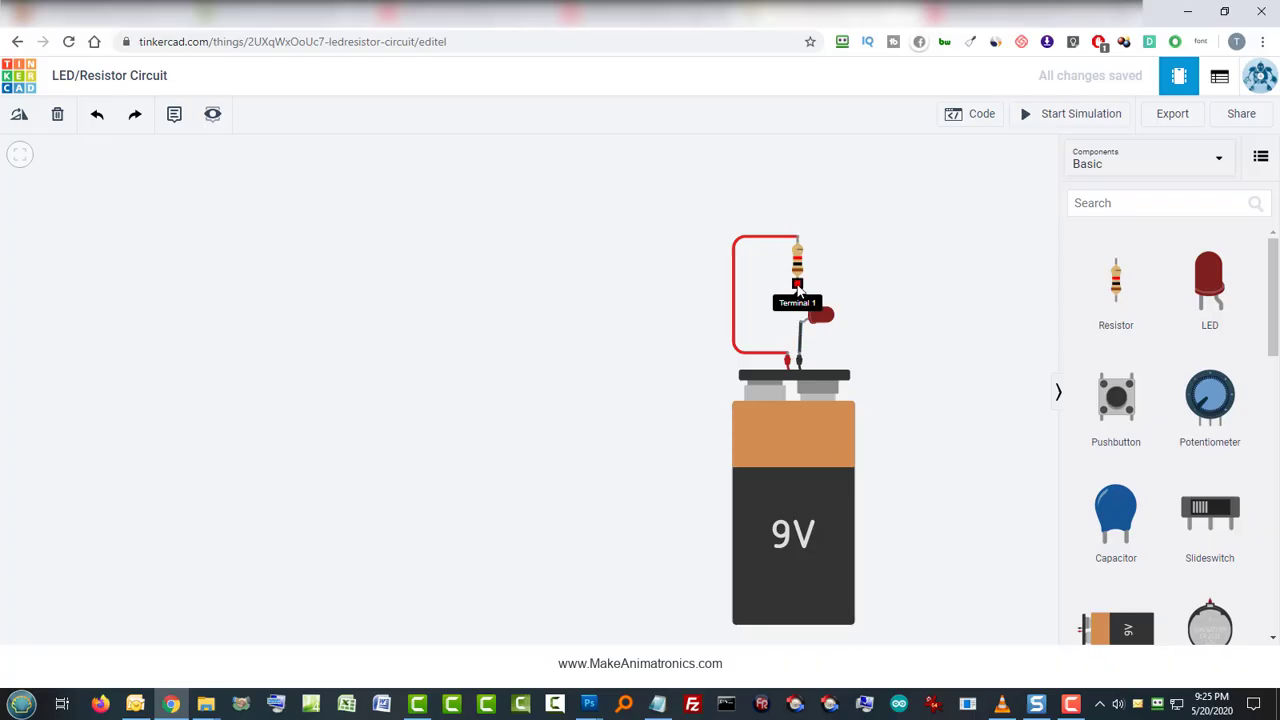
mouse_move(800, 316)
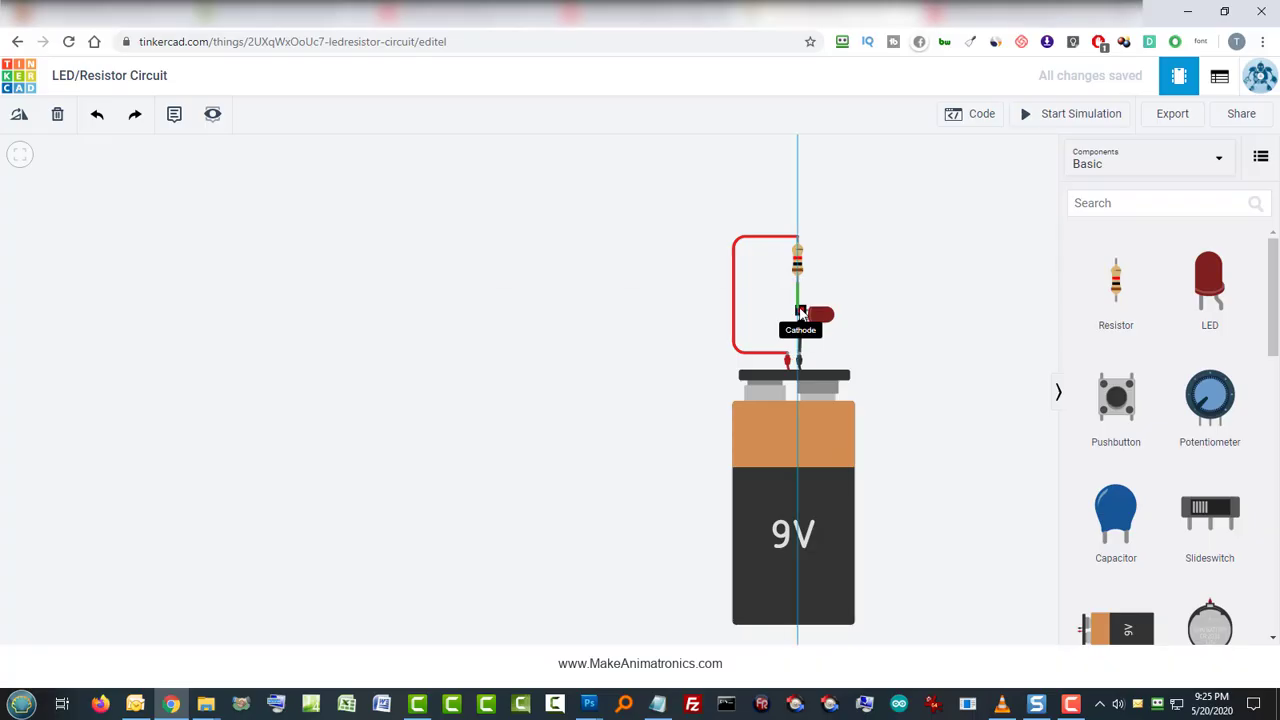
click(798, 290)
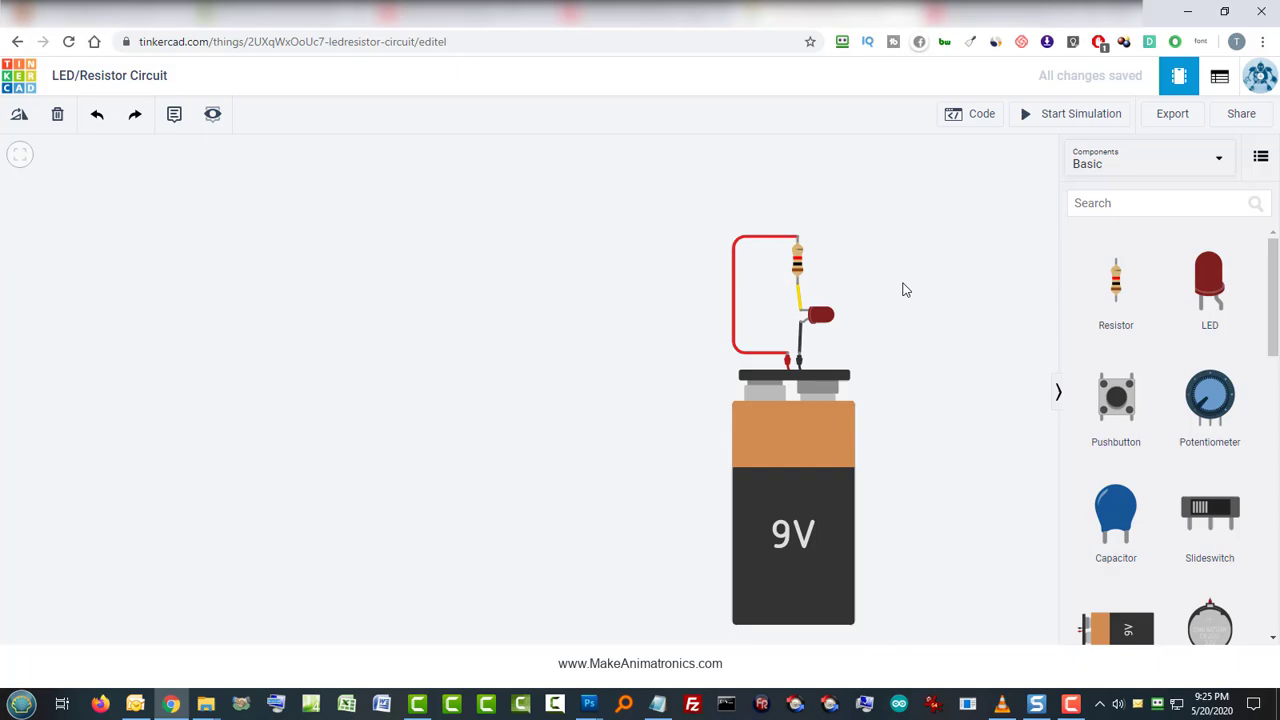
Step: Run the simulation and watch the backwards-connected LED stay dark
click(1080, 112)
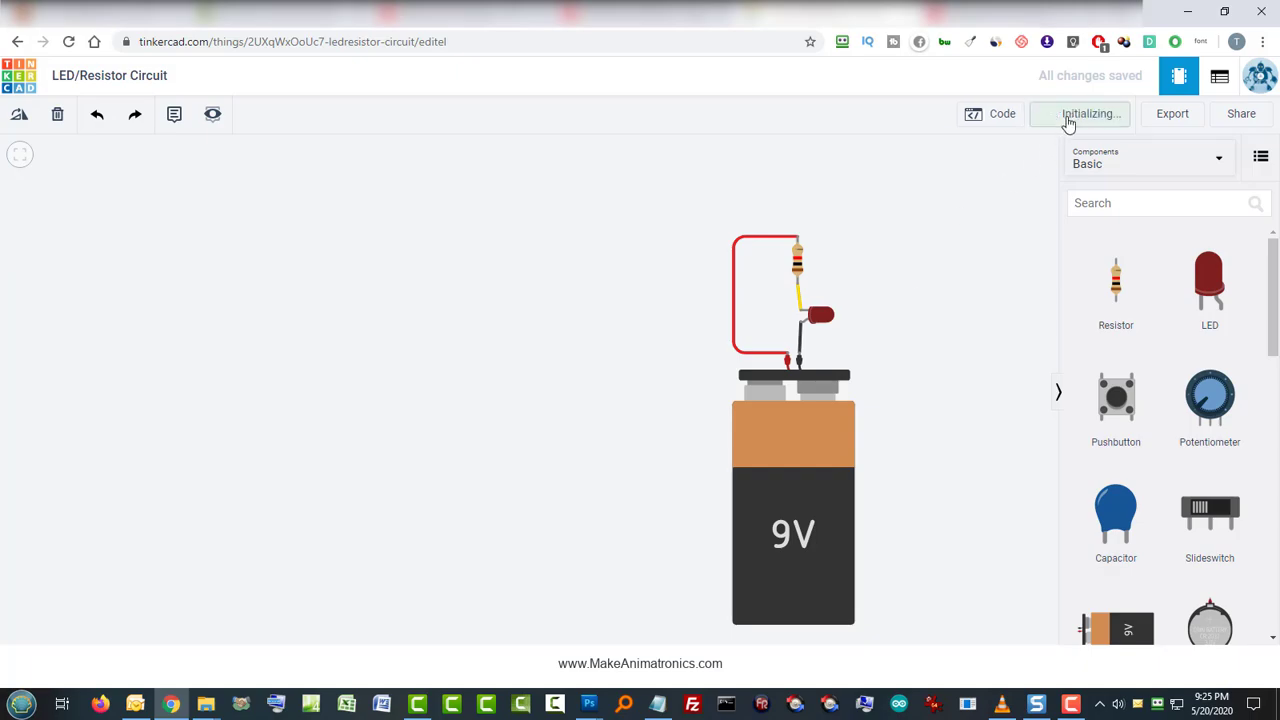
click(1080, 112)
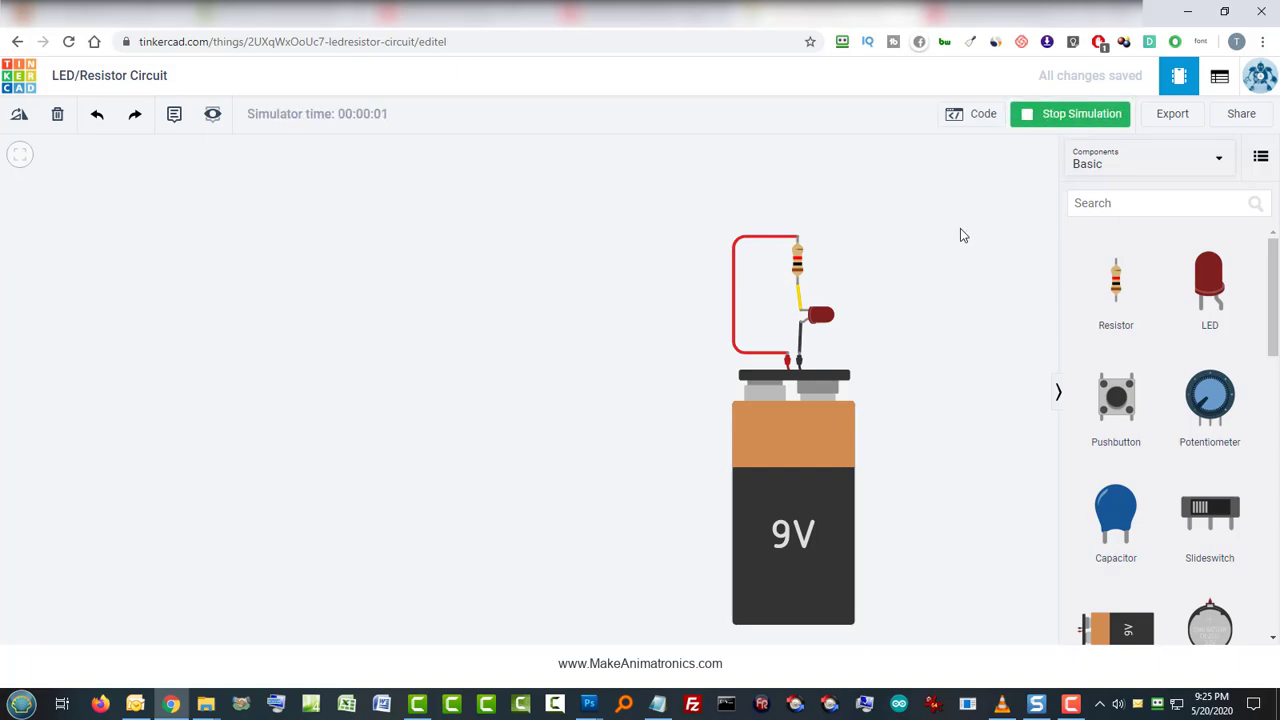
mouse_move(938, 316)
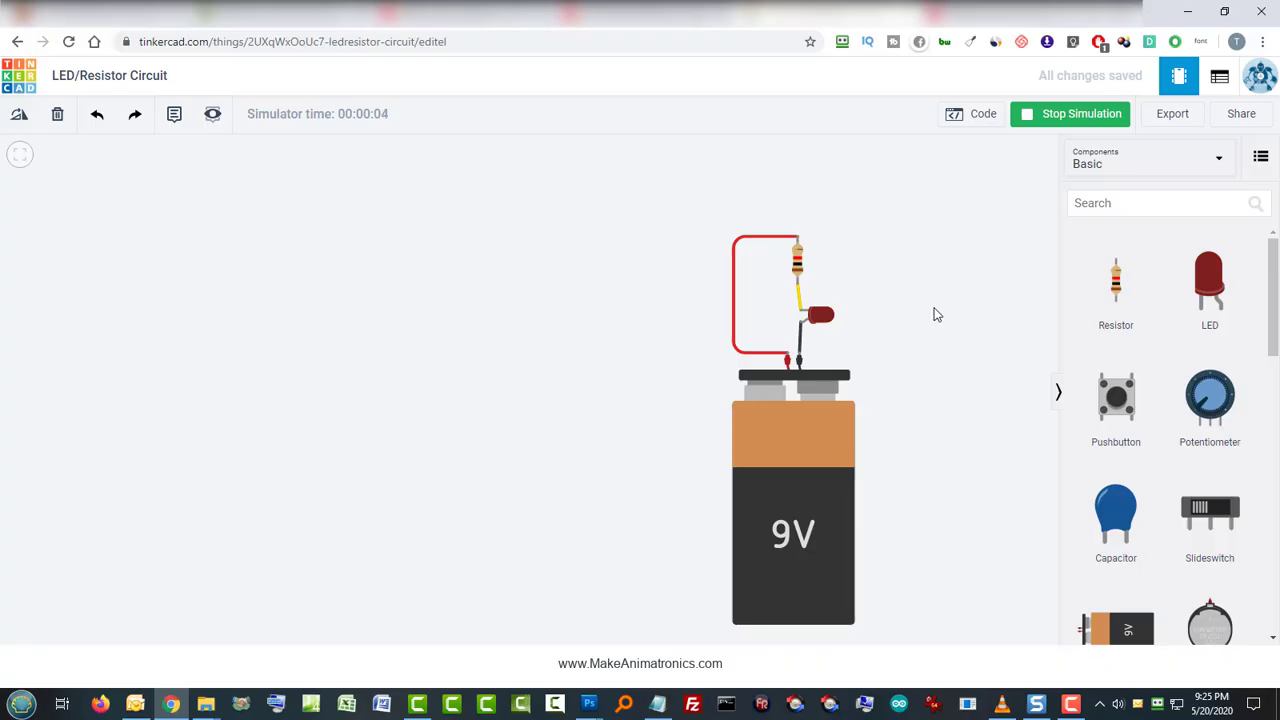
mouse_move(932, 320)
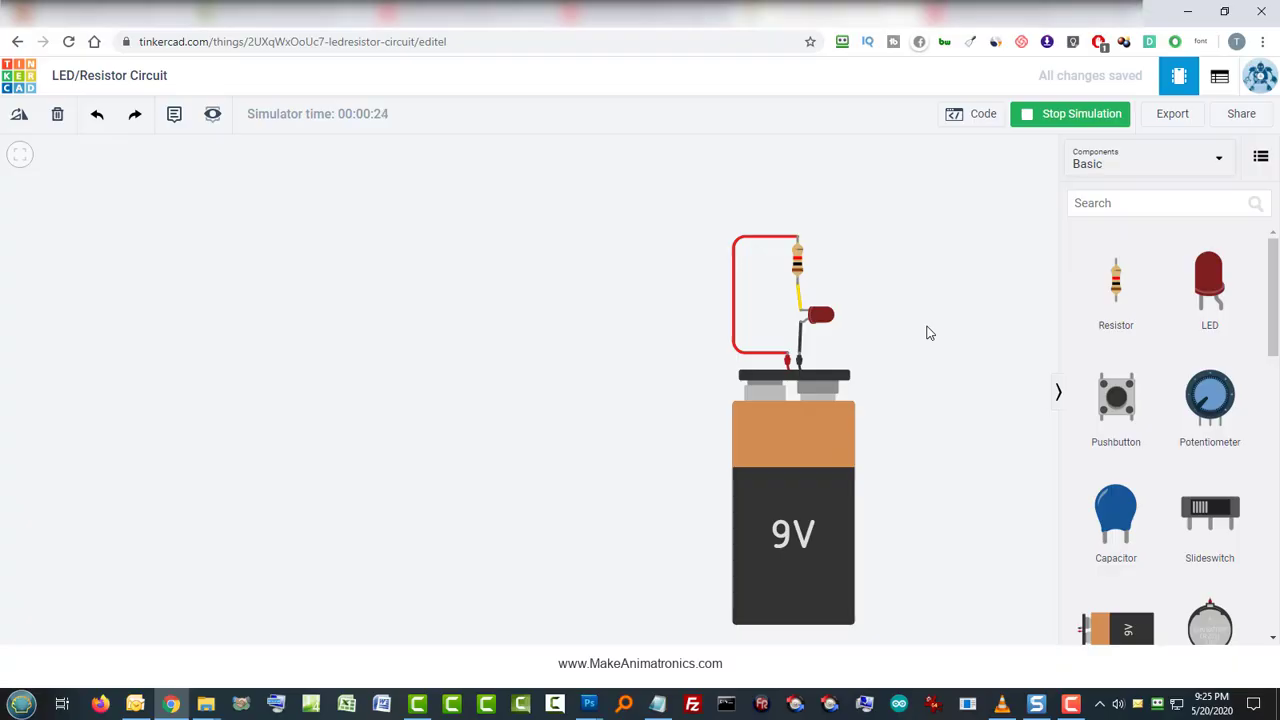
mouse_move(848, 368)
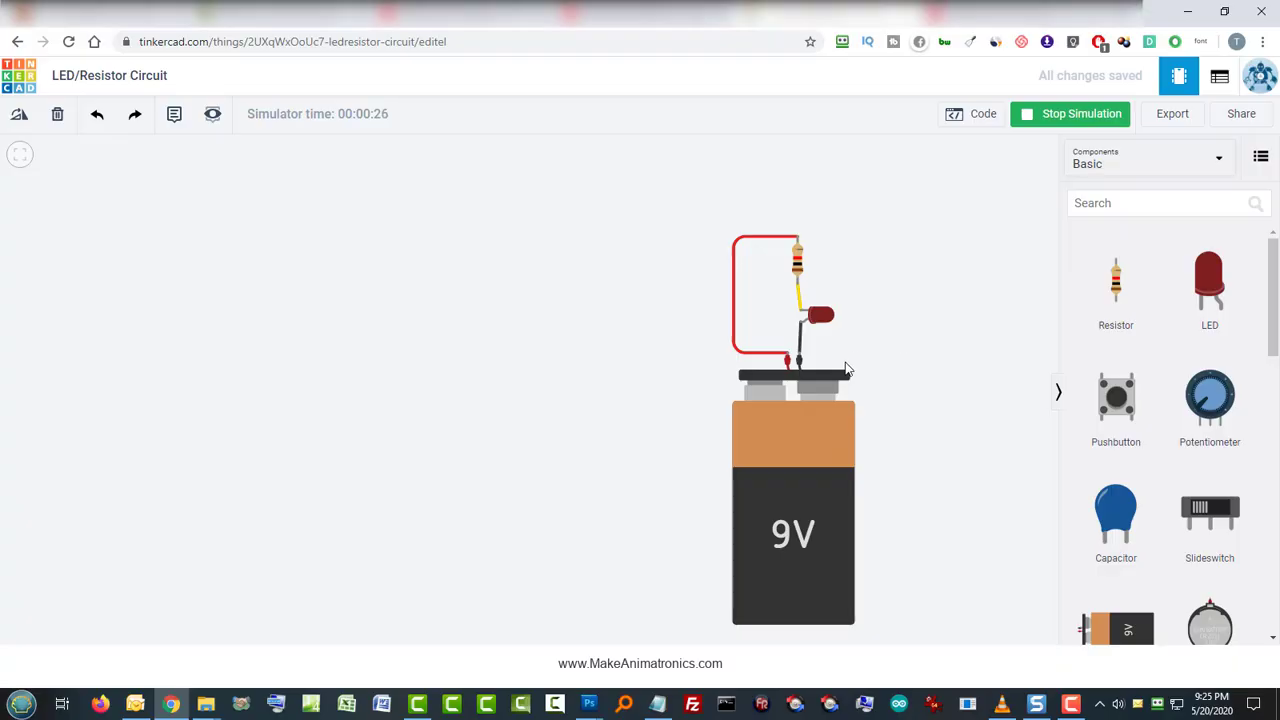
mouse_move(910, 338)
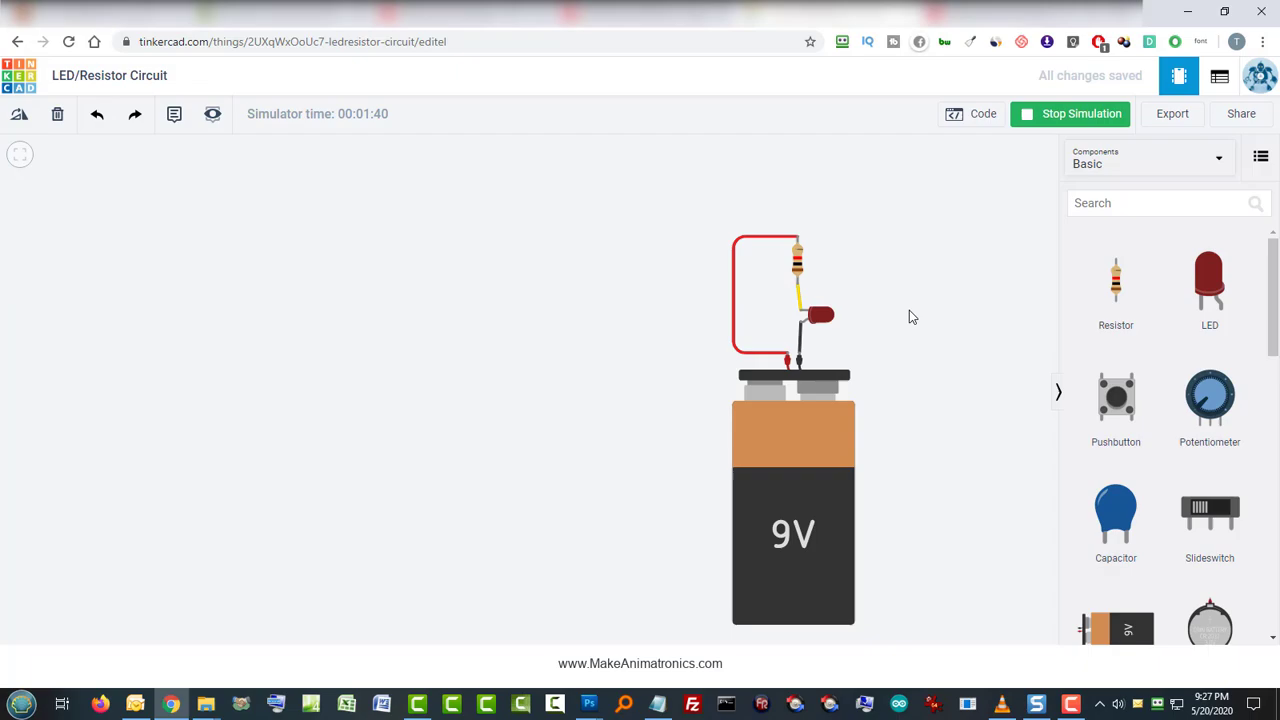
mouse_move(900, 318)
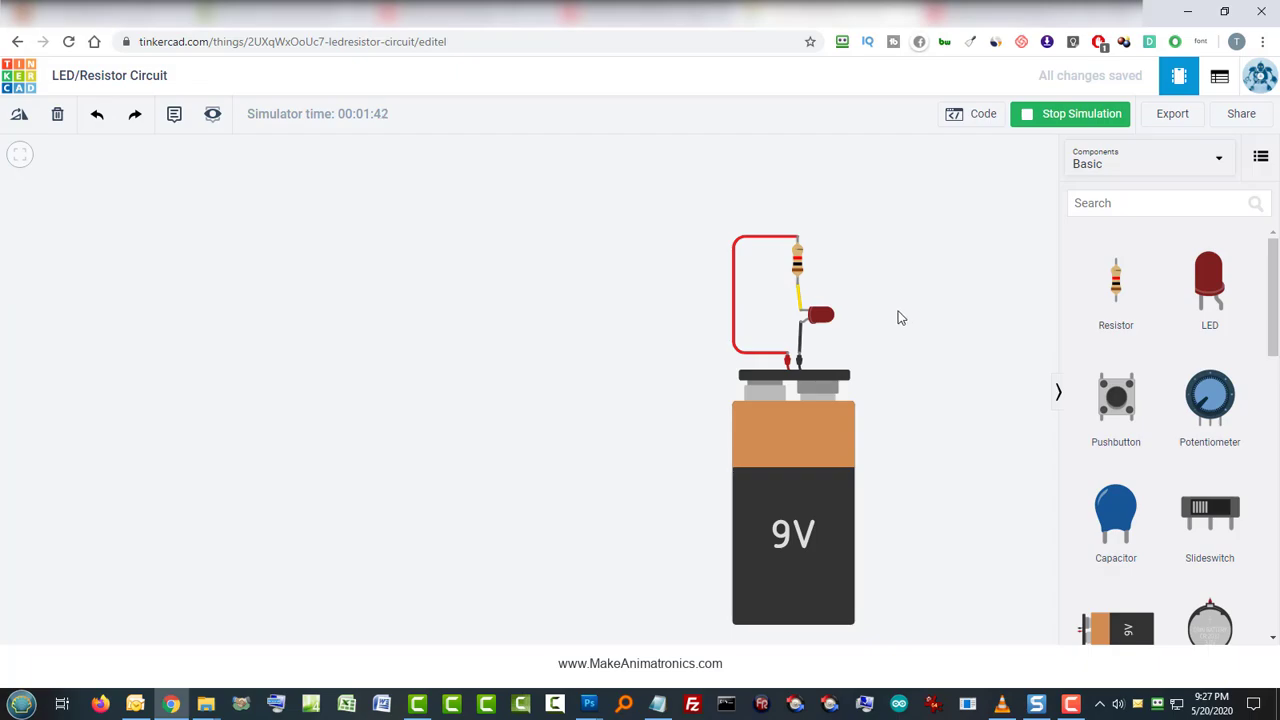
mouse_move(892, 318)
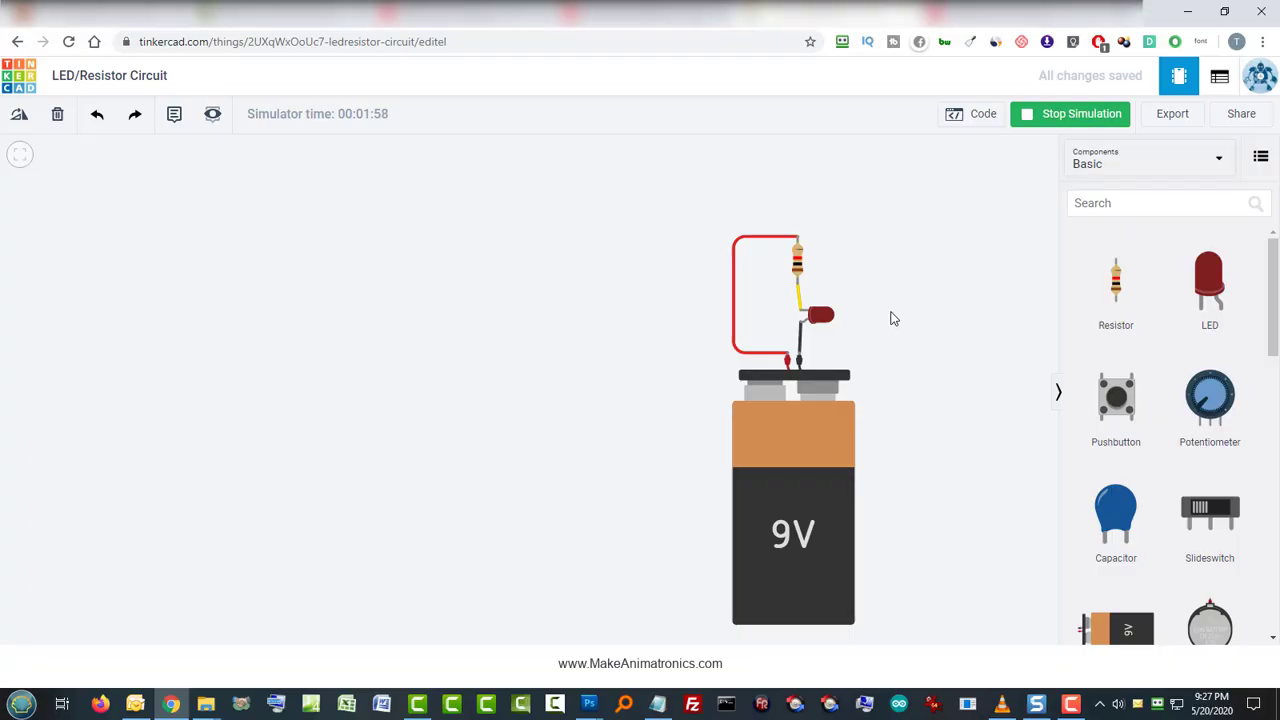
Step: Stop the running simulation so the LED can be turned around
click(1070, 112)
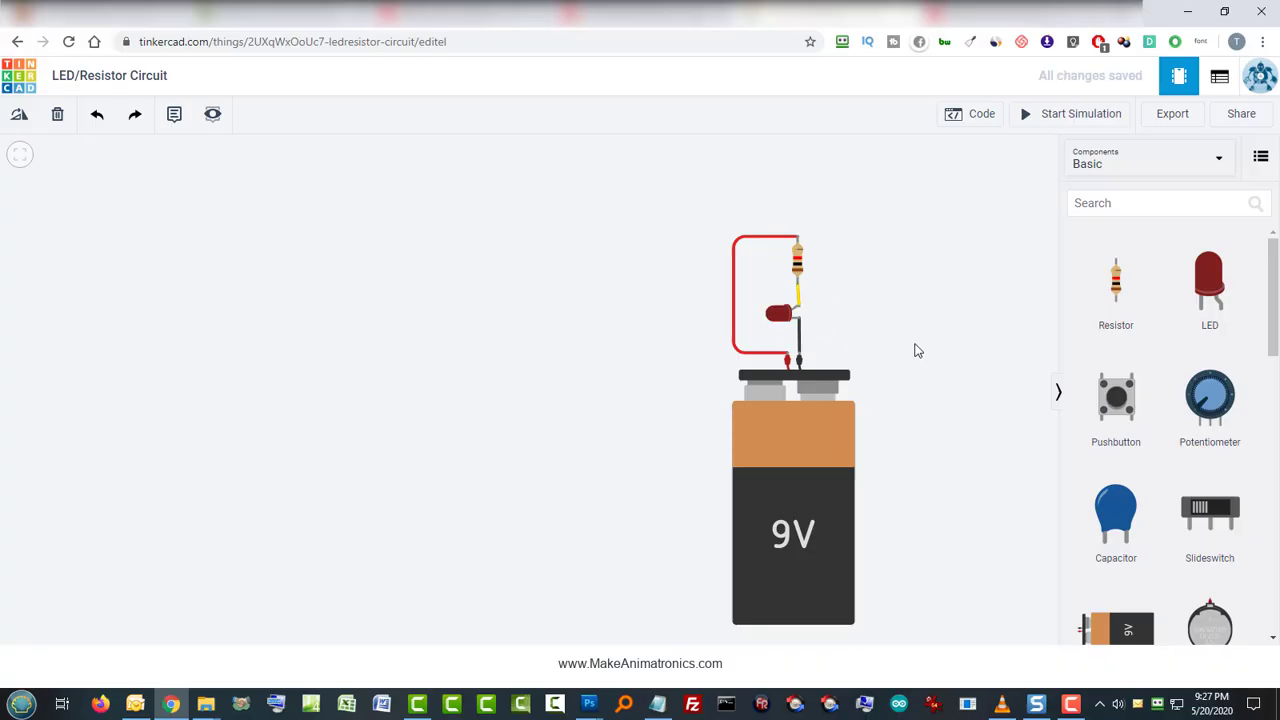
mouse_move(1024, 120)
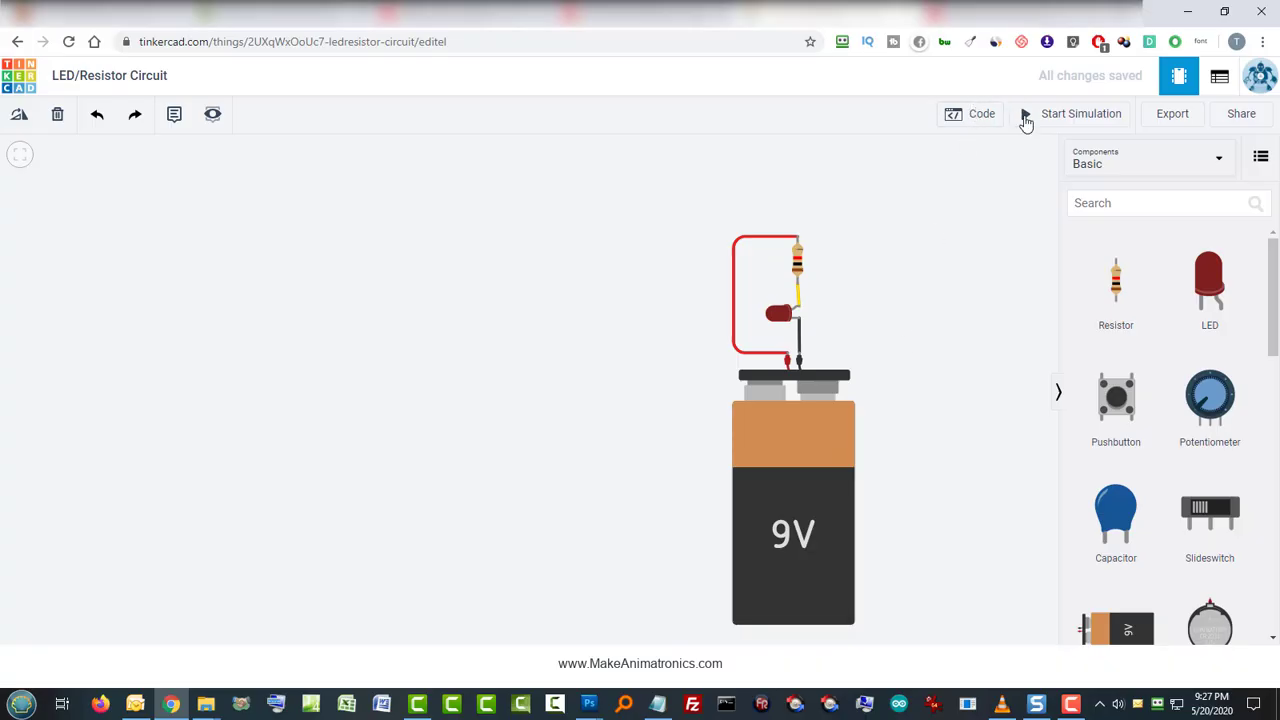
Step: Start the simulation again; the reversed red LED now lights up
click(1080, 112)
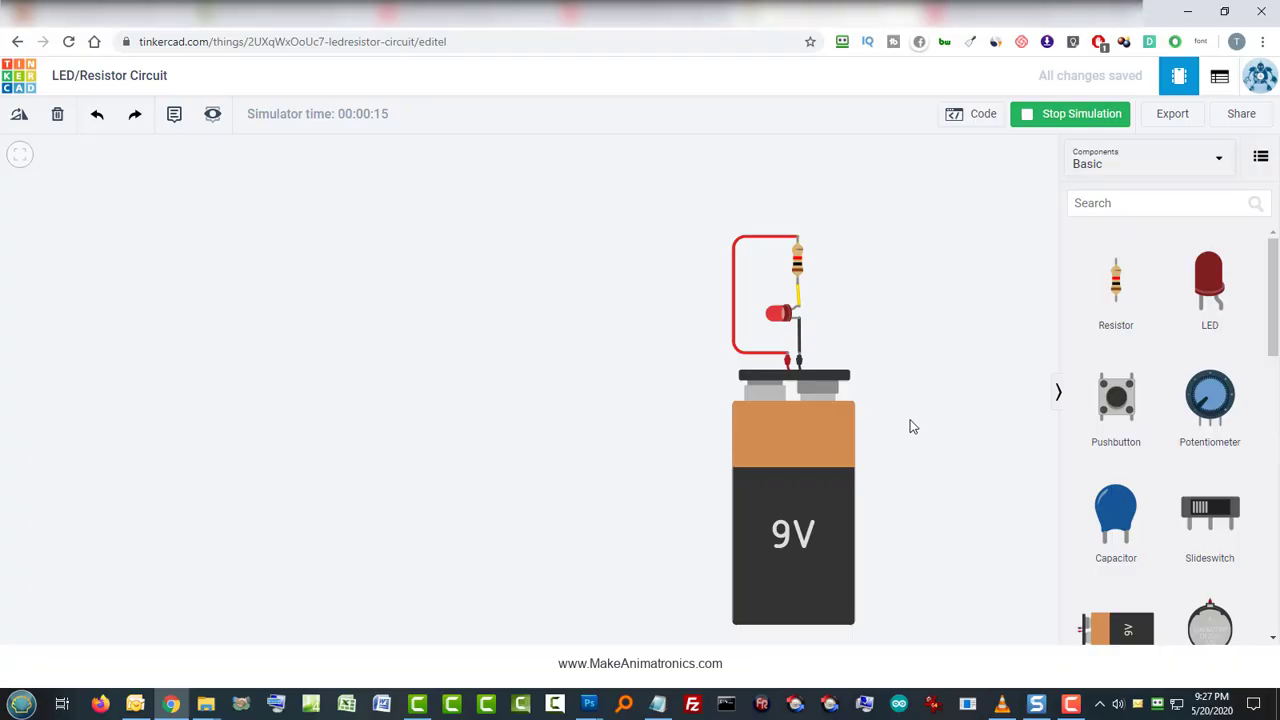
mouse_move(1146, 572)
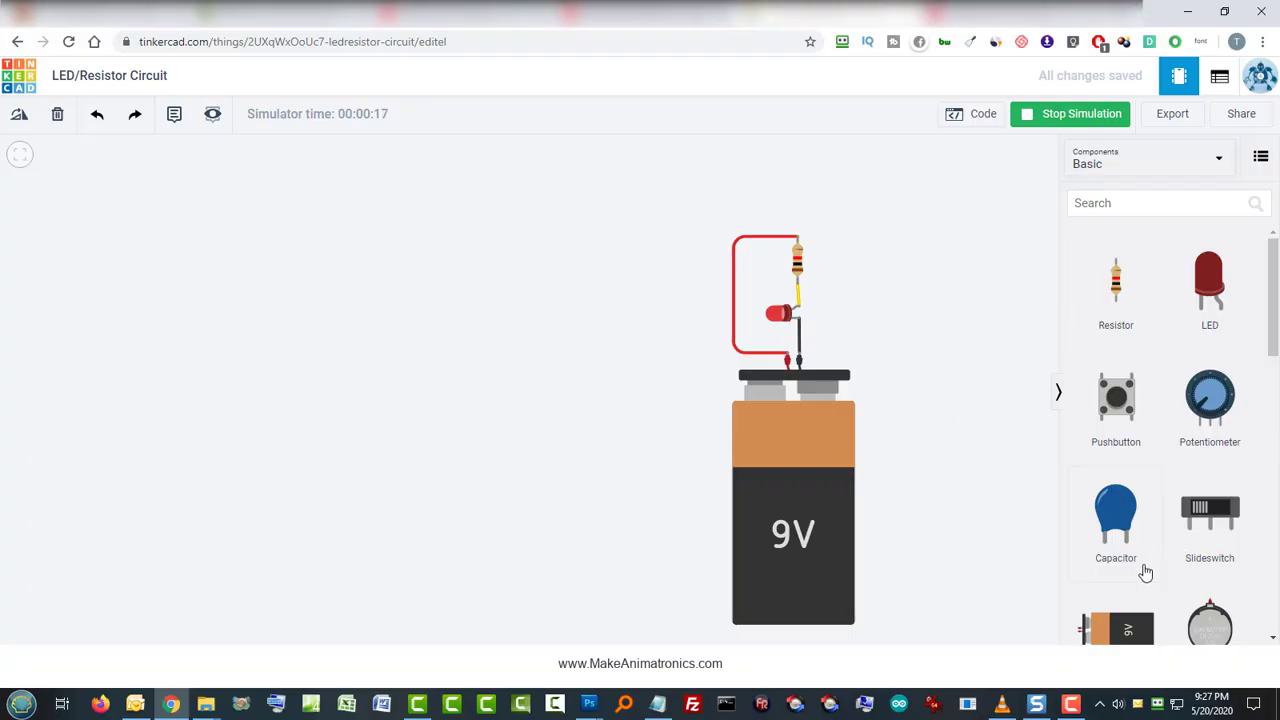
mouse_move(980, 328)
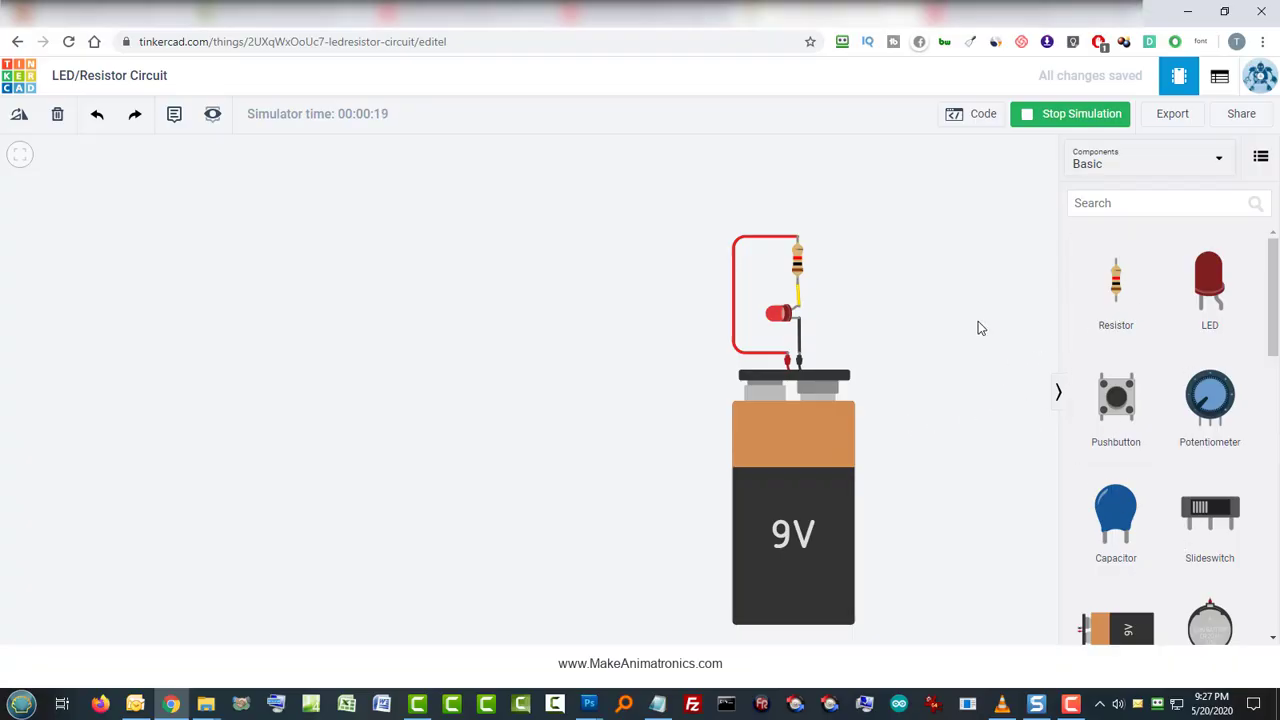